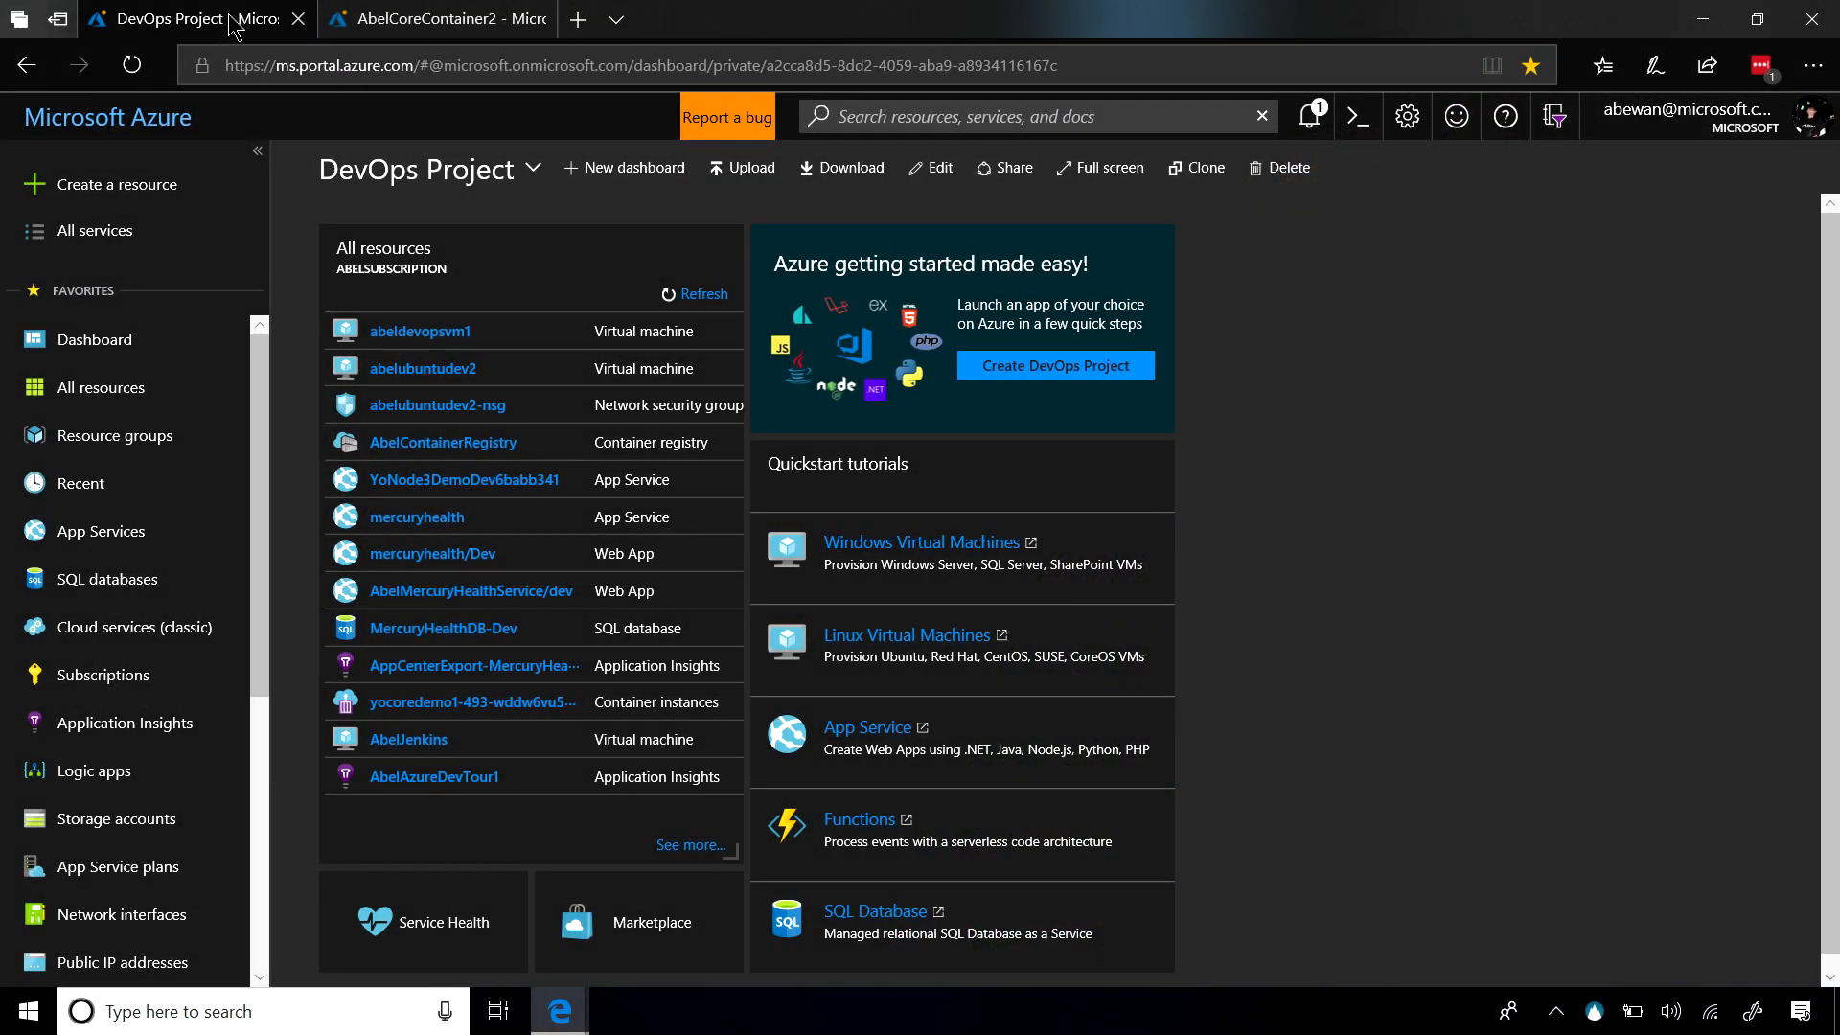
mouse_move(59, 193)
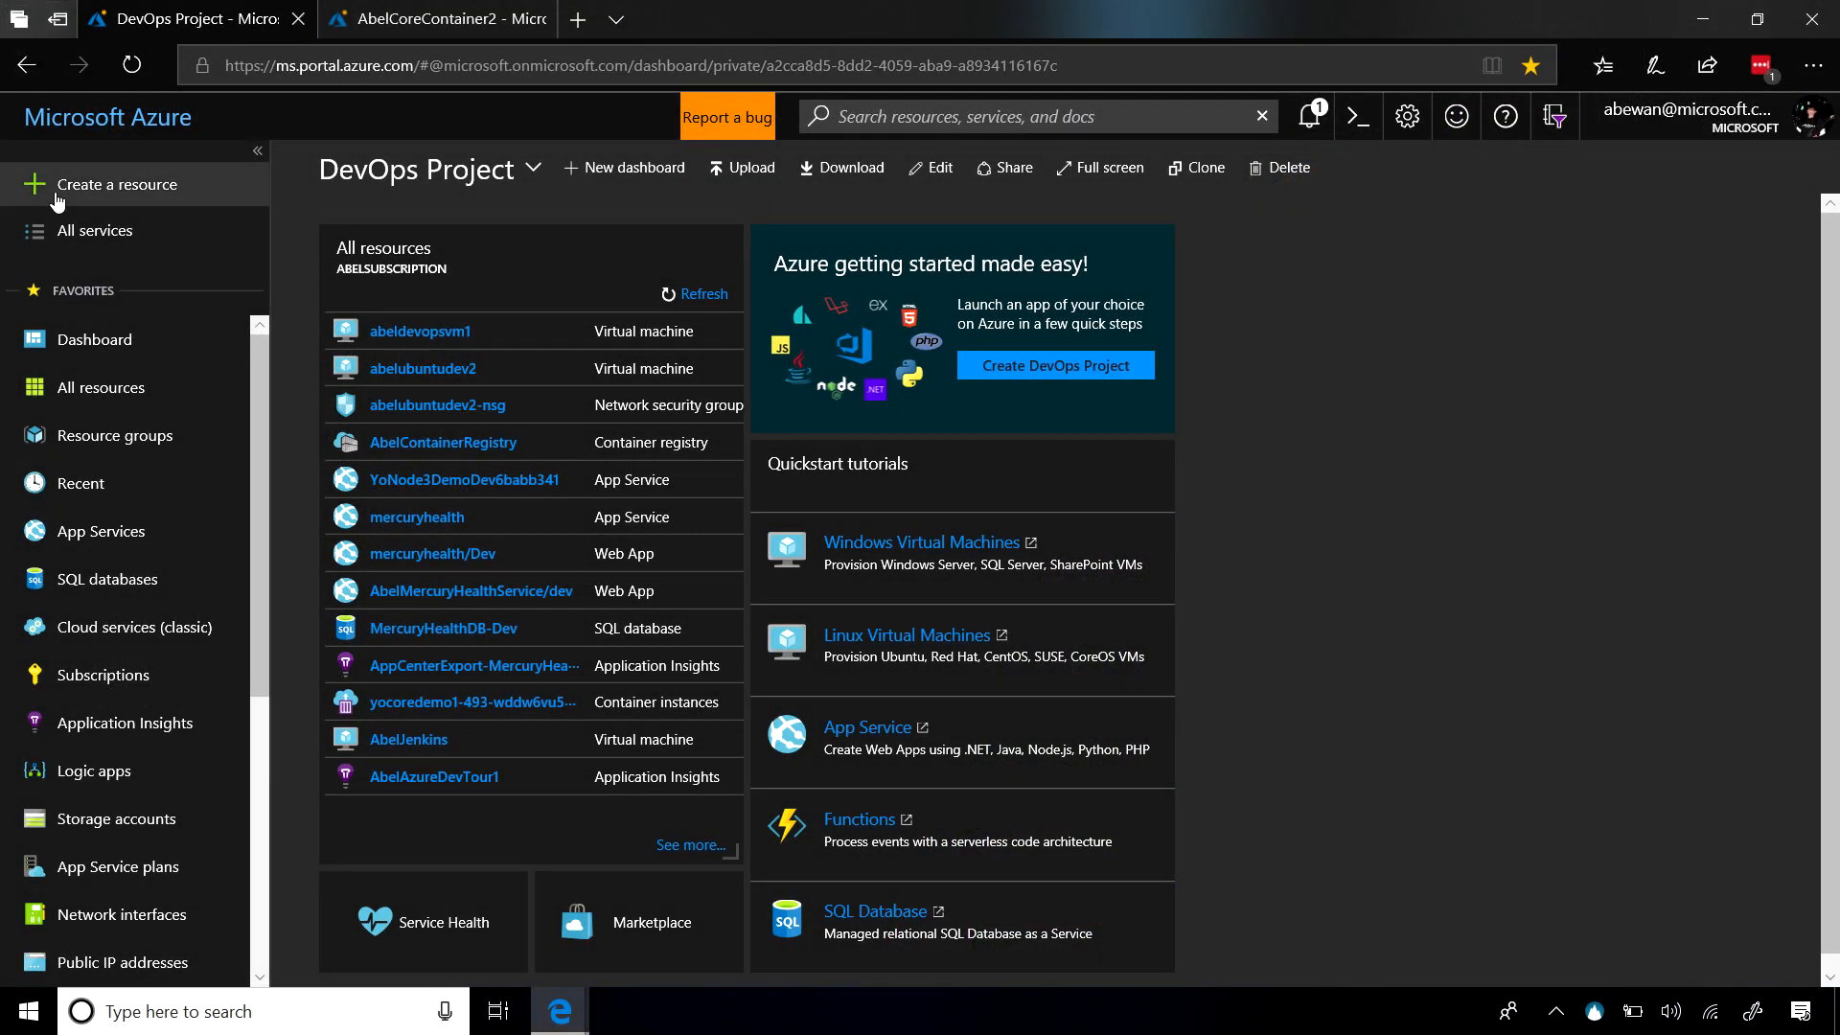
- Open the New resource marketplace via Create a resource in the sidebar
left_click(115, 184)
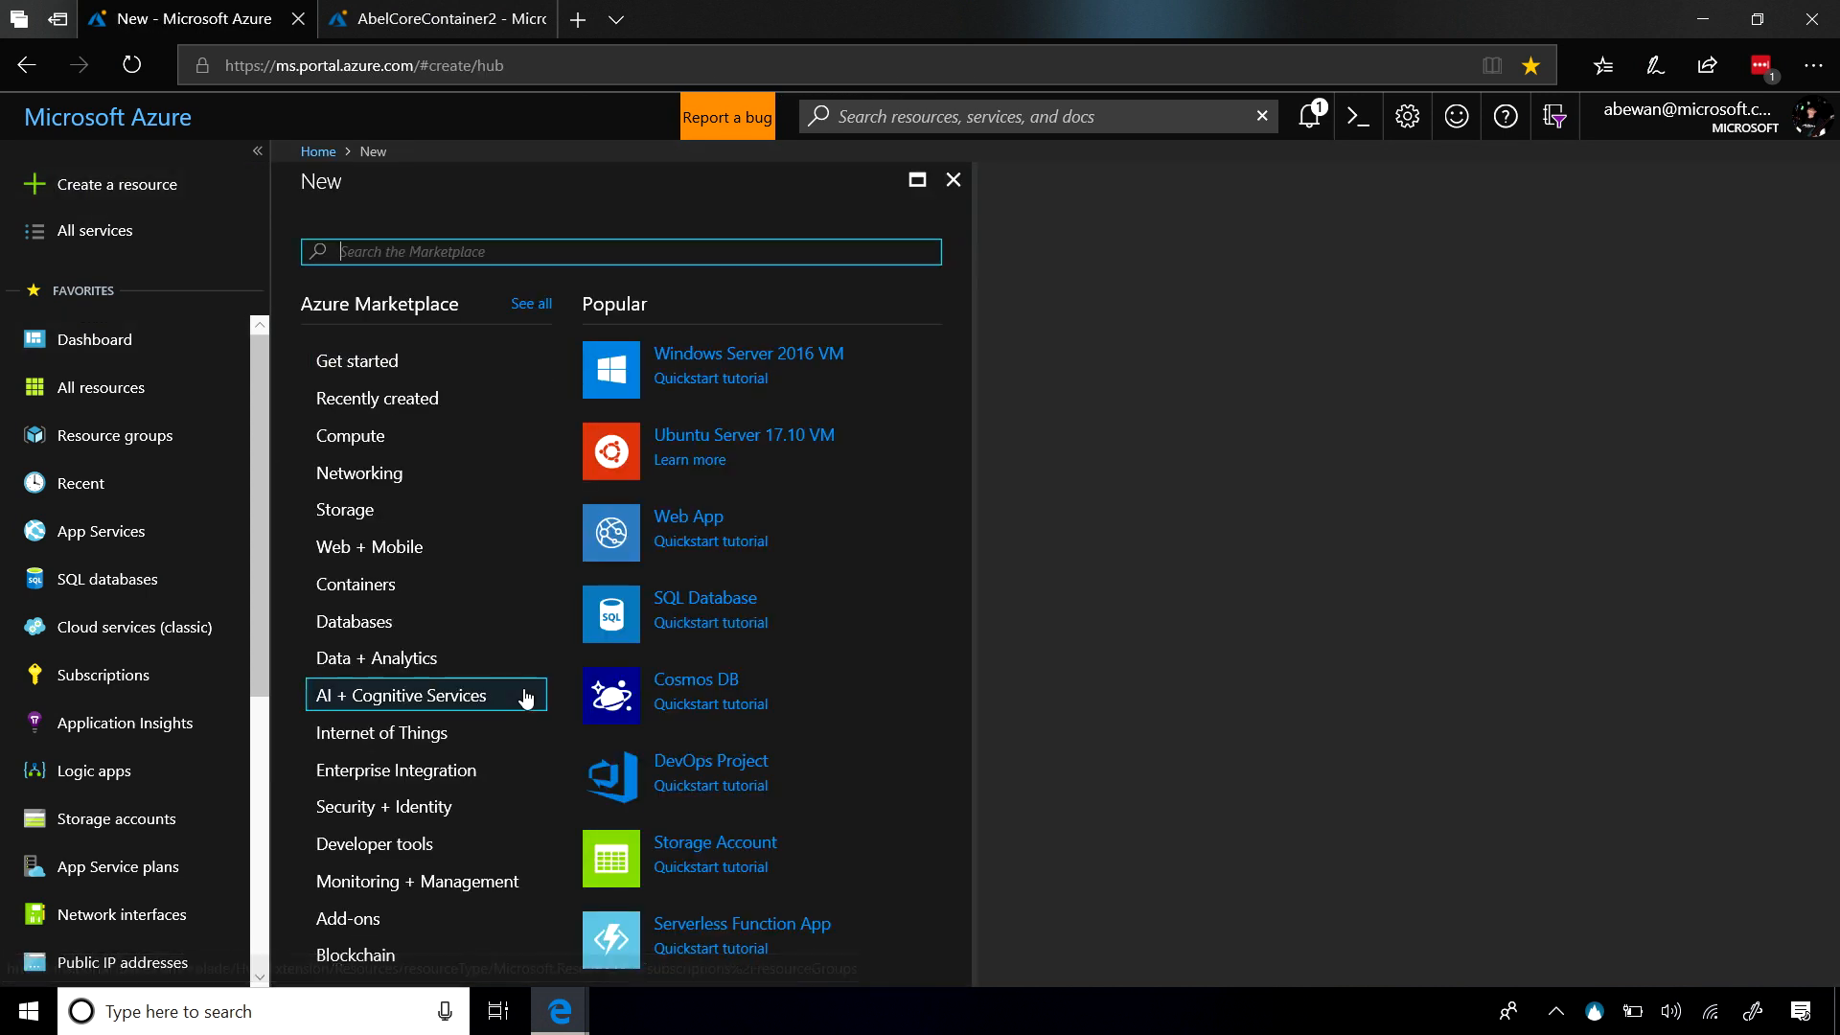
mouse_move(710, 760)
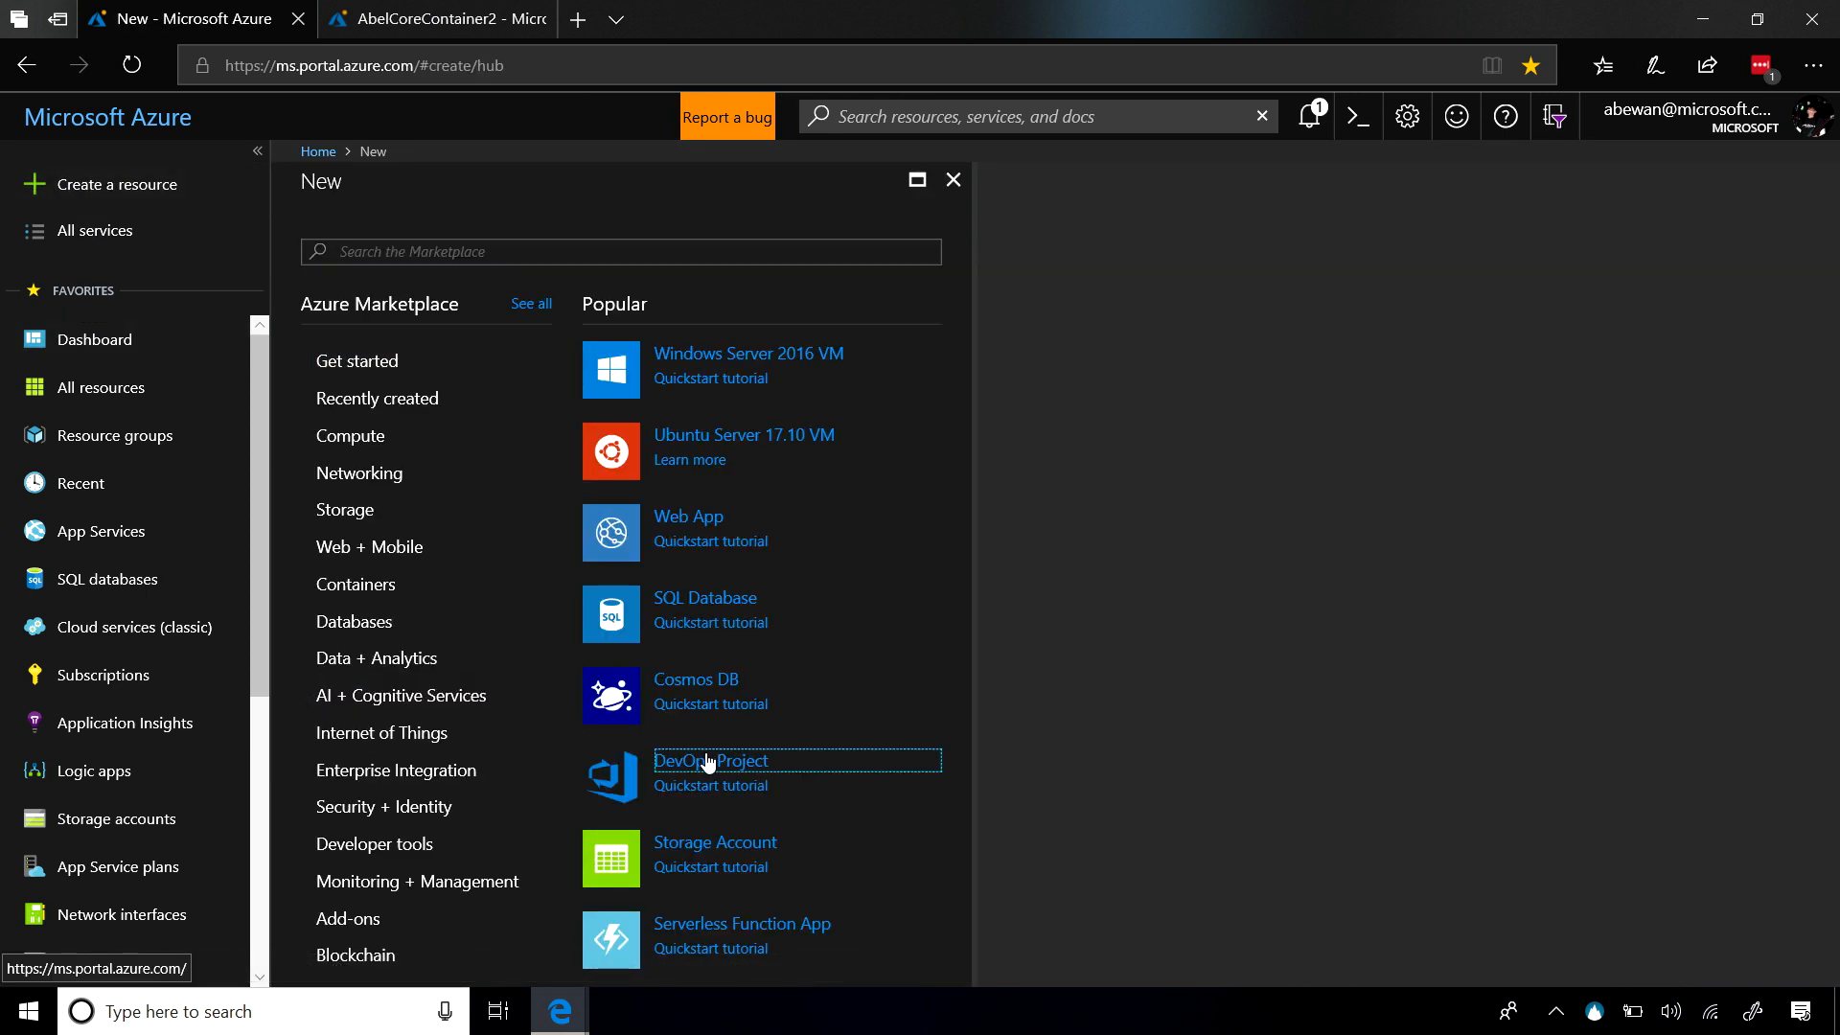
- Start a DevOps Project with .NET, ASP.NET Core, and Web App for Containers selected
left_click(711, 760)
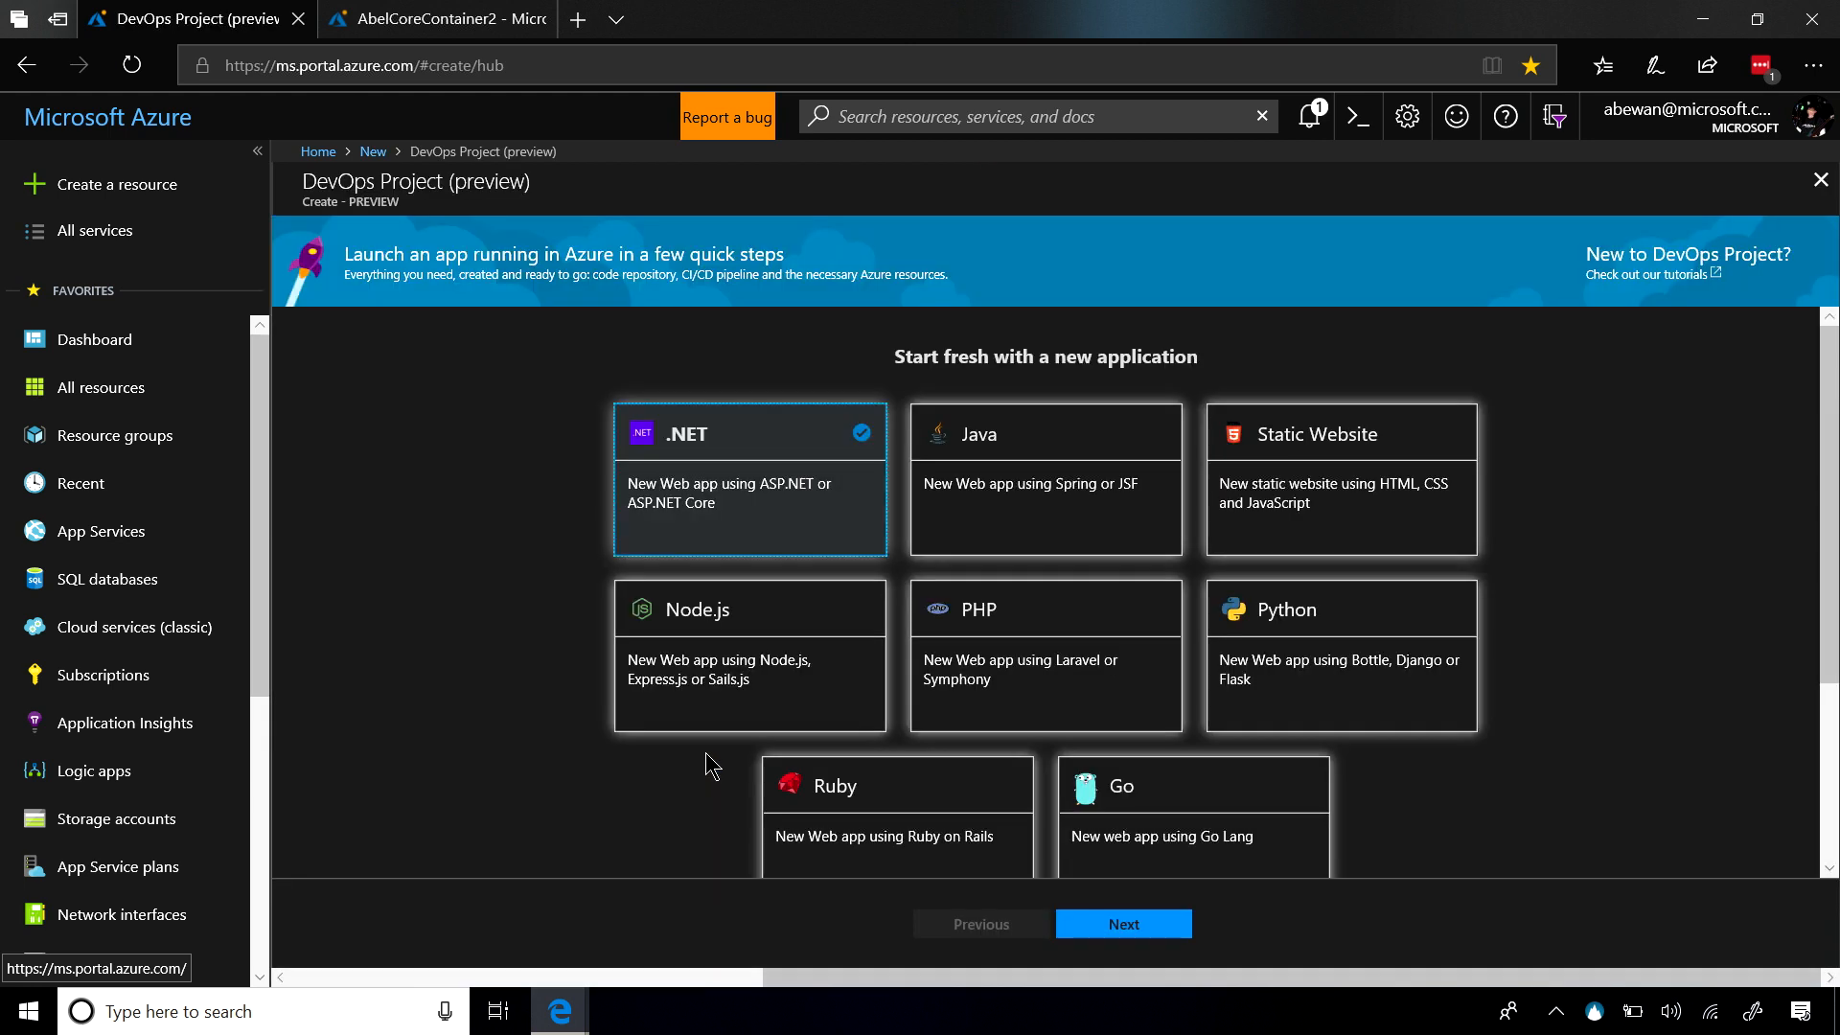
mouse_move(1044, 913)
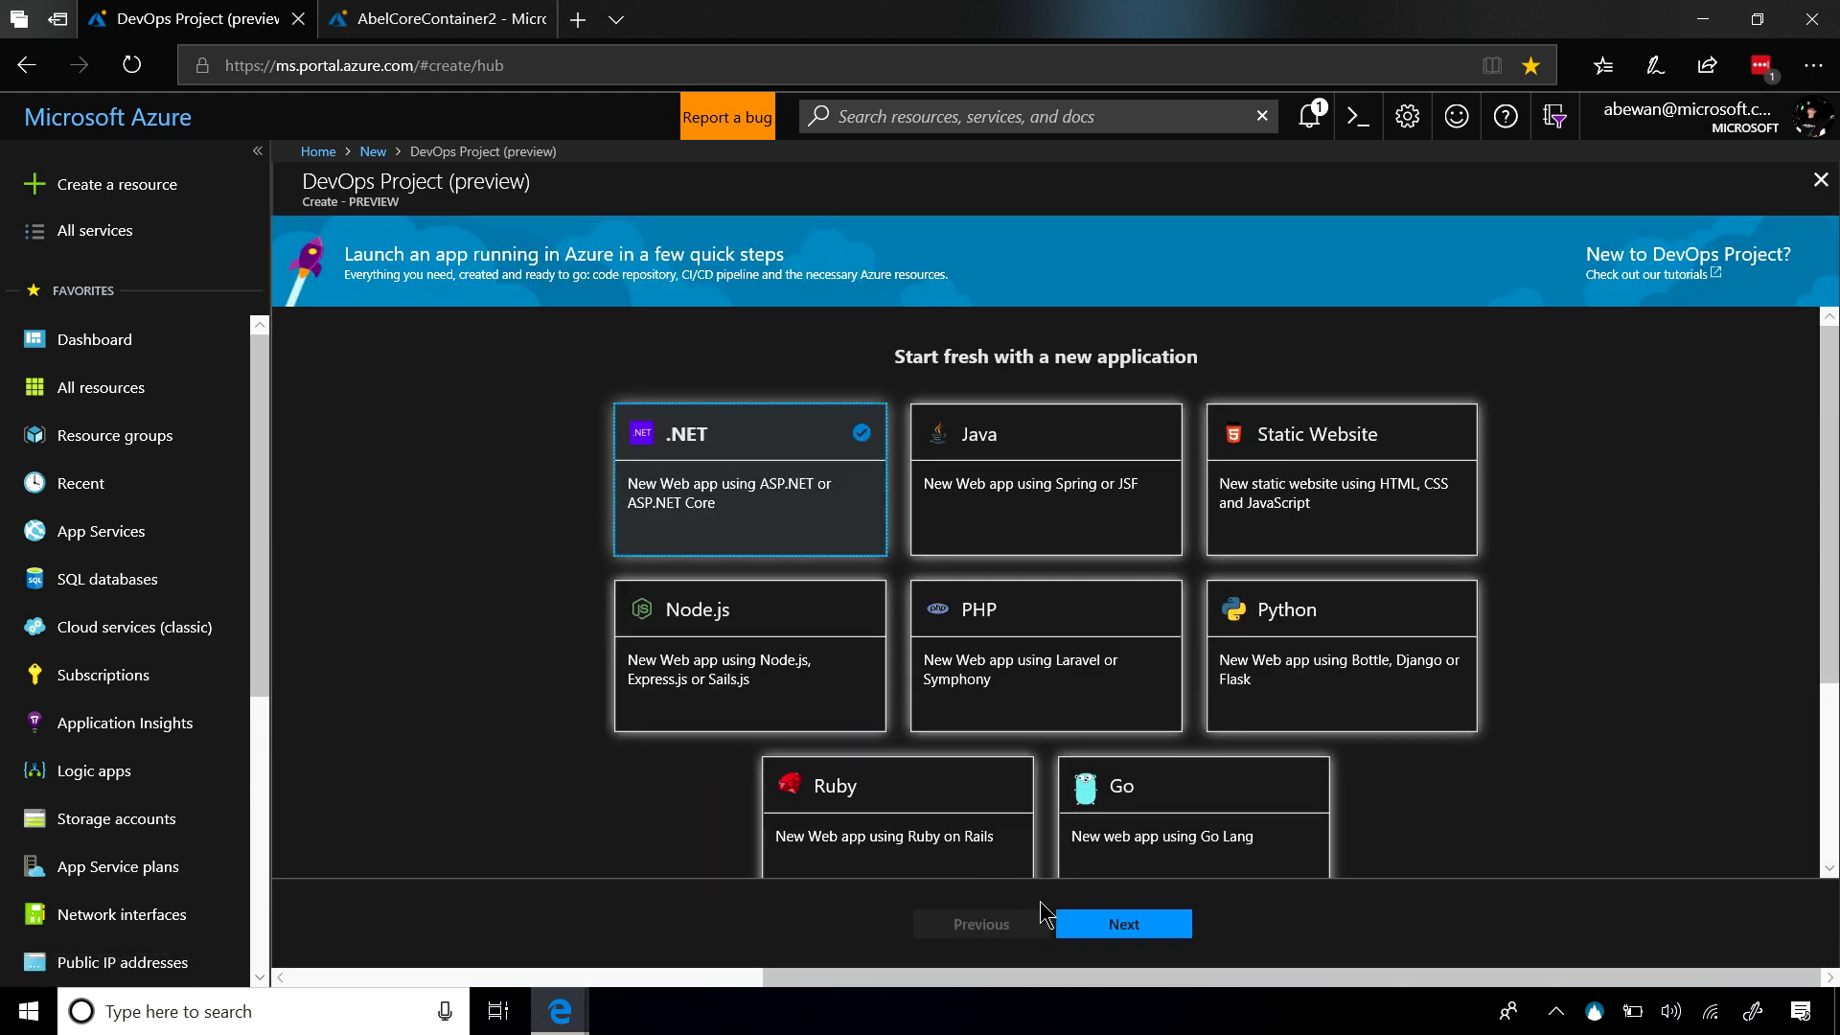
left_click(1119, 923)
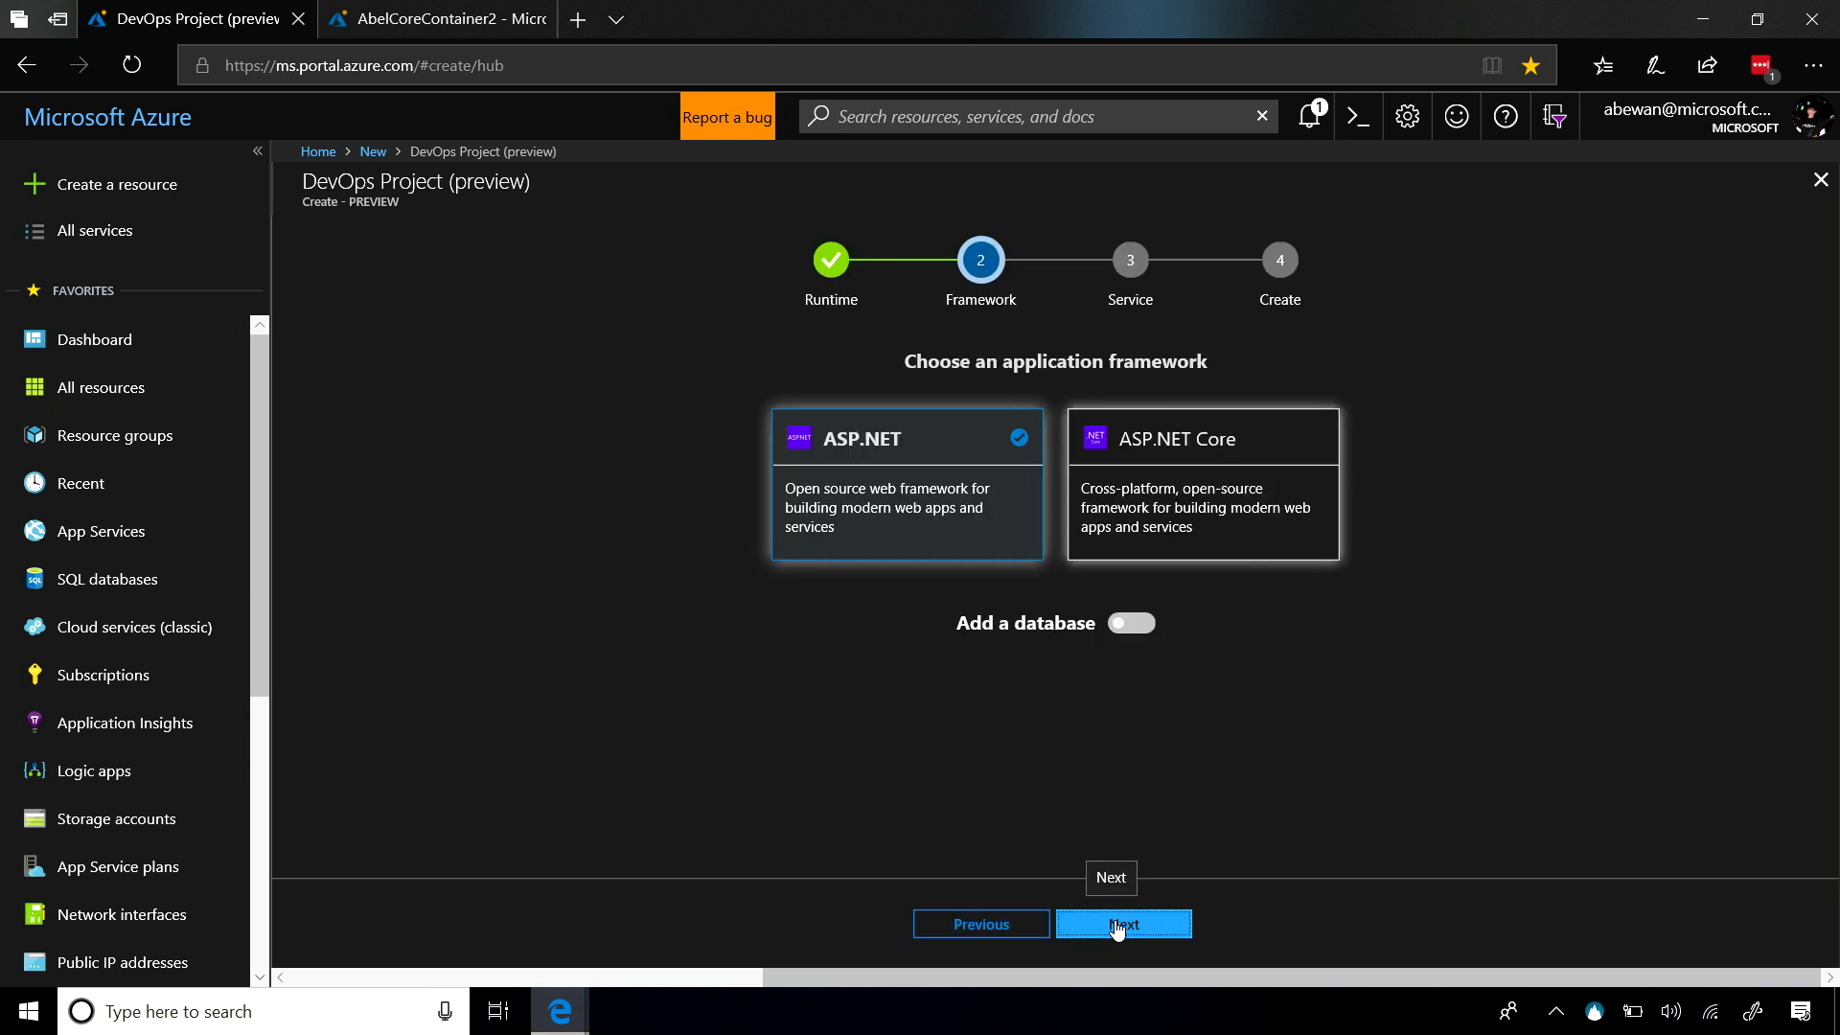
left_click(1201, 505)
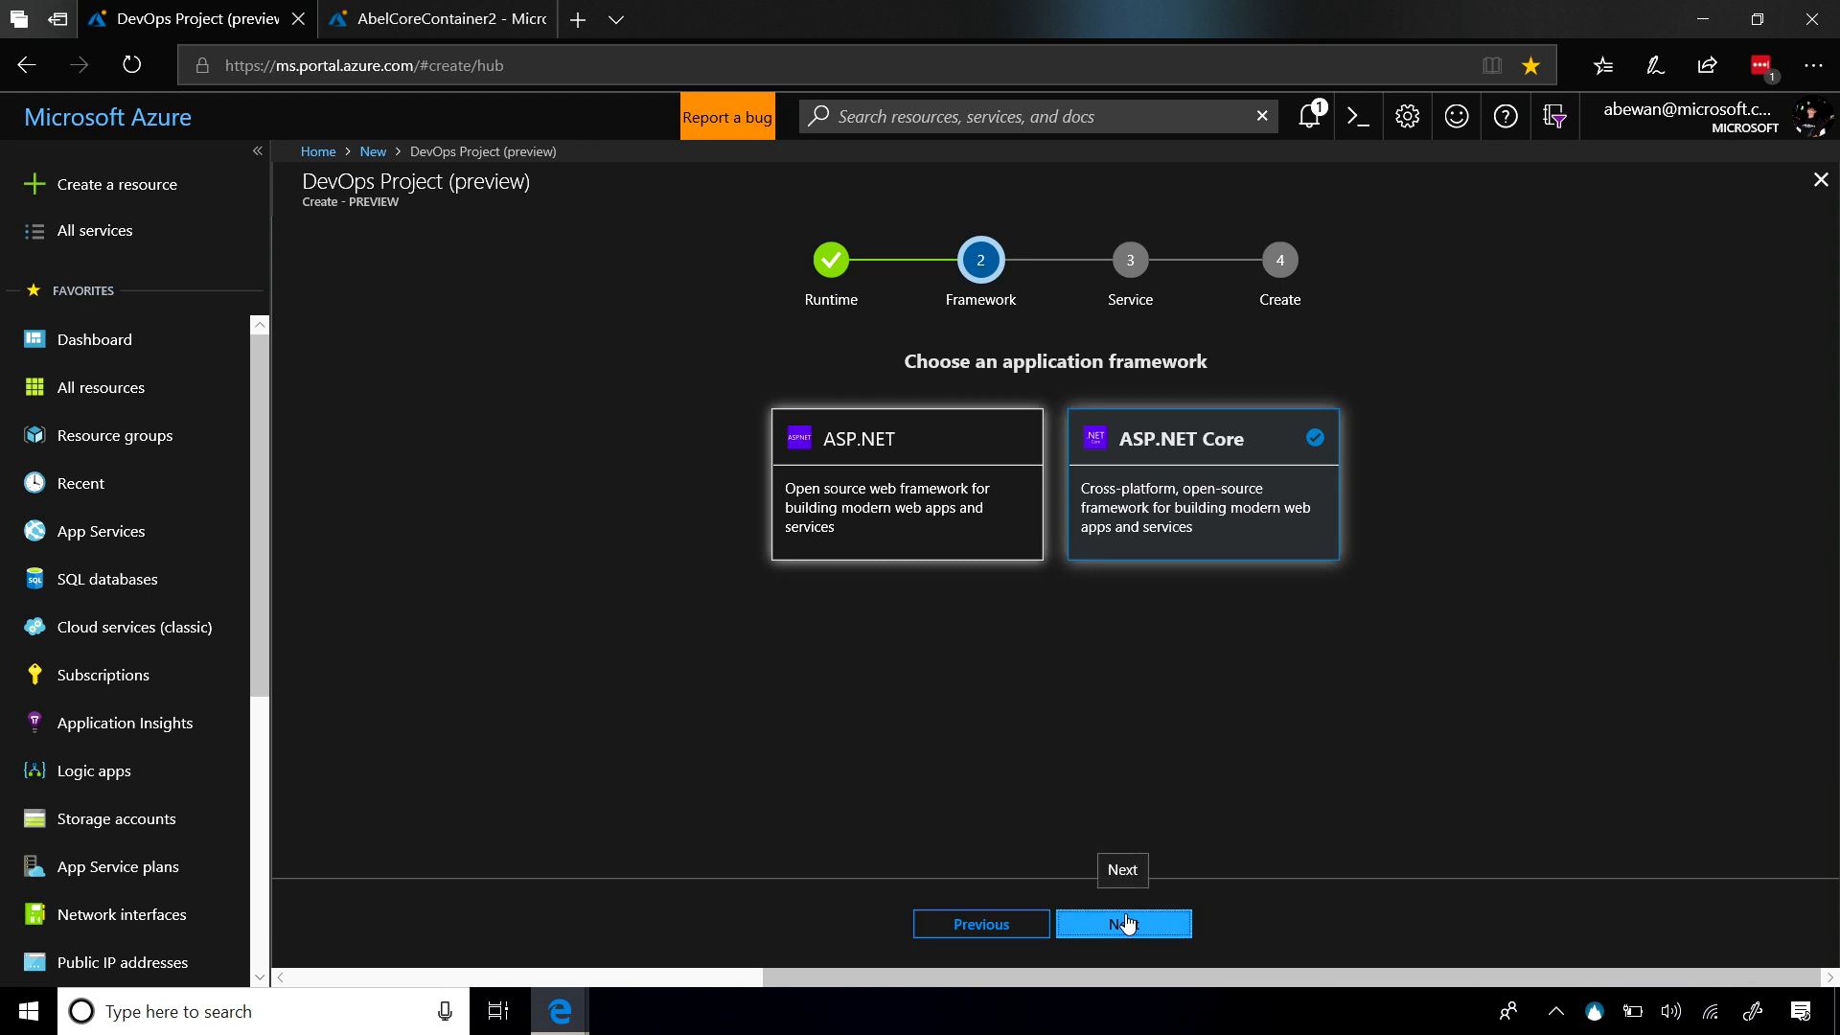
left_click(1120, 923)
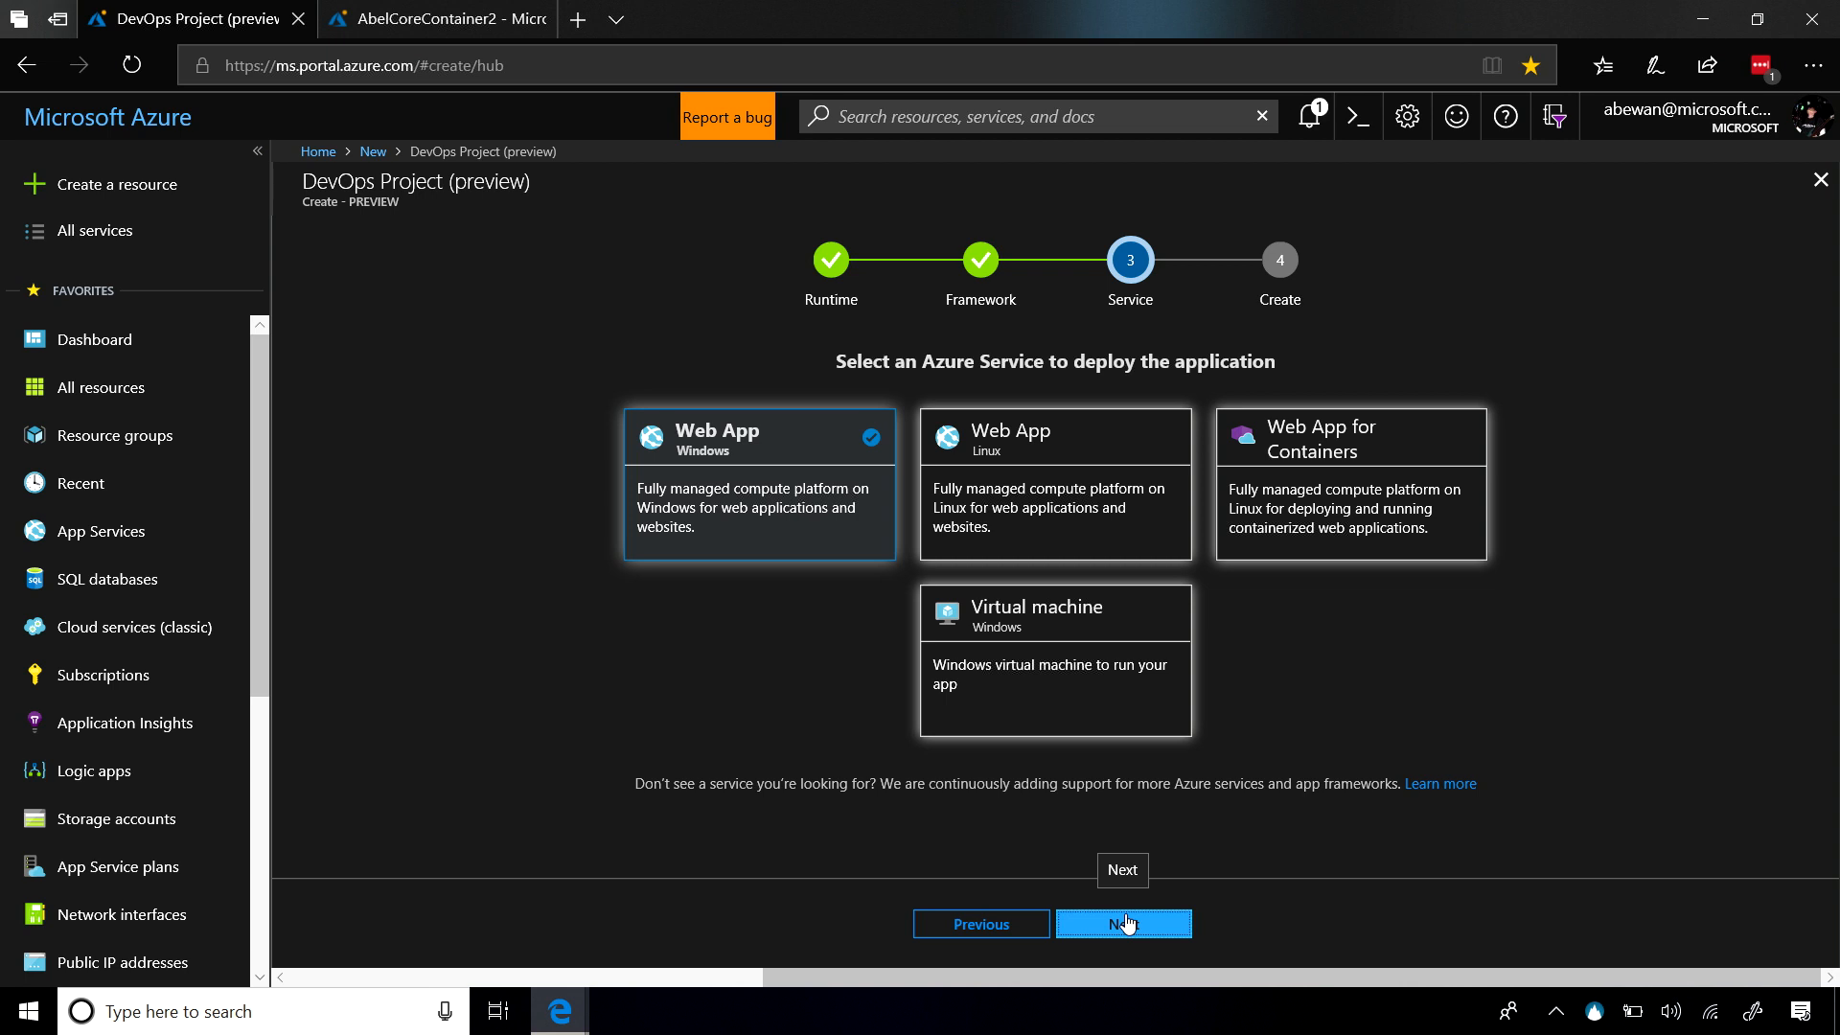
left_click(1349, 485)
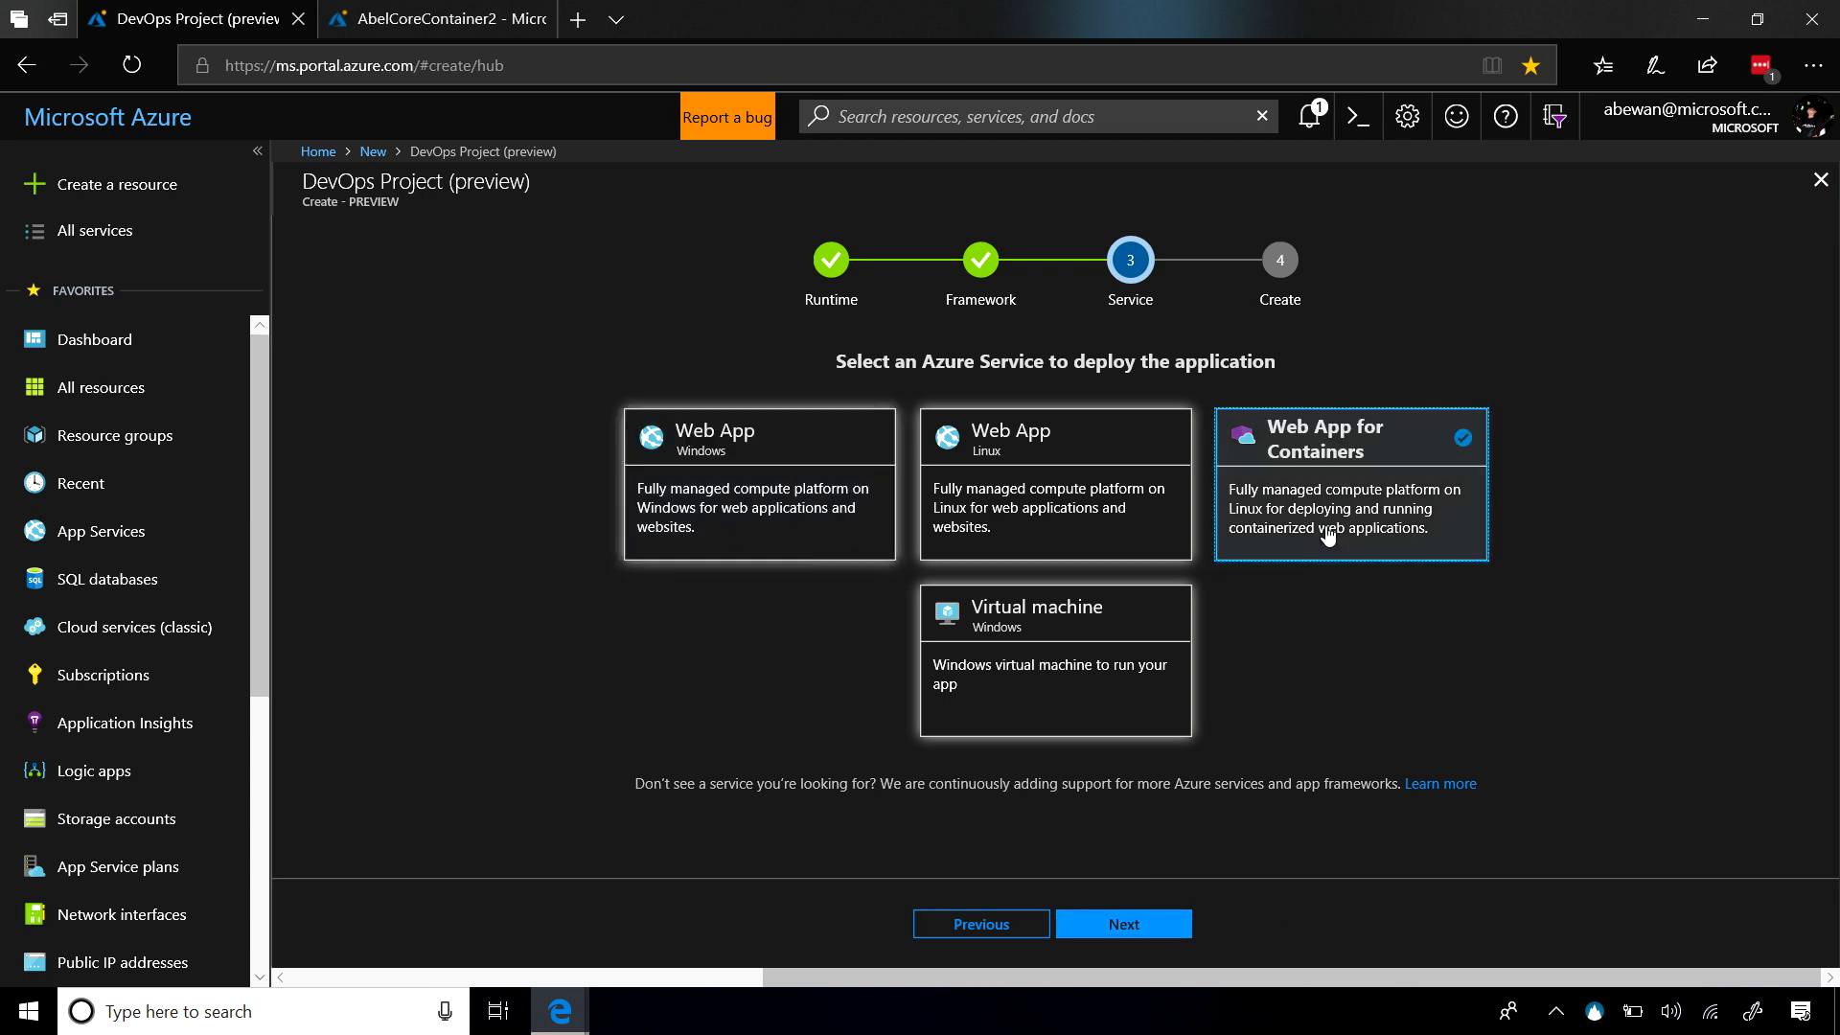
mouse_move(1120, 924)
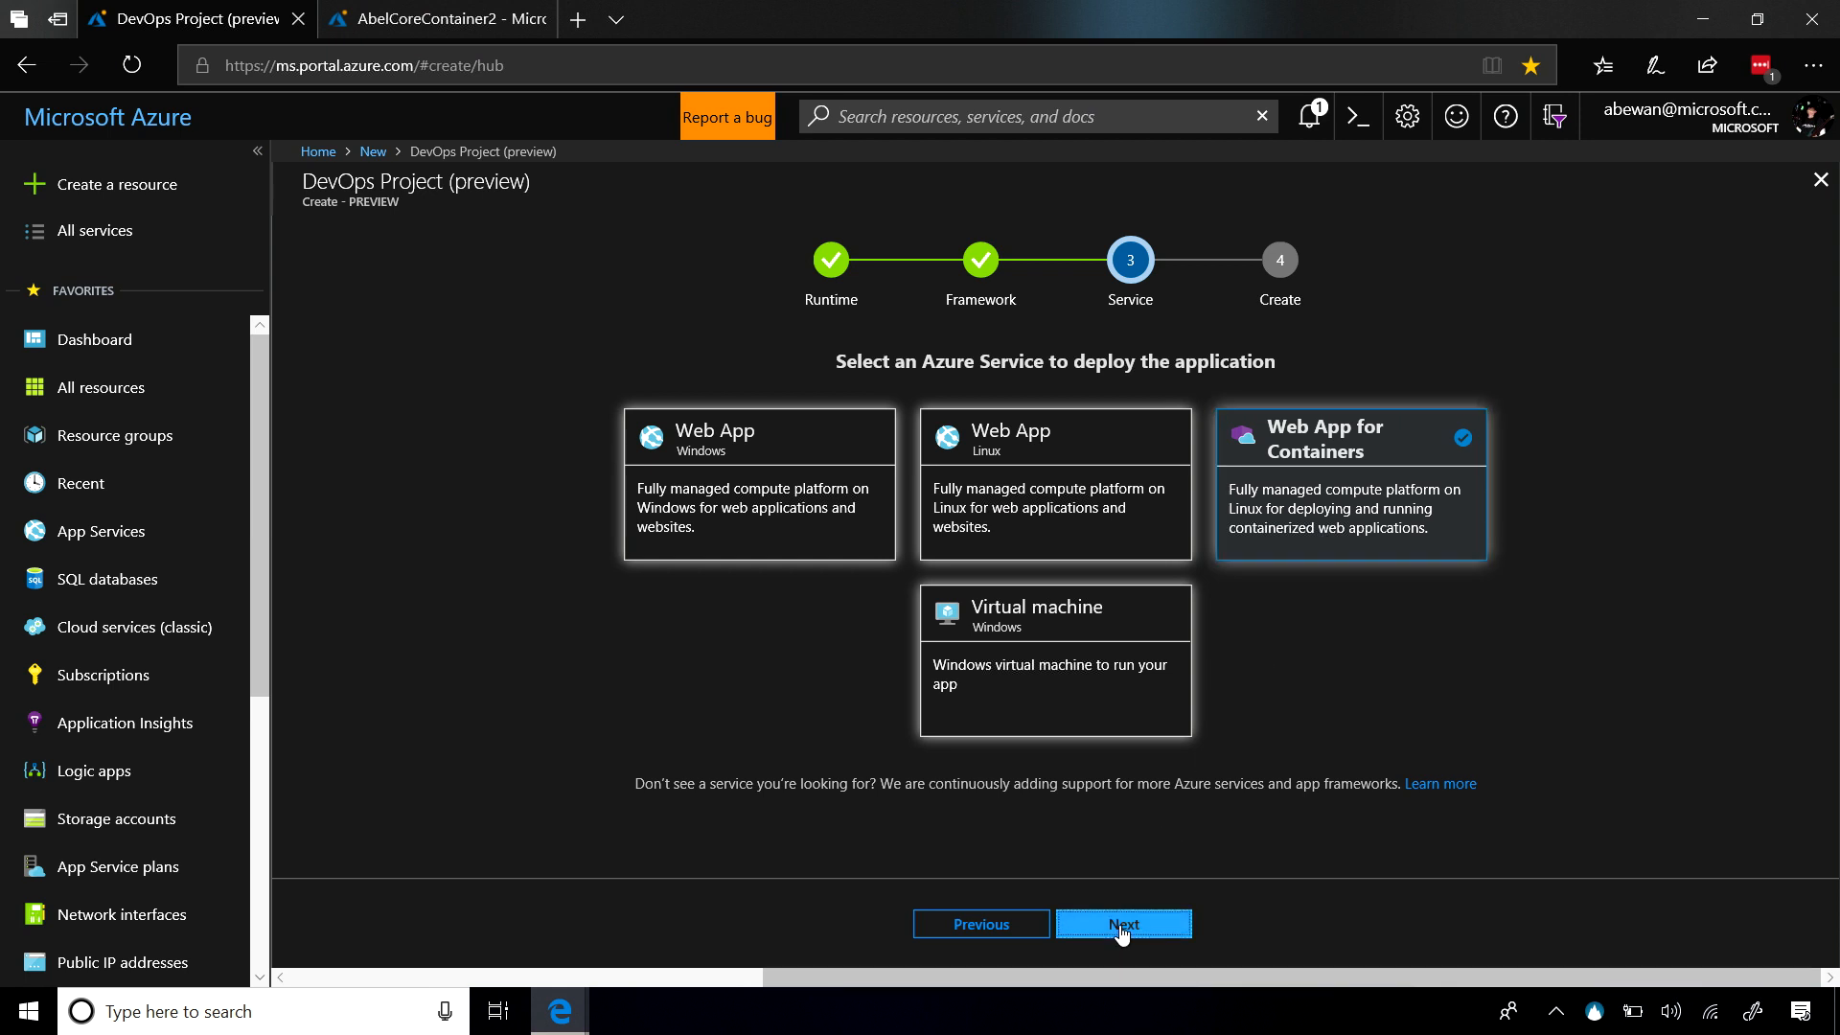
- Use the existing VSTS account MSVSTSDemo-A and name the project AbelCoreContainer
left_click(1120, 924)
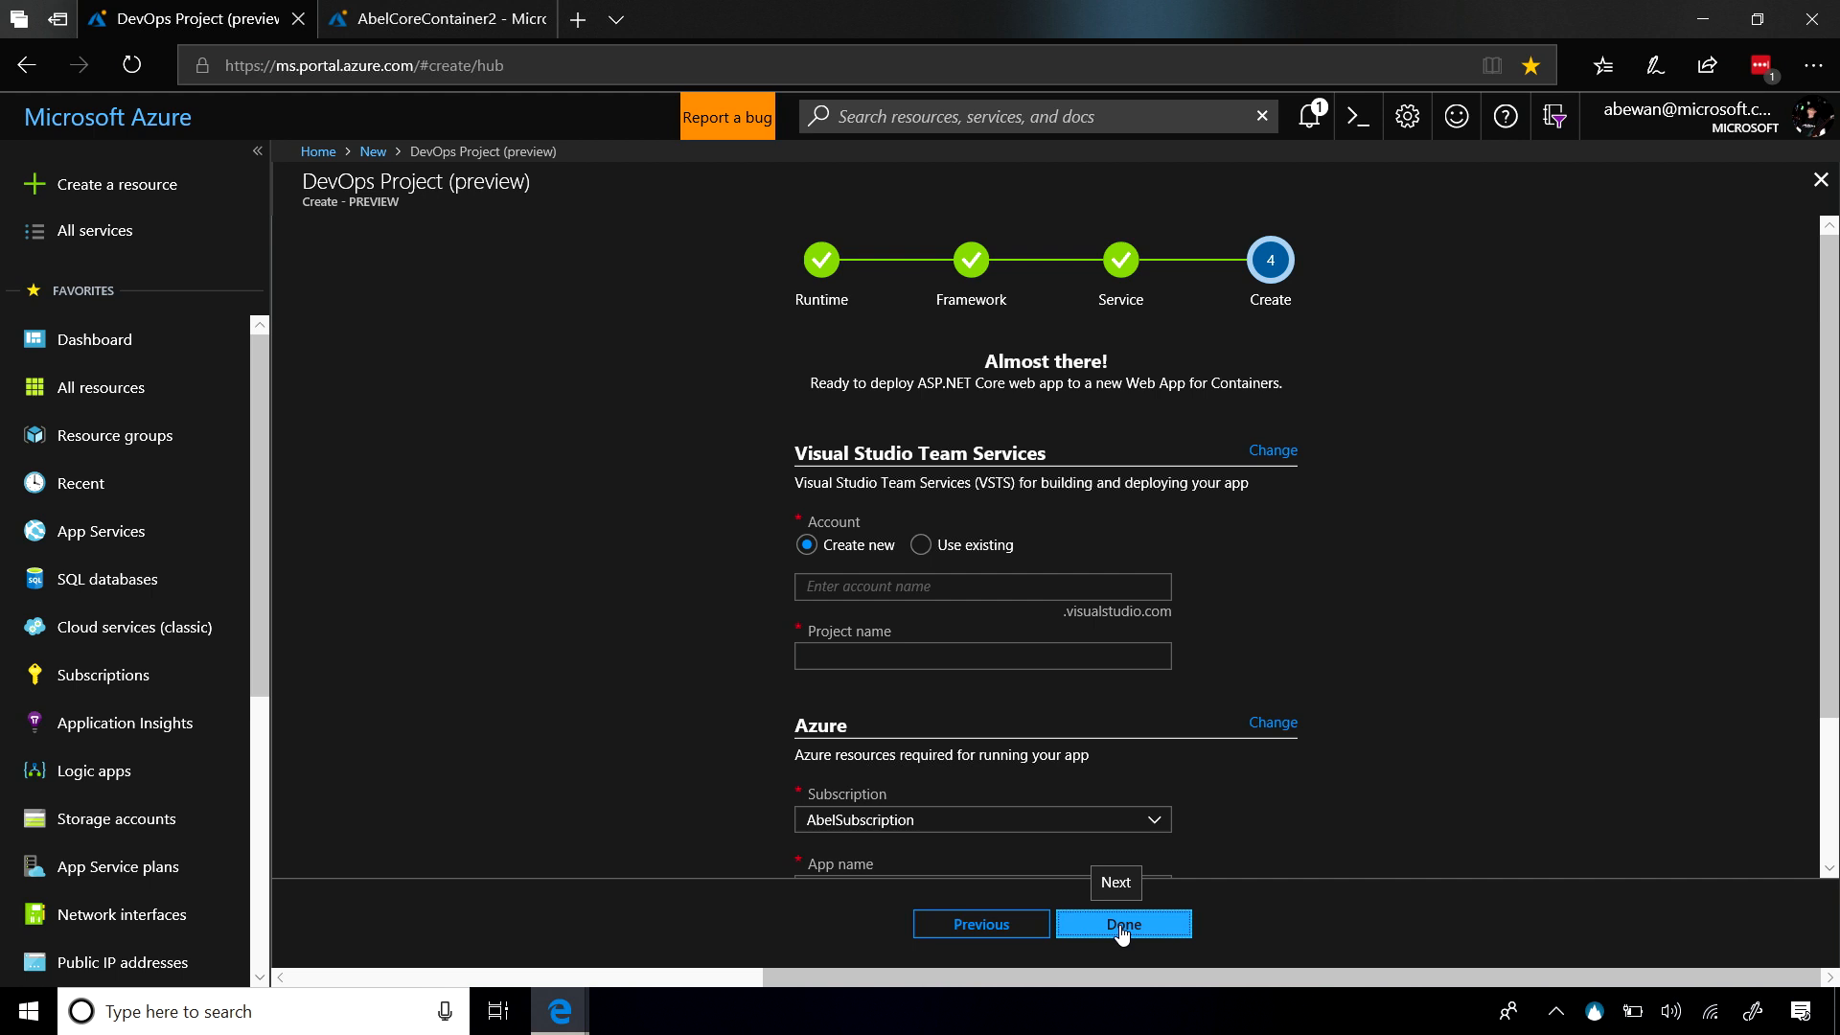
mouse_move(926, 563)
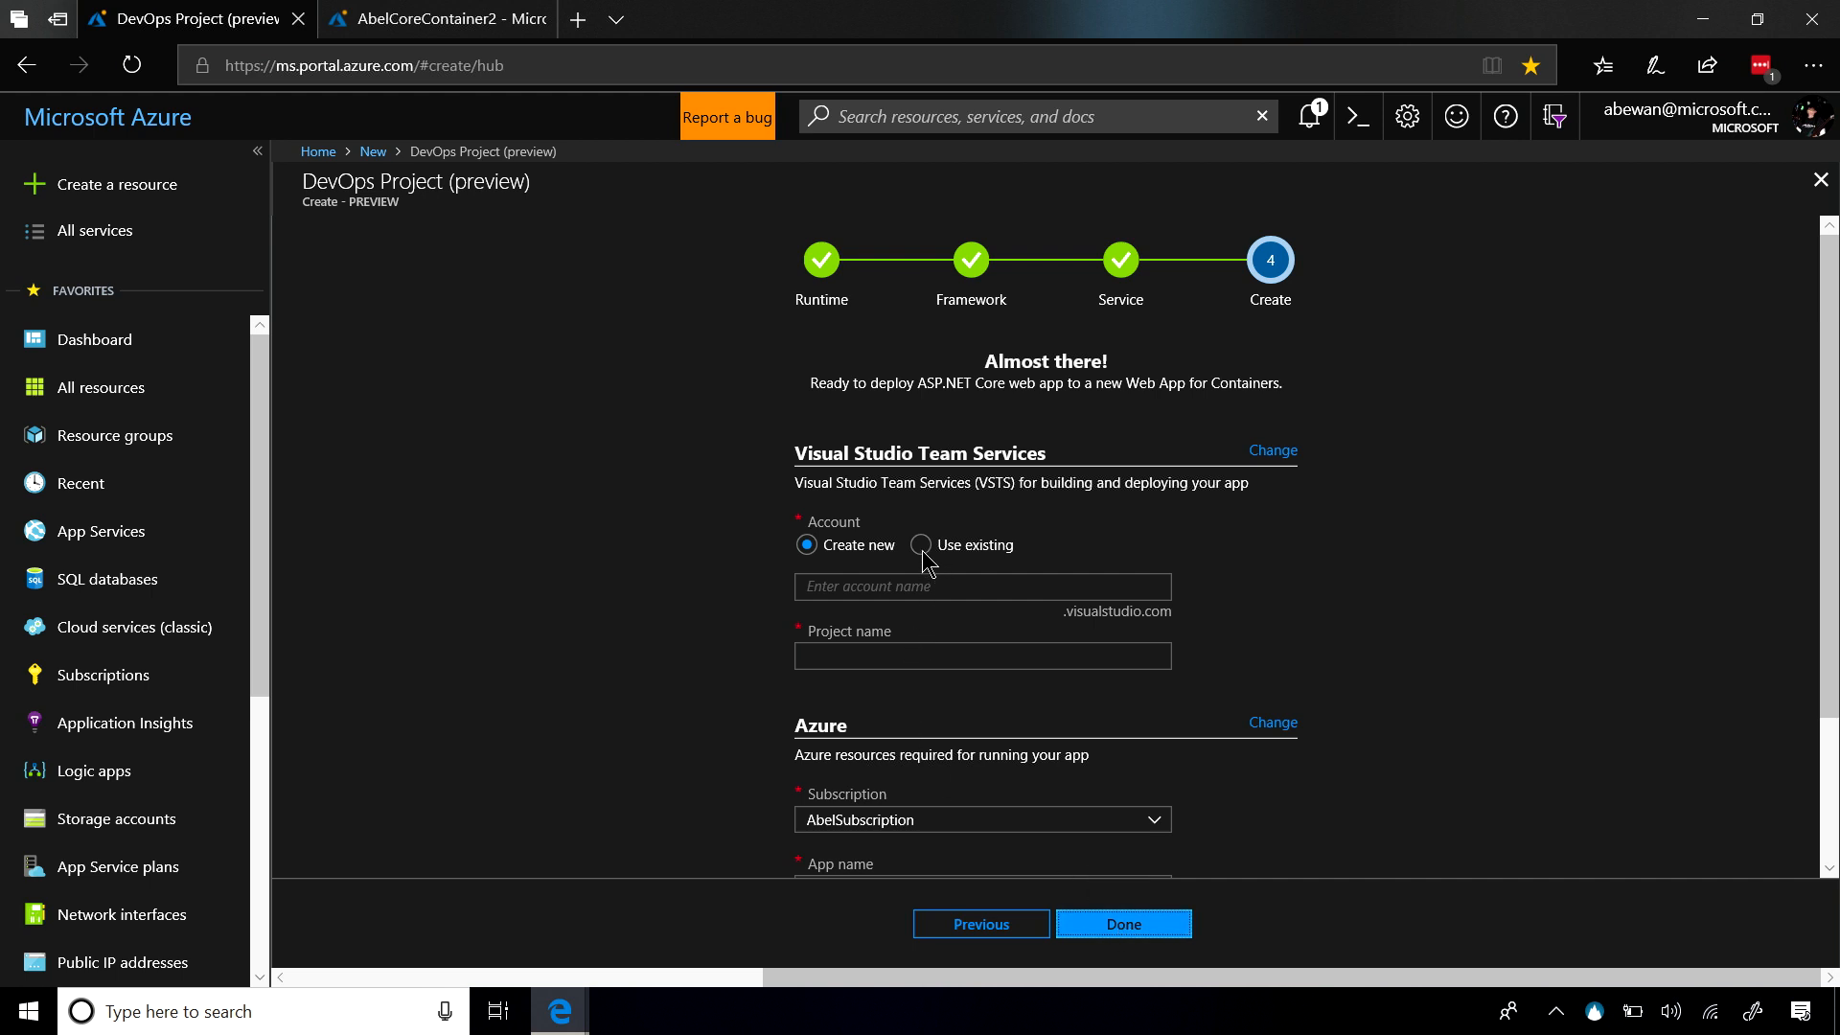
left_click(921, 544)
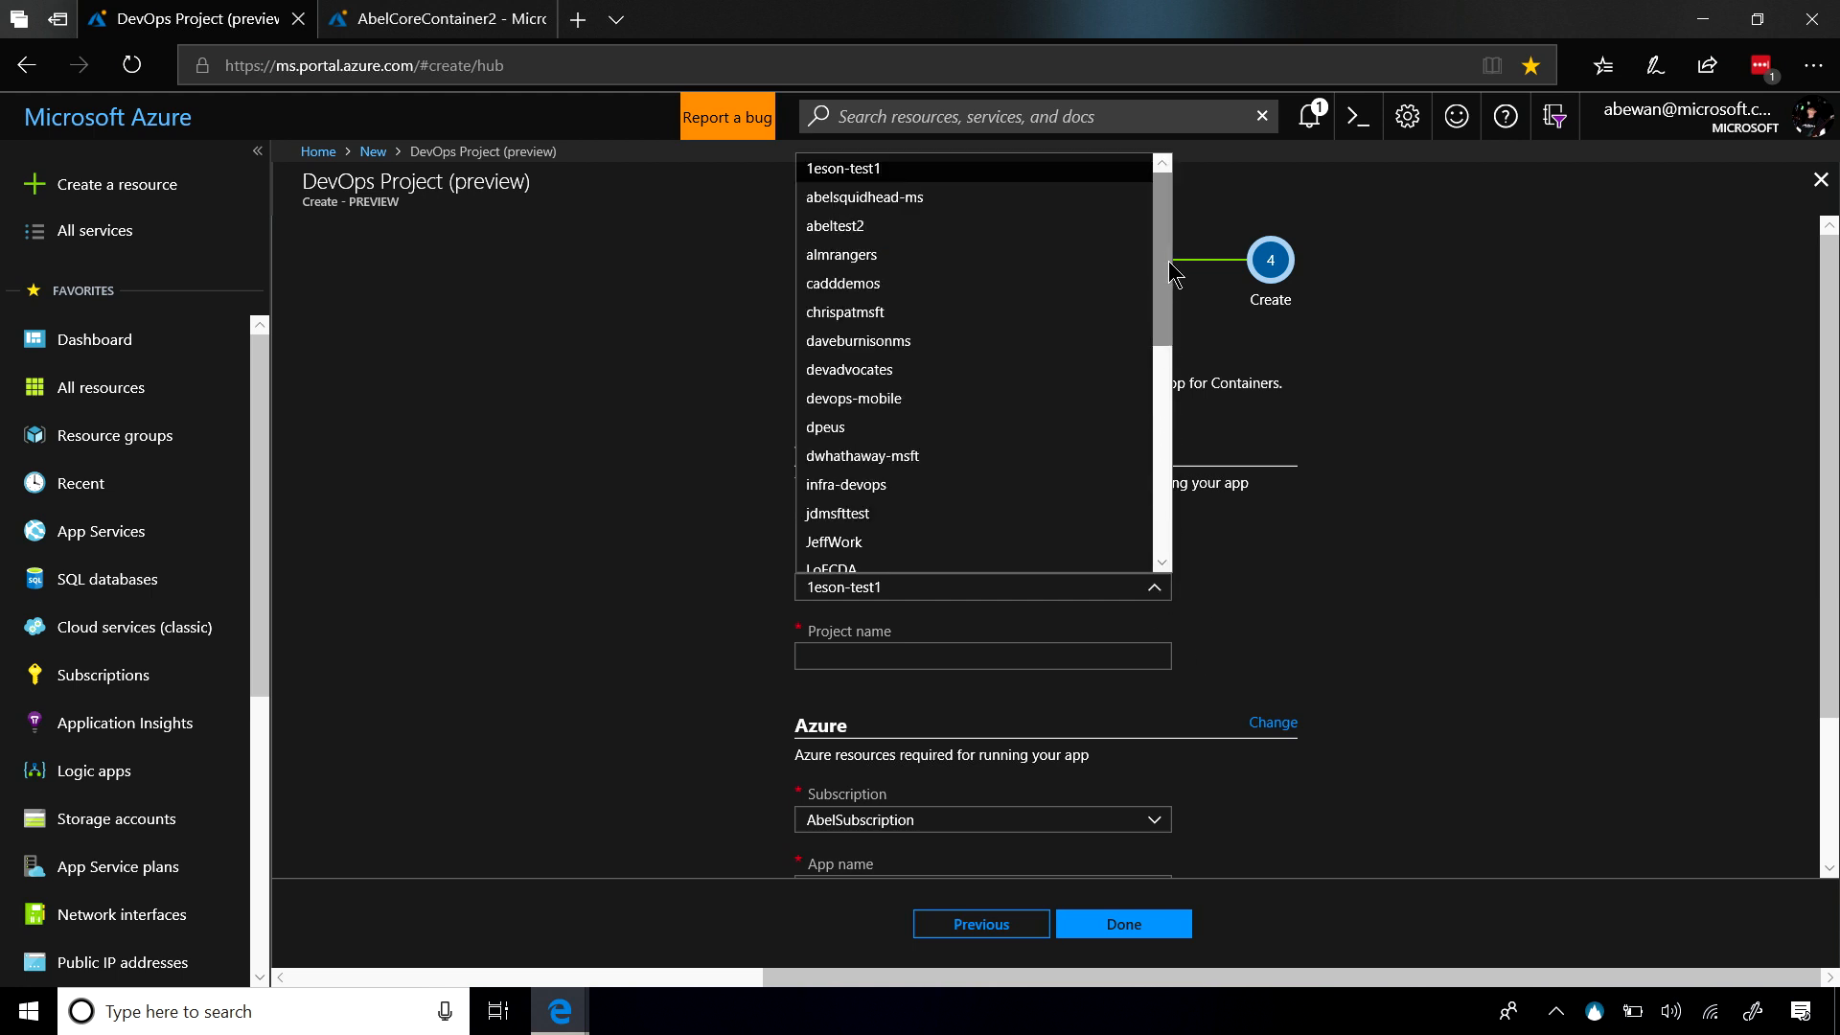
scroll("down", 3)
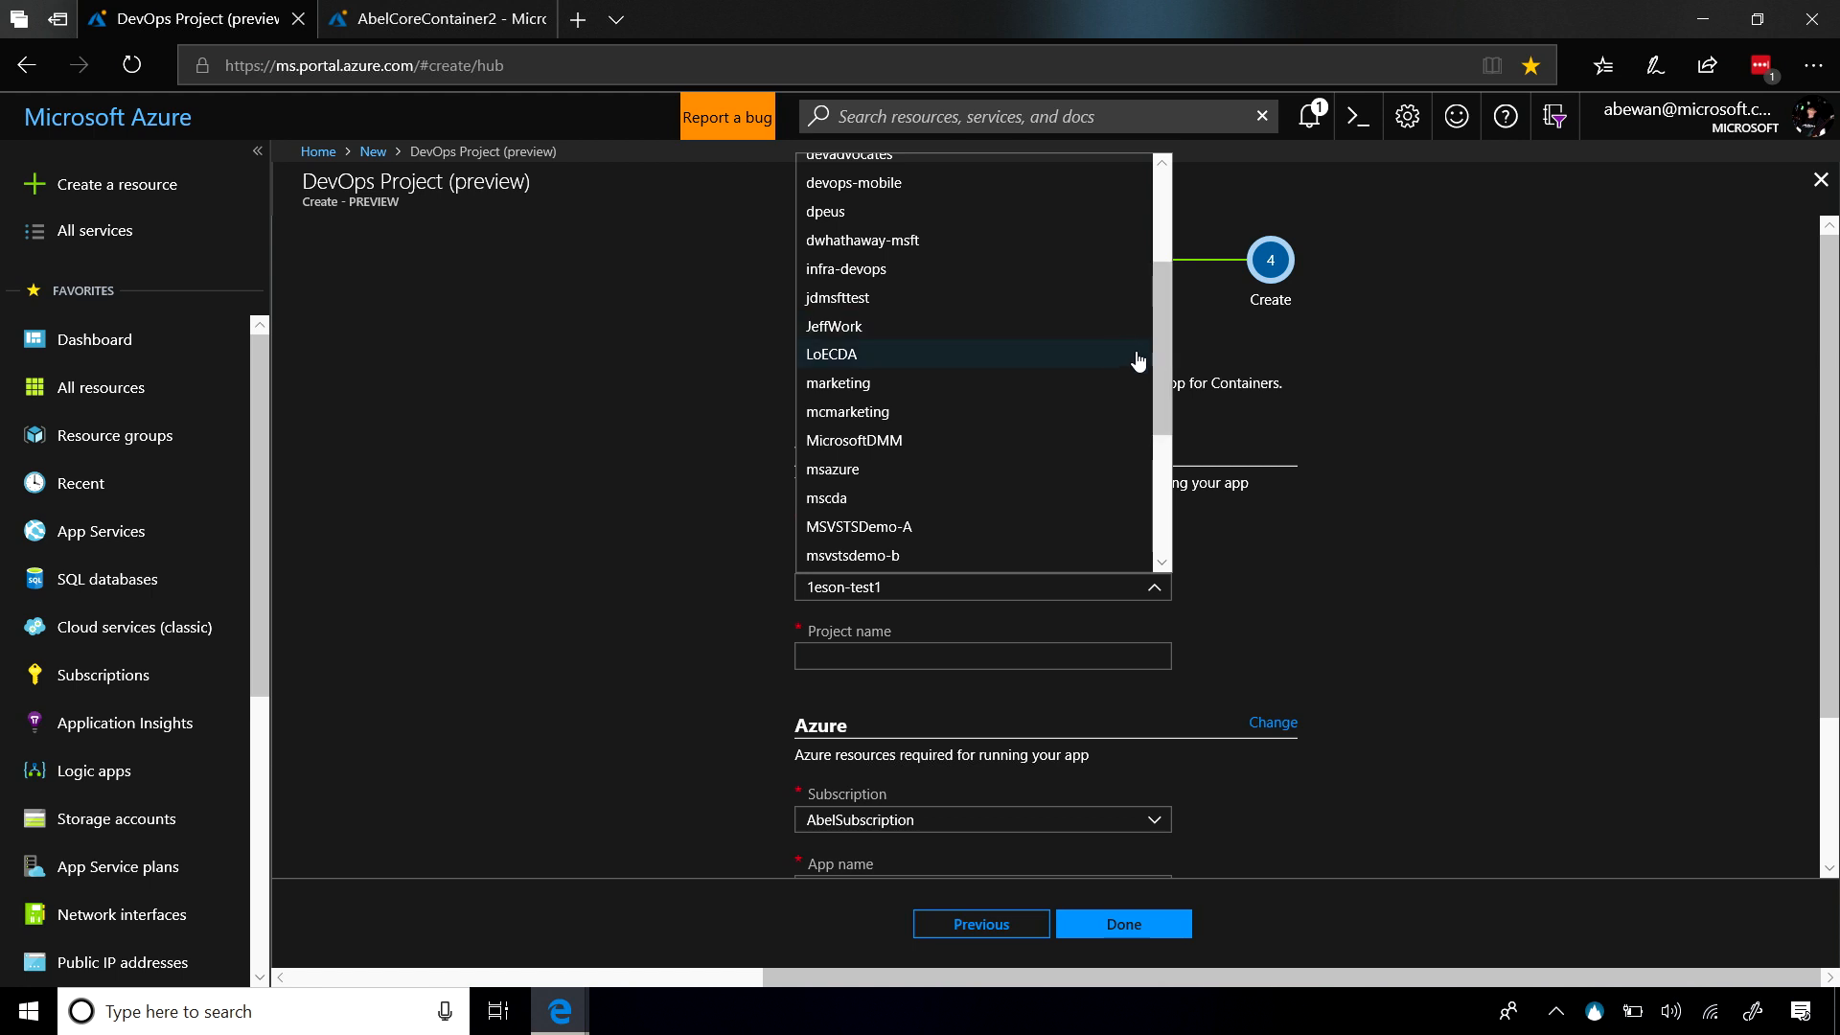
mouse_move(1080, 440)
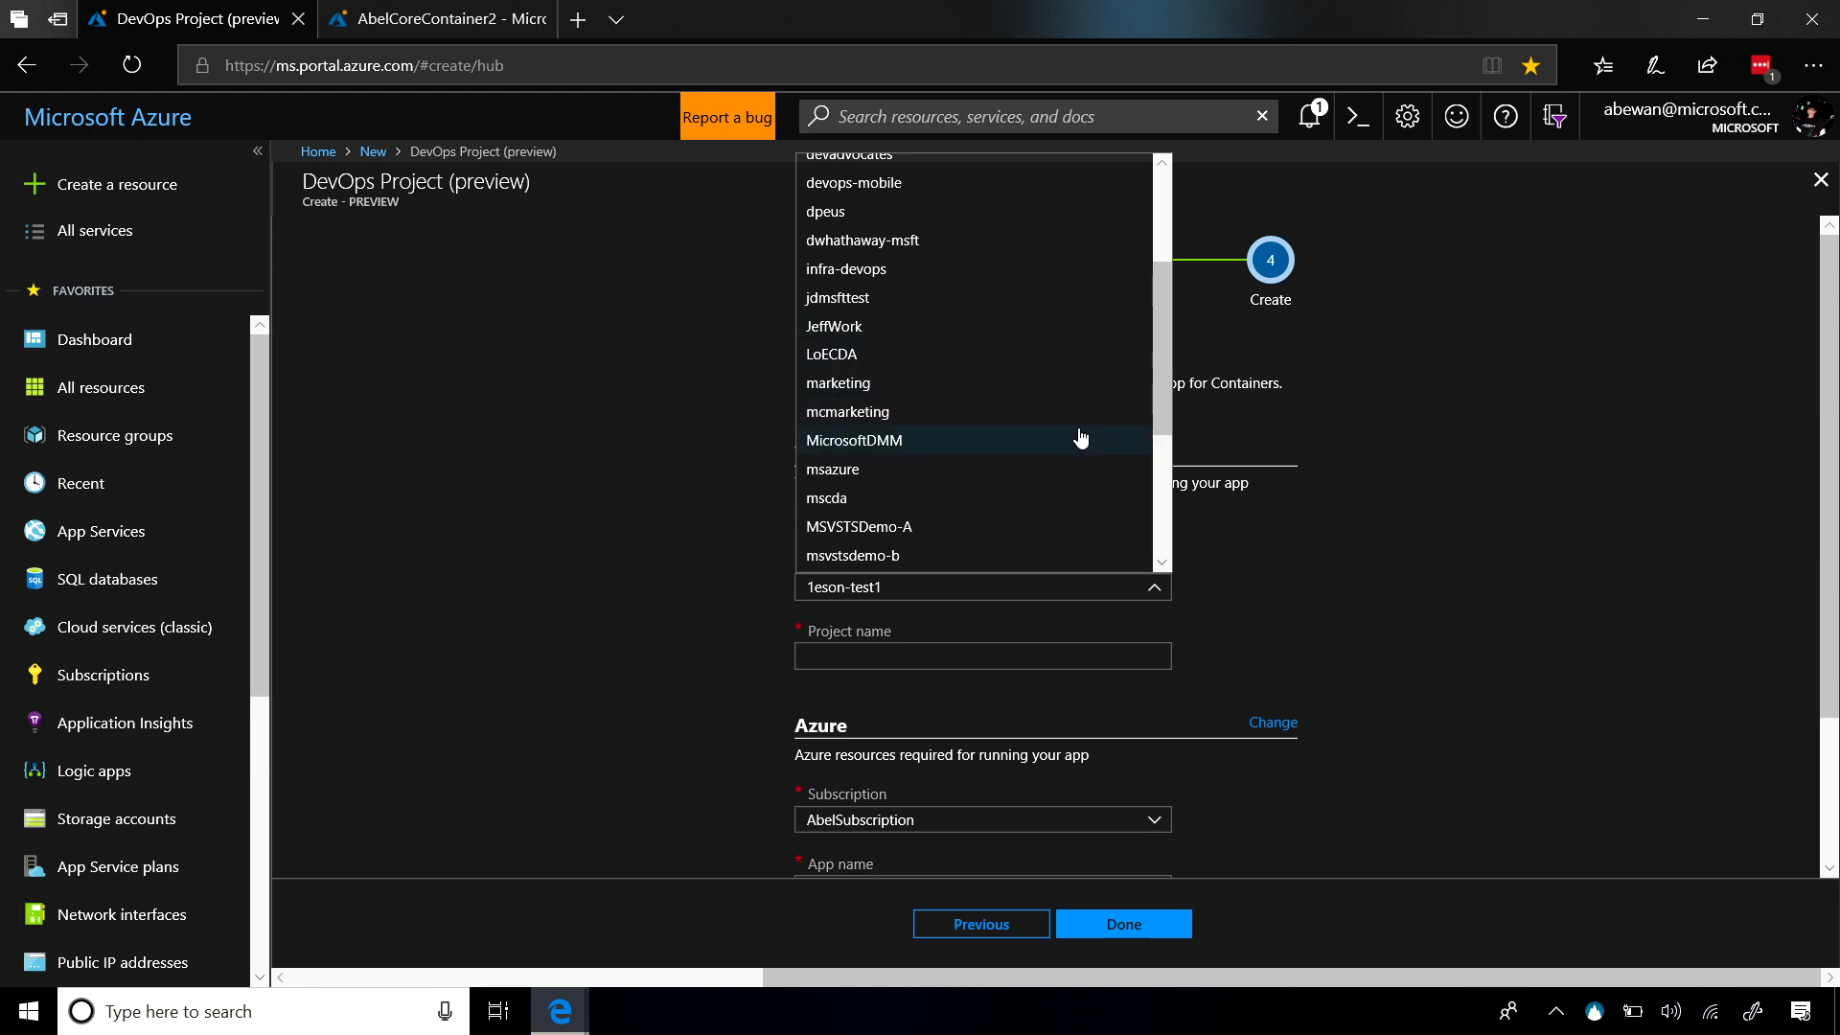
left_click(858, 526)
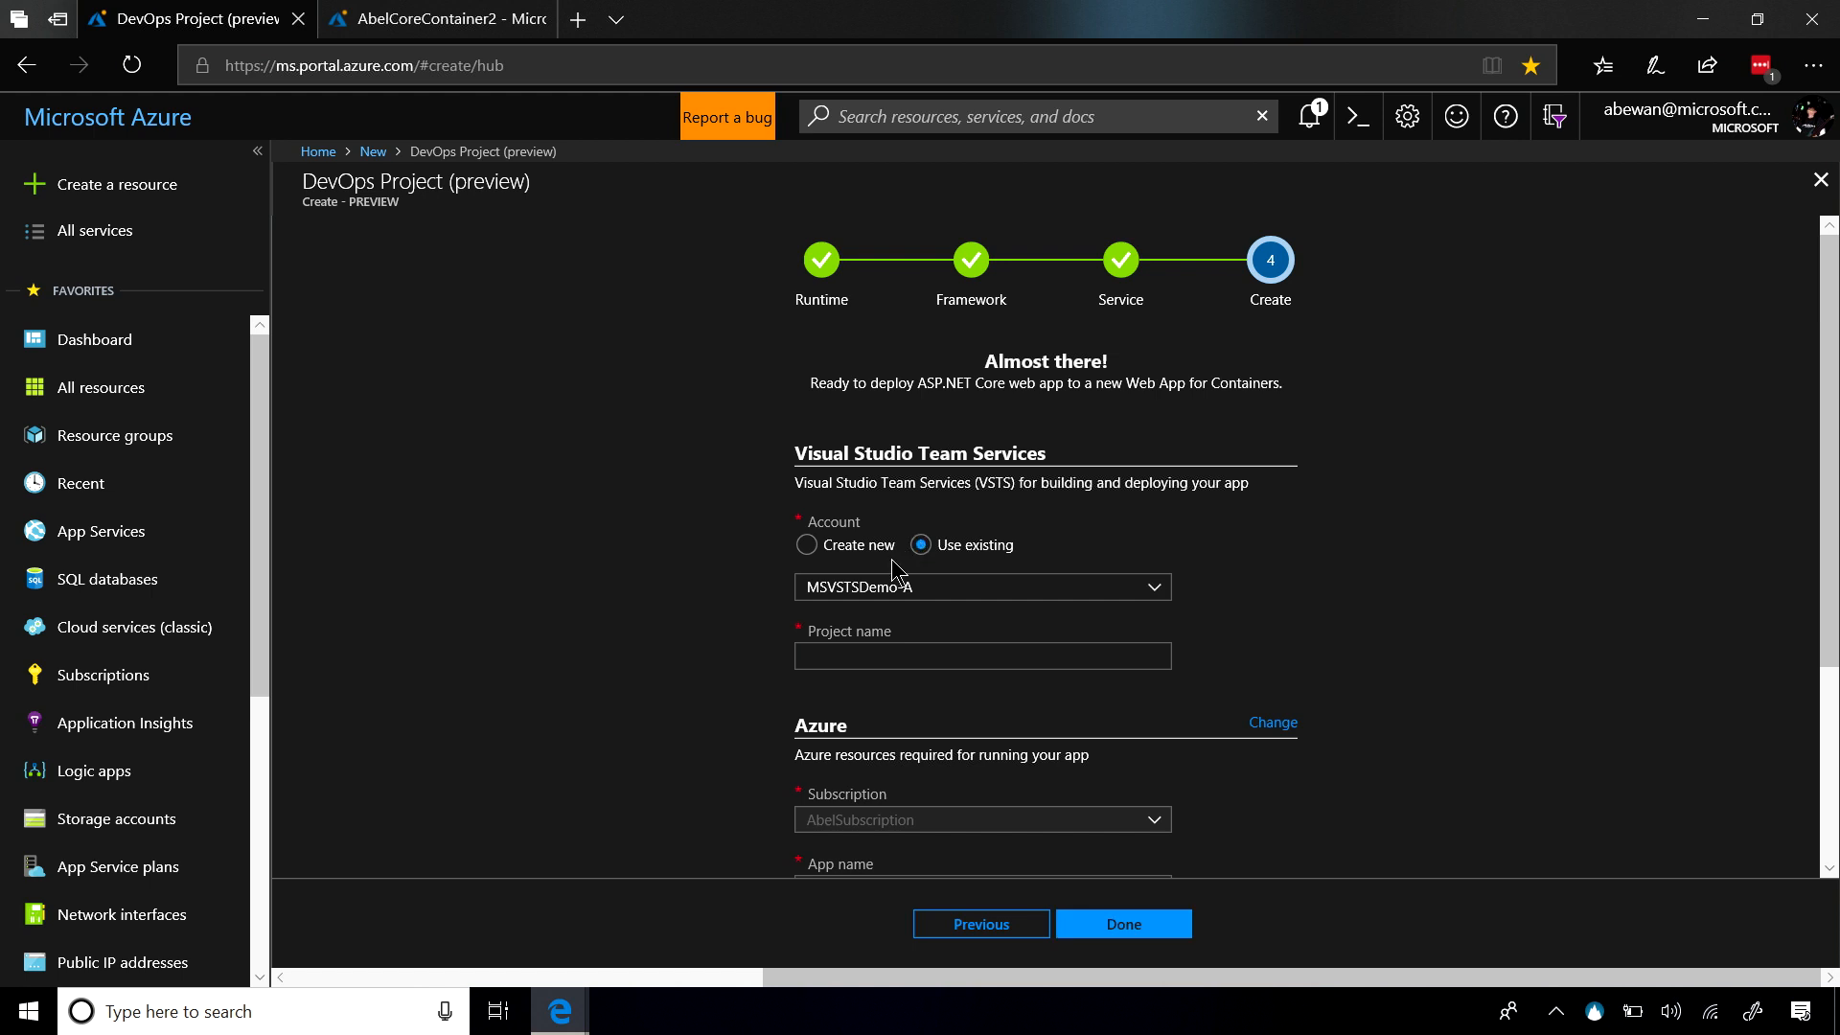
left_click(981, 655)
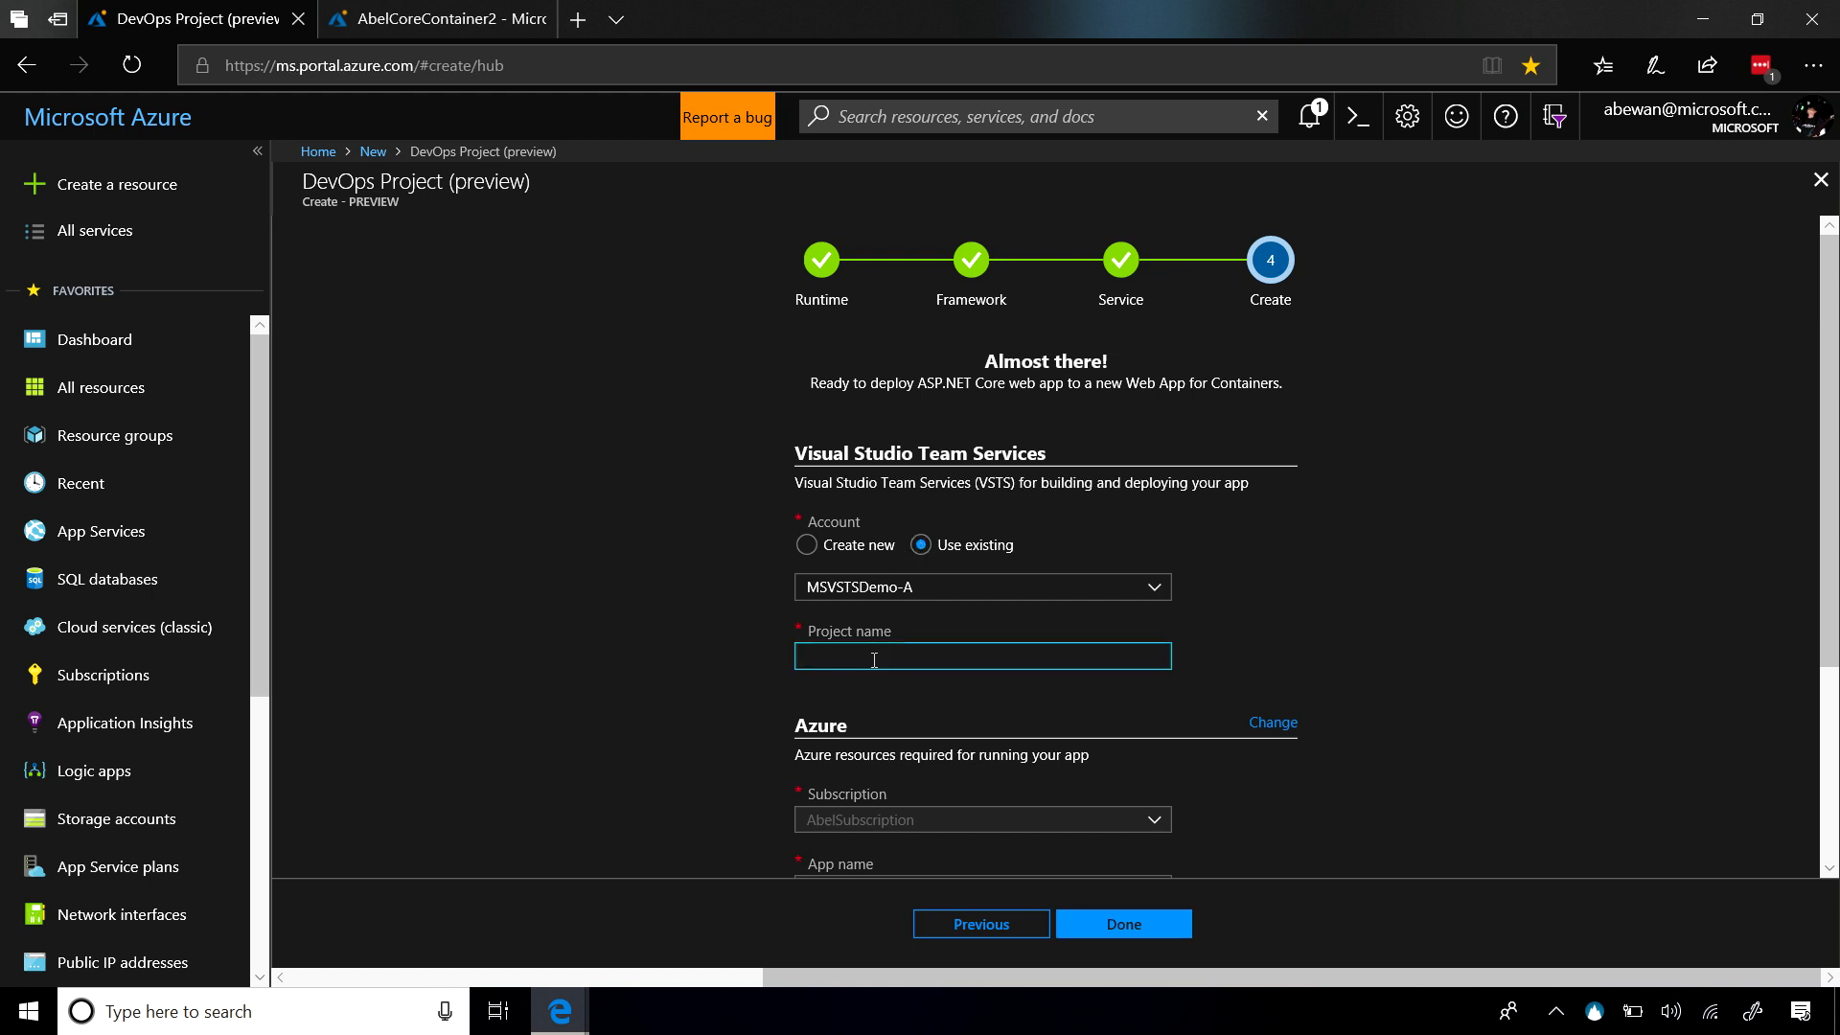
type("AbelCore")
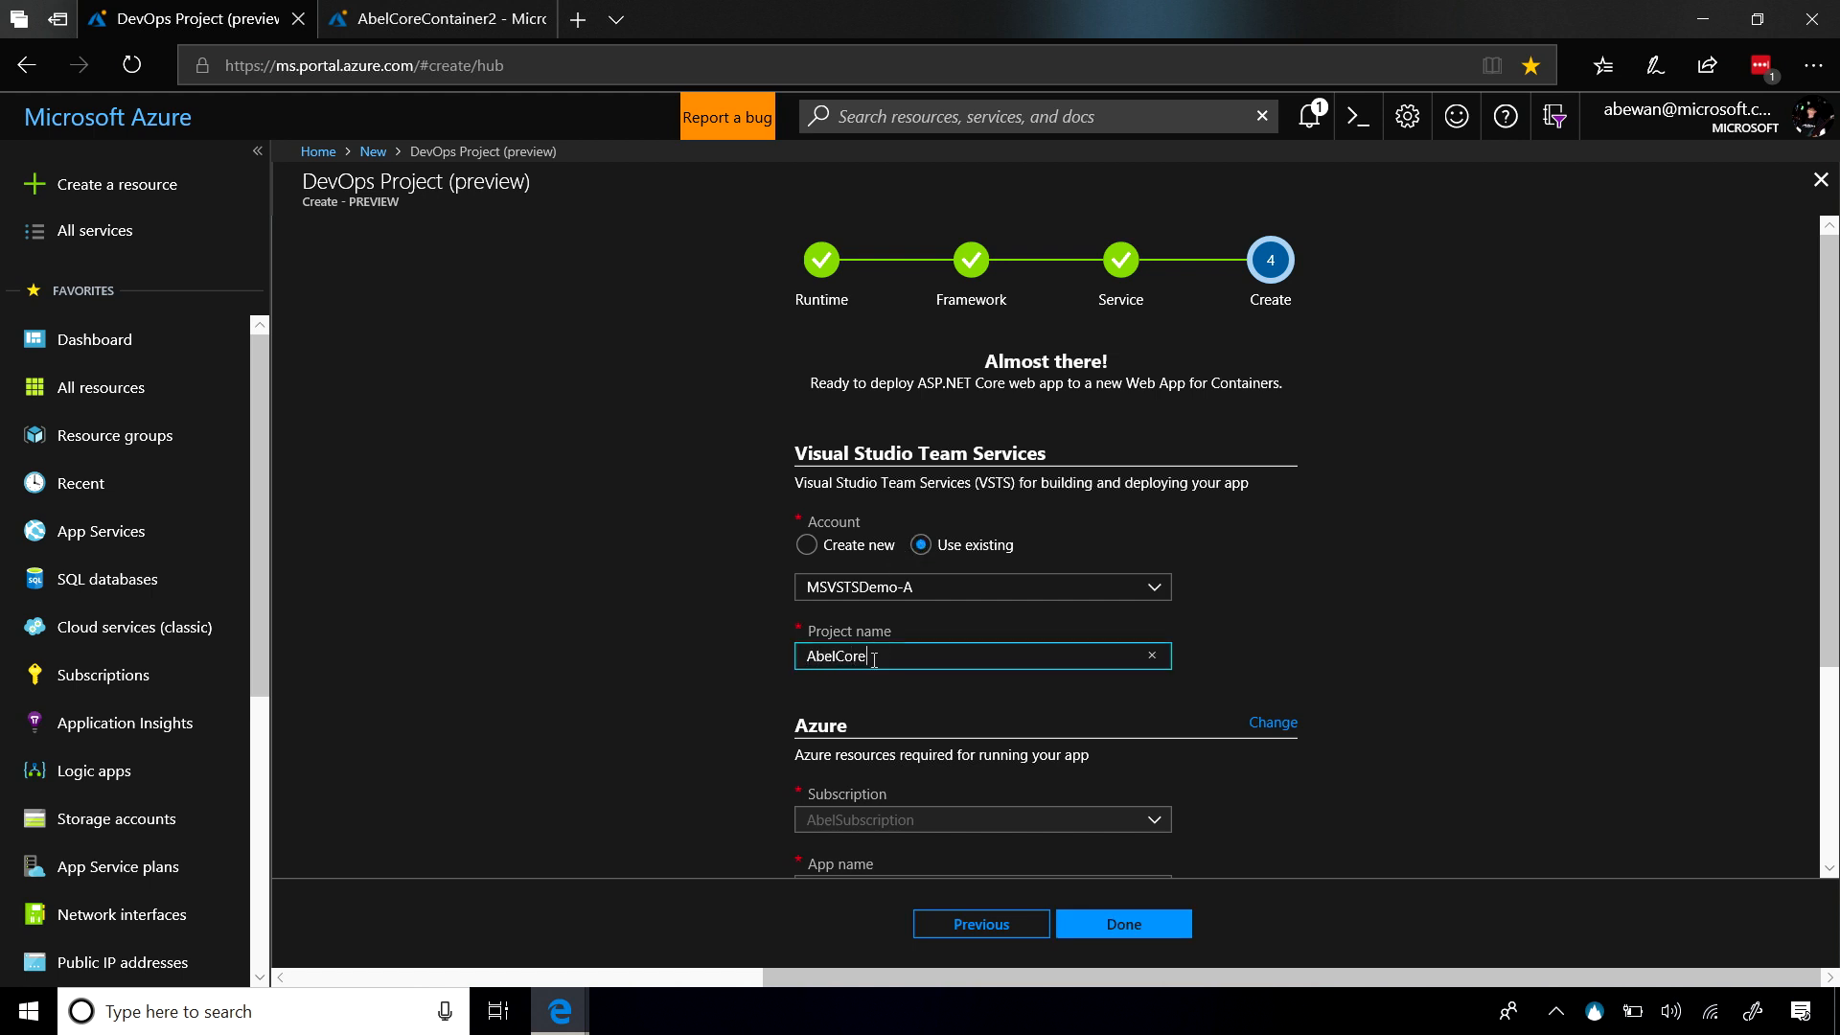
type("Container")
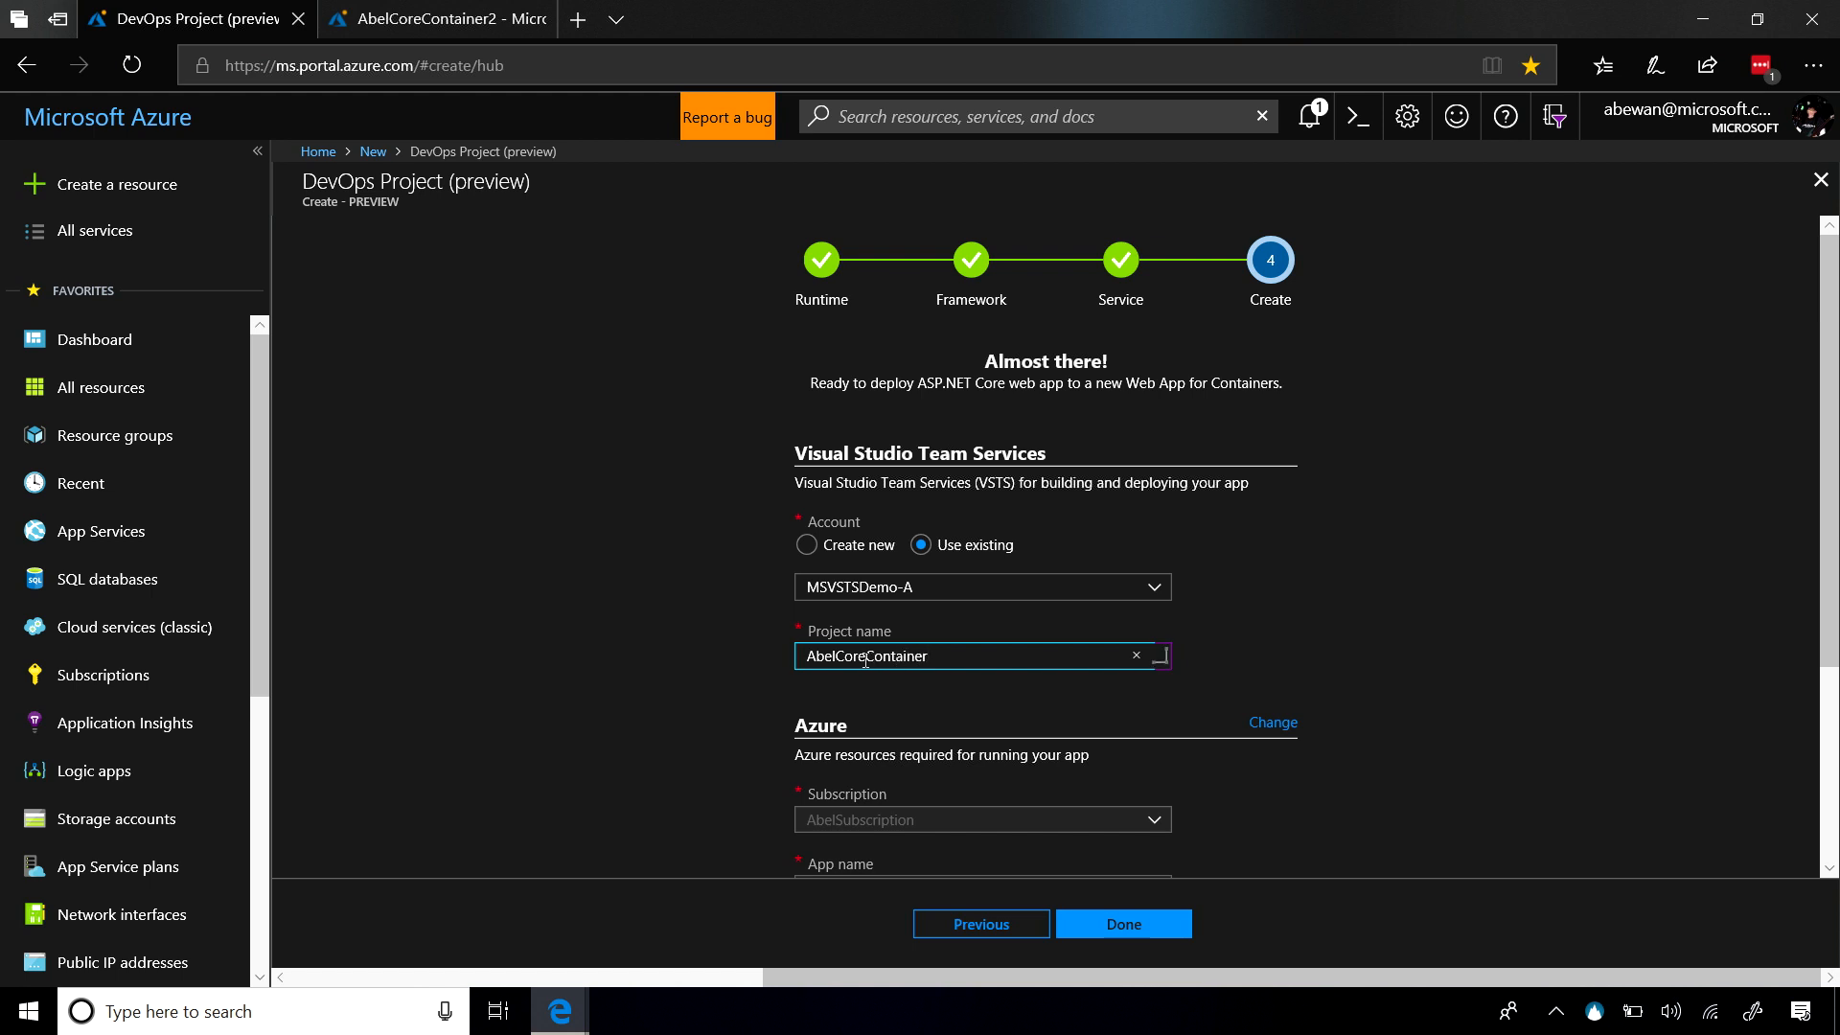
- Change the App Service location from South Central US to West US 2
scroll("down", 3)
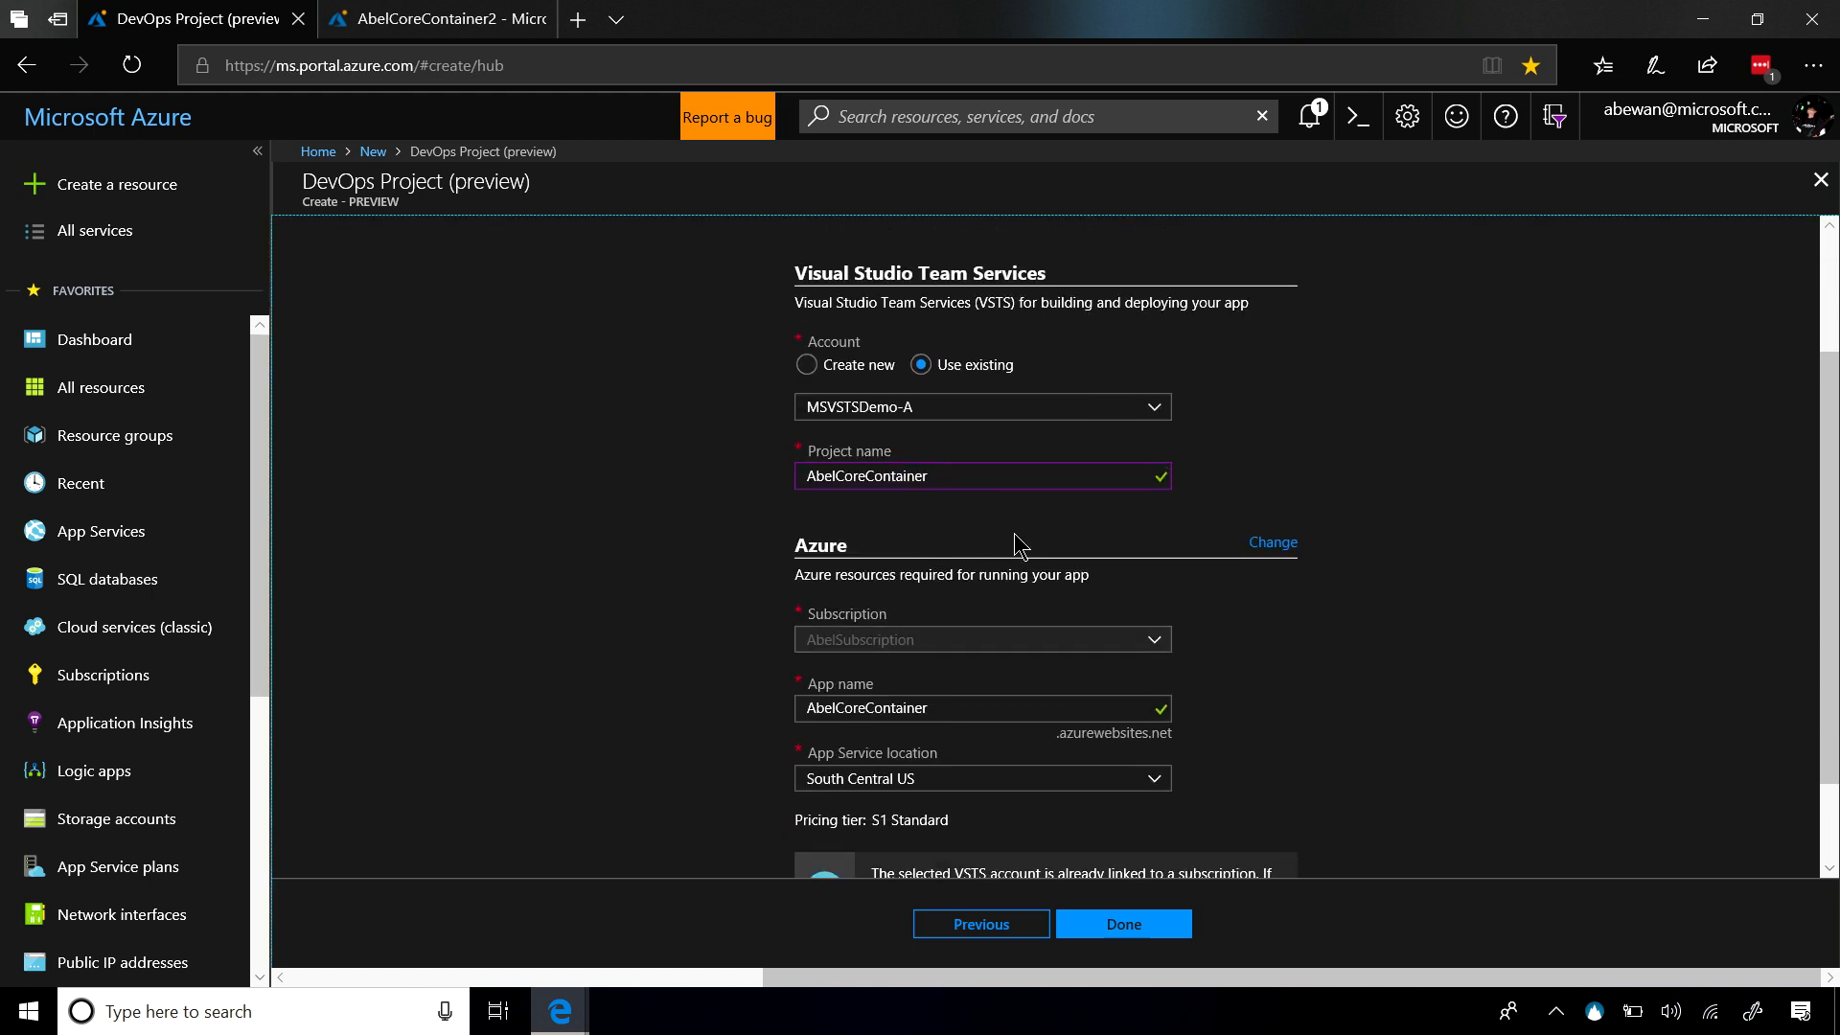
scroll("down", 3)
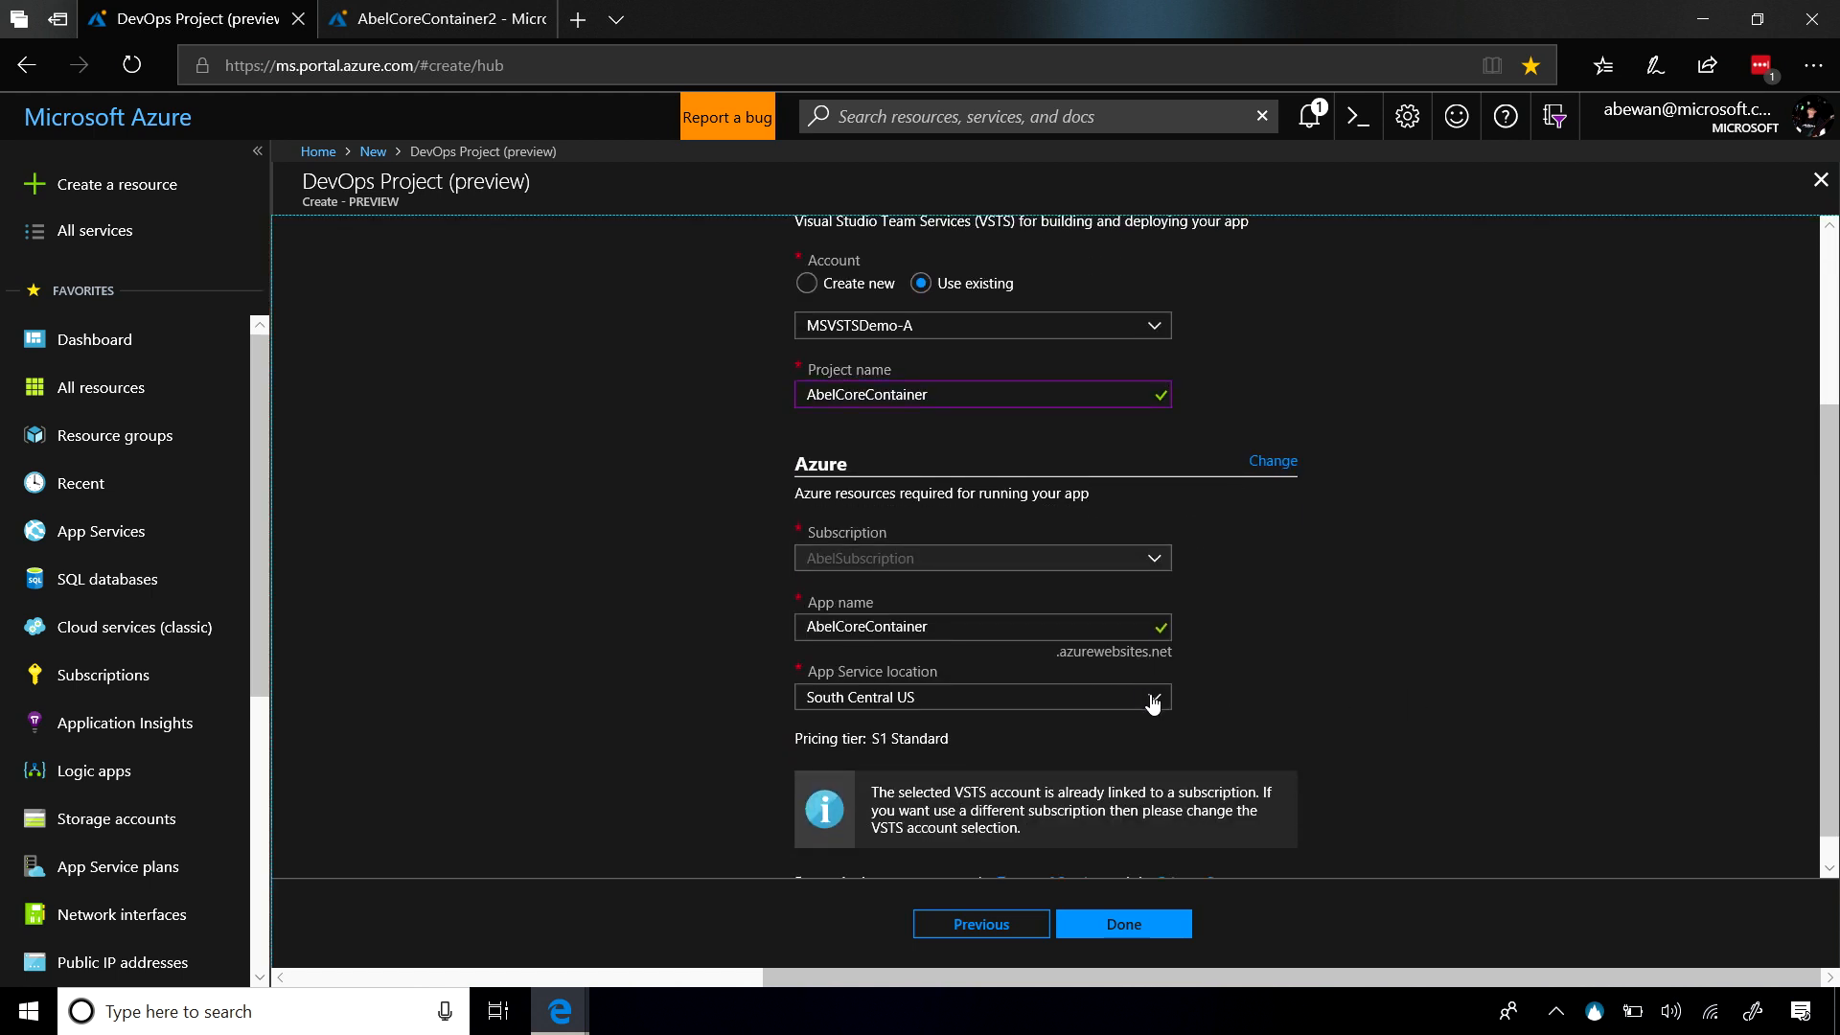
left_click(1149, 697)
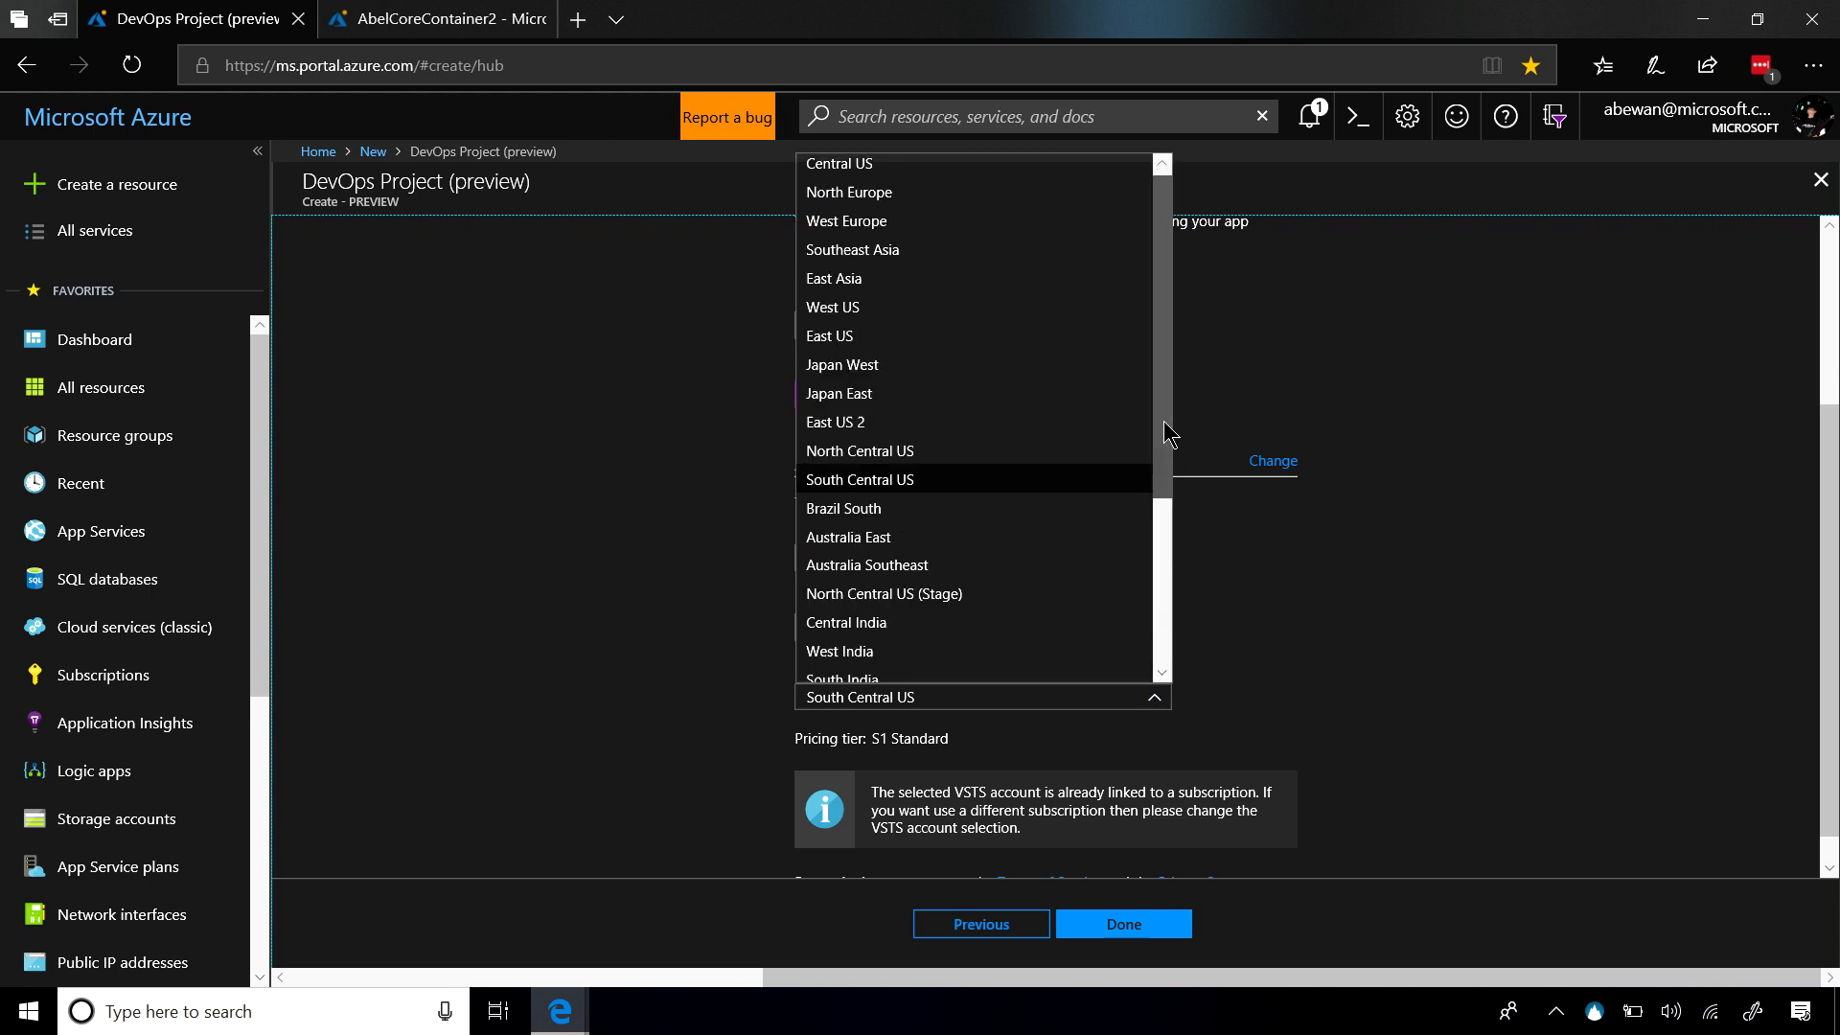
scroll("down", 3)
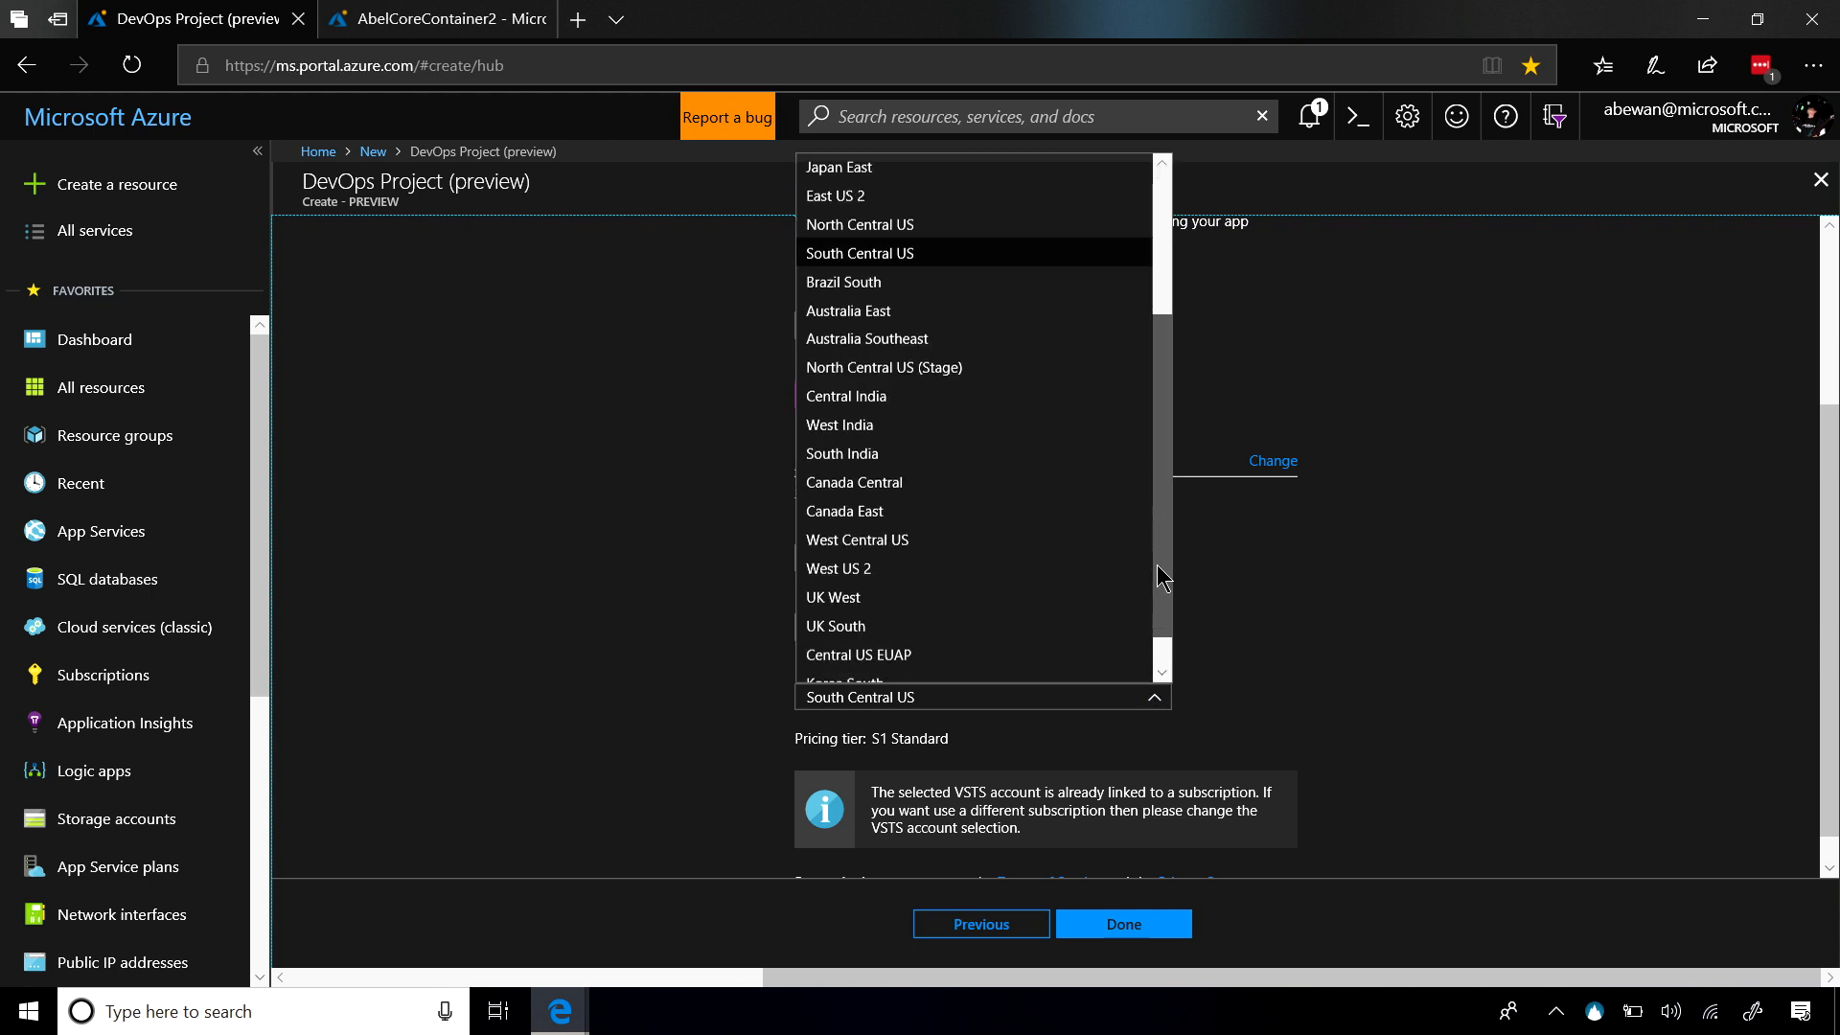
left_click(837, 568)
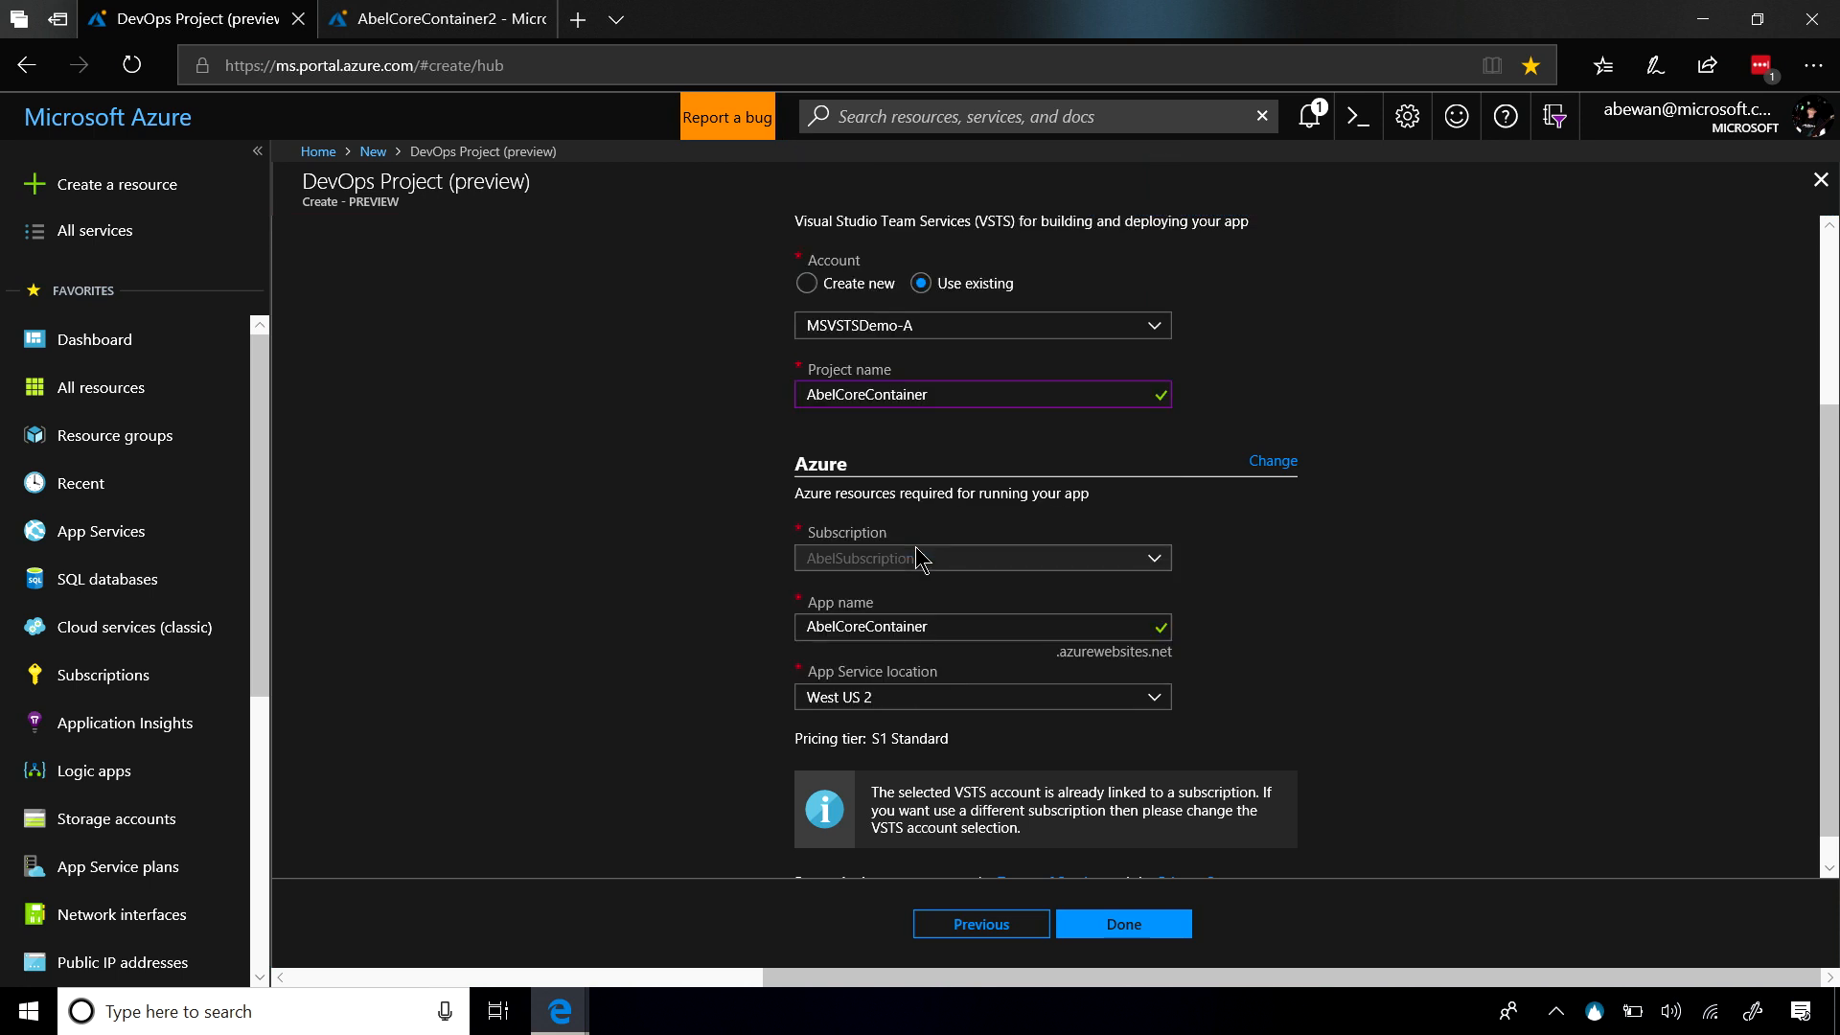
left_click(1120, 923)
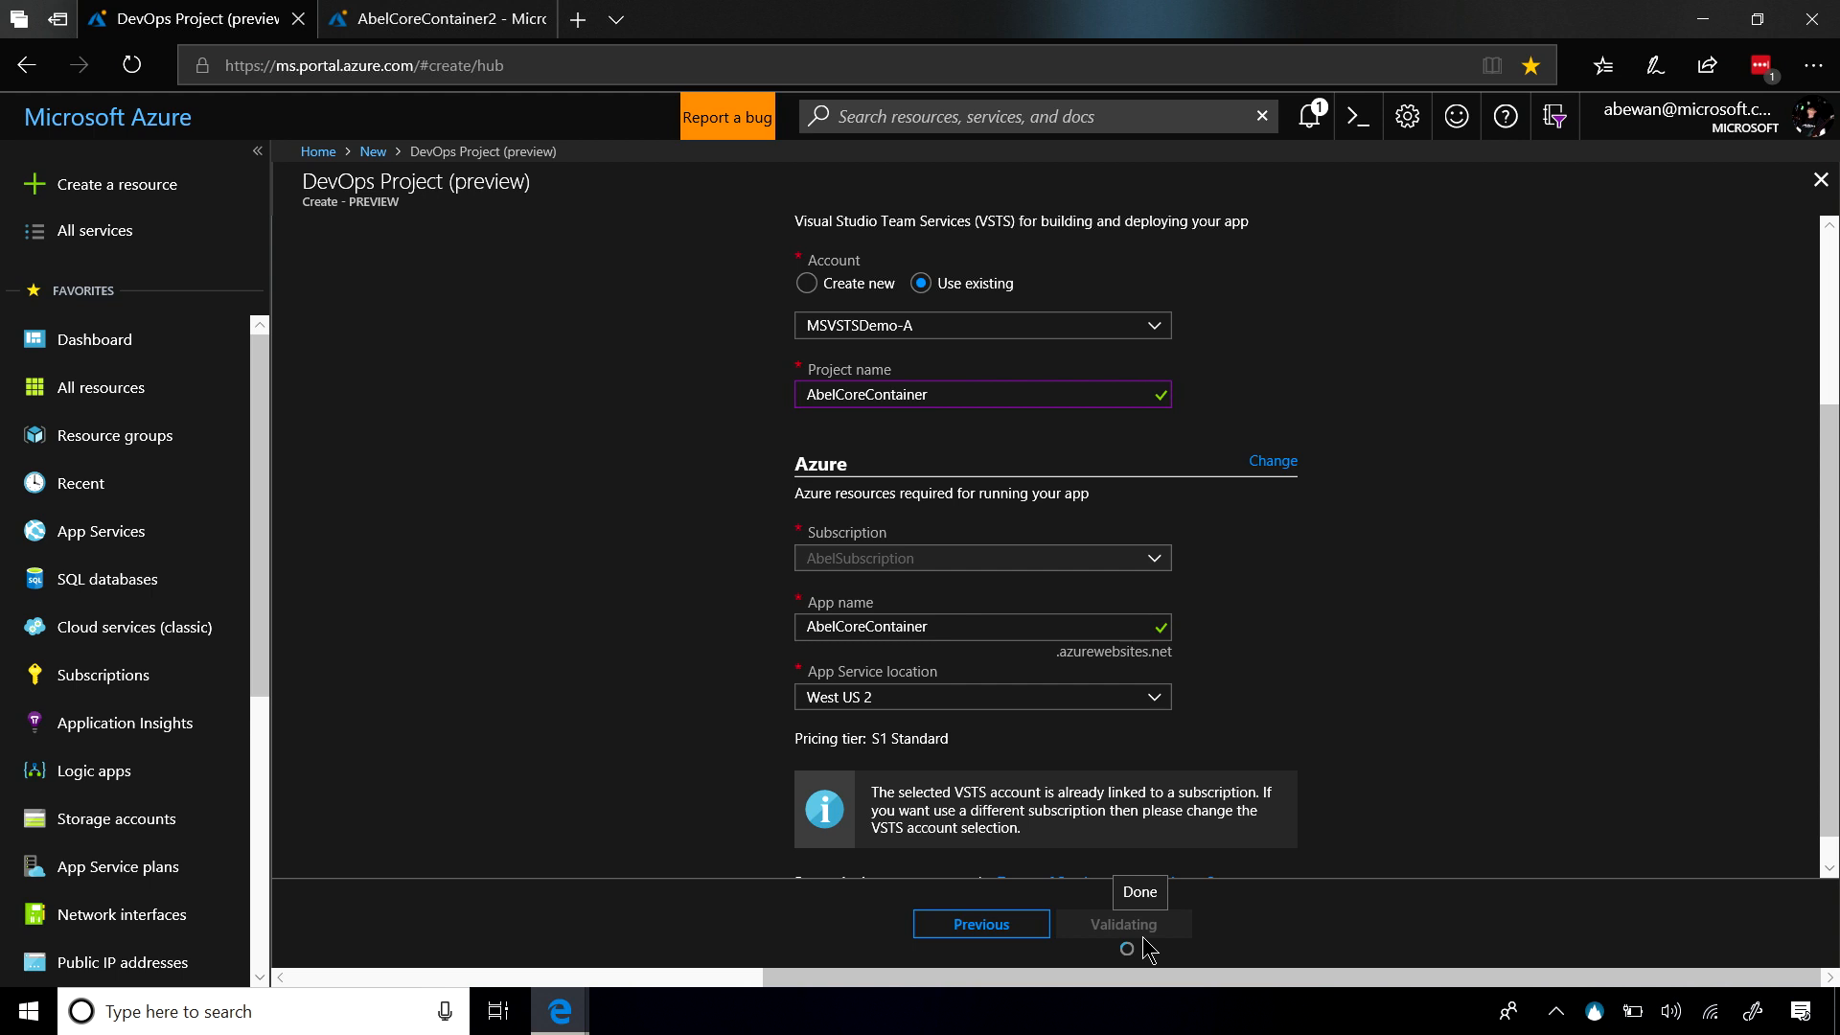
- Submit the AbelCoreContainer DevOps Project and dismiss the deployment-in-progress notification
left_click(1138, 892)
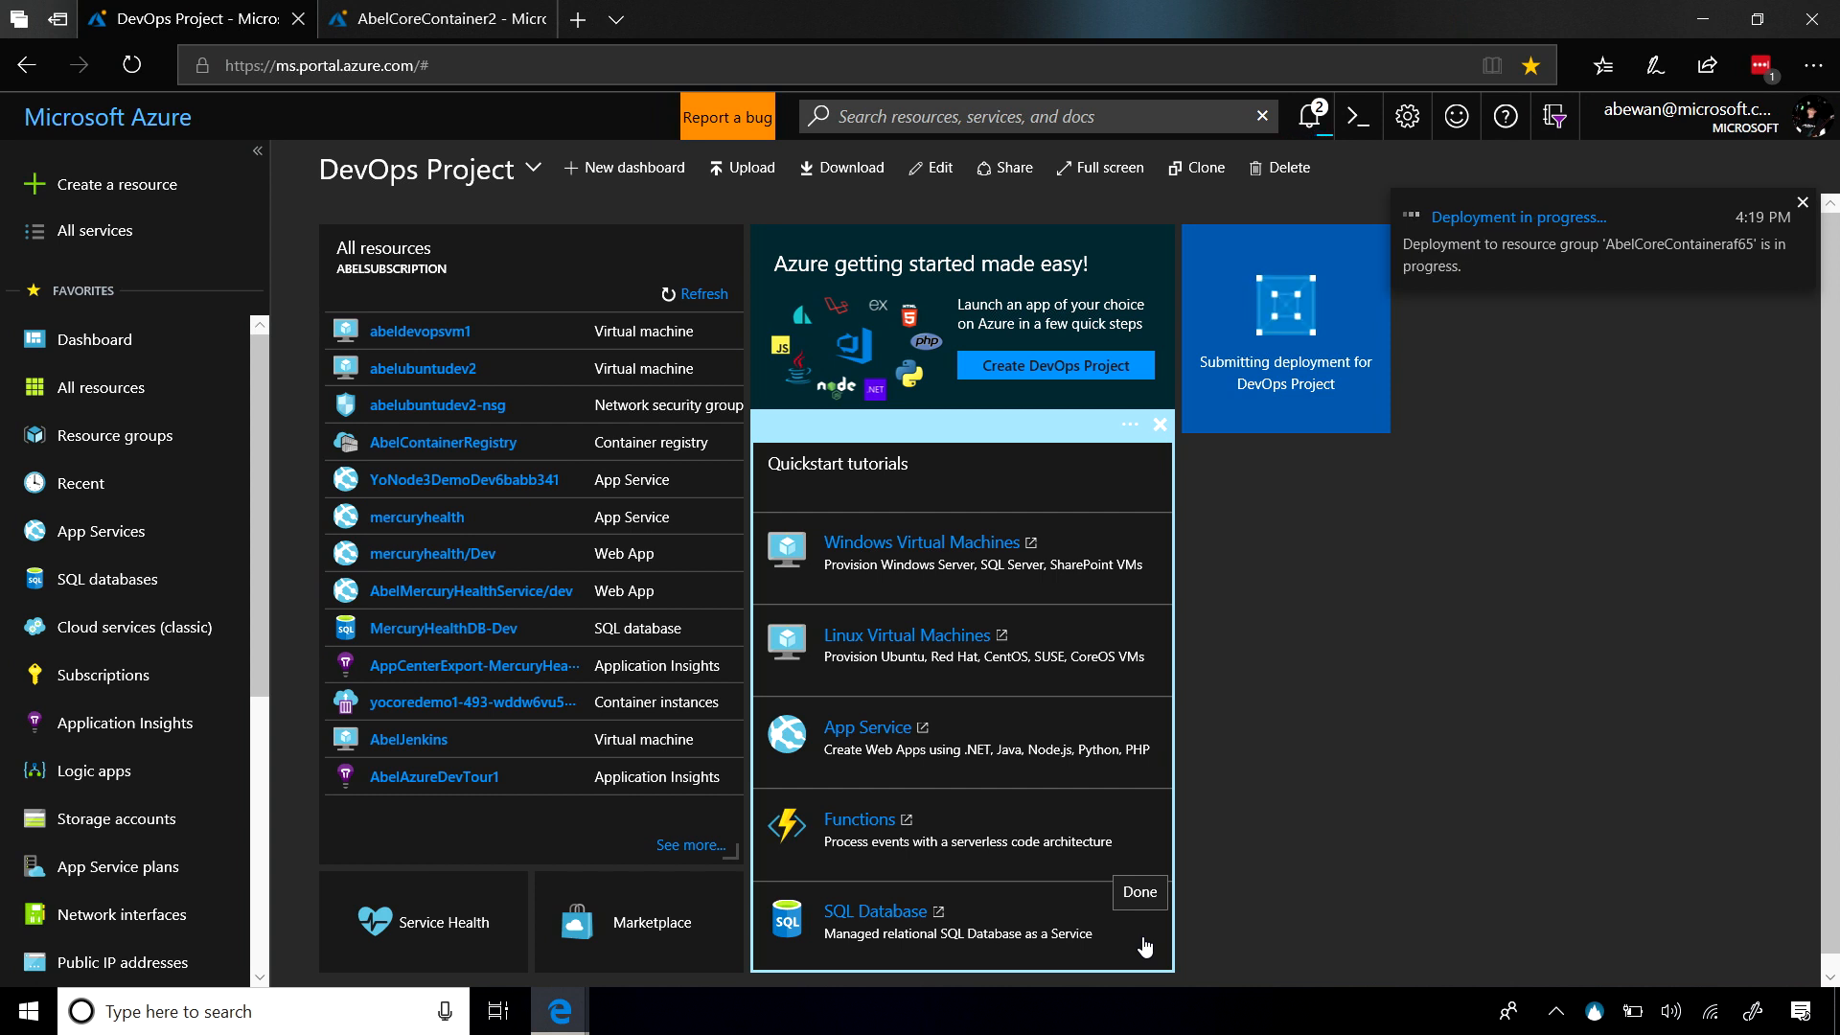
left_click(1801, 202)
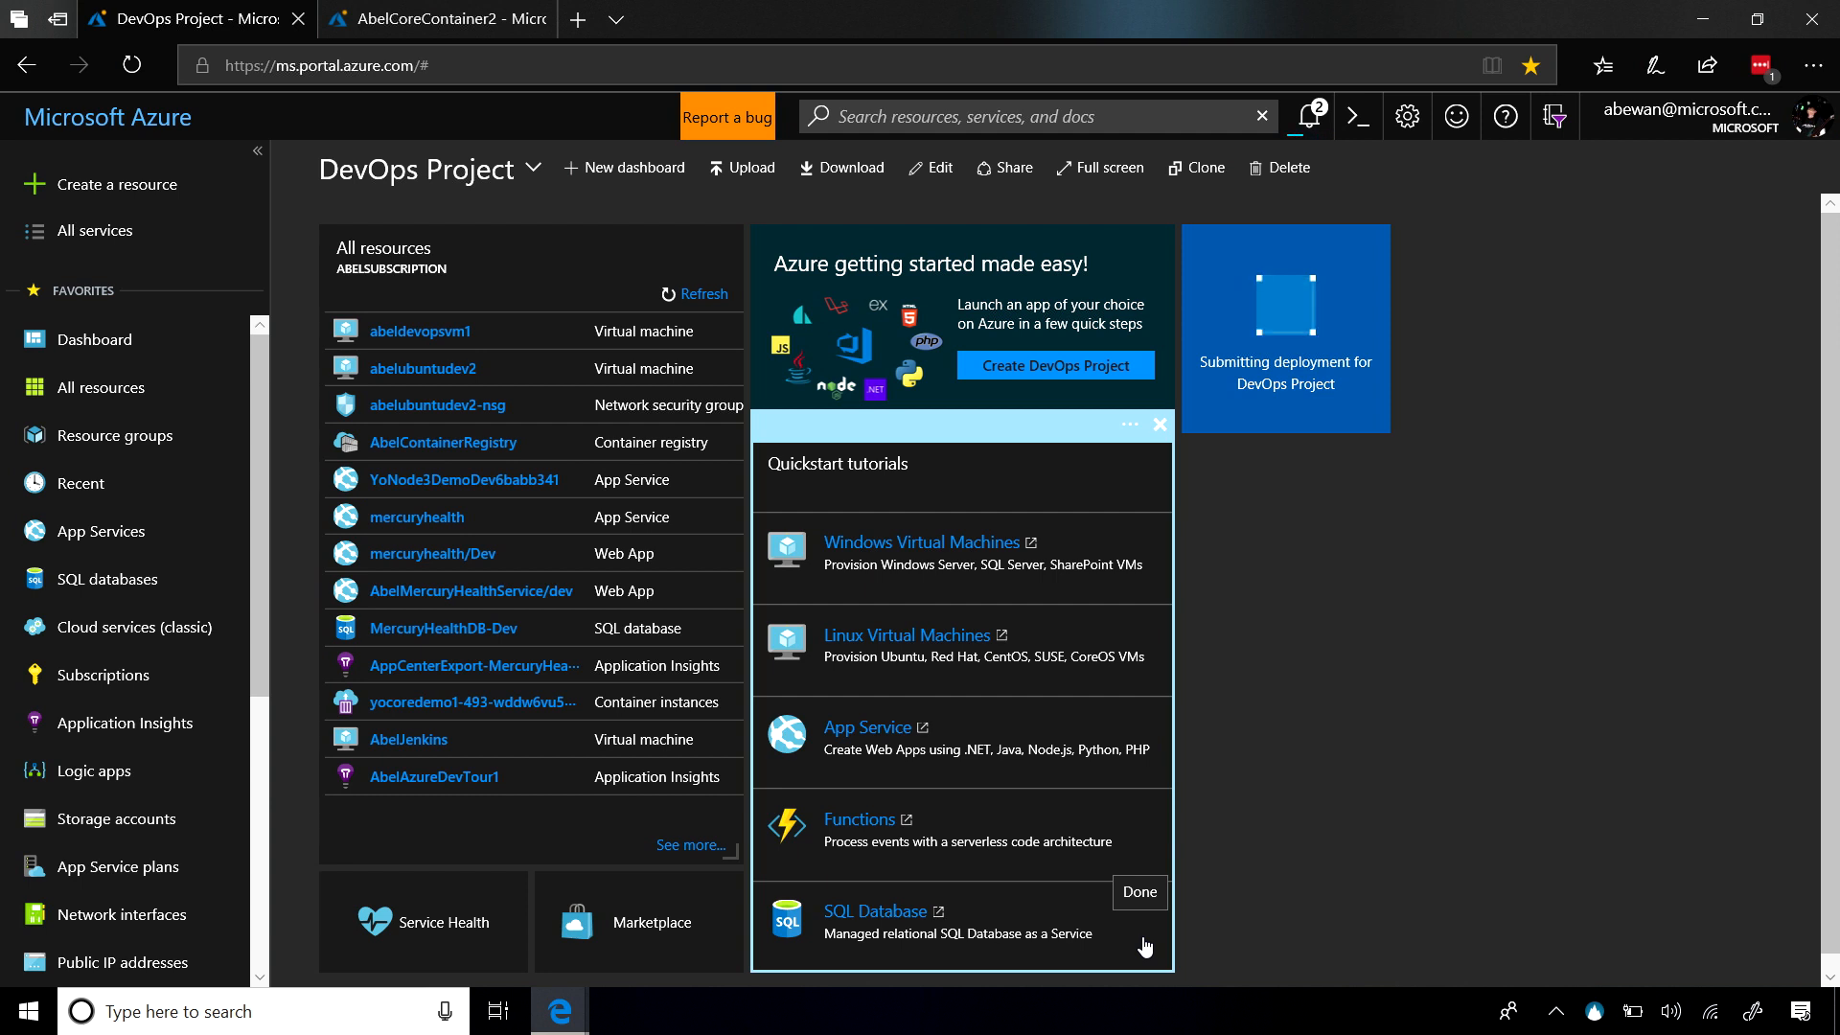
left_click(1137, 892)
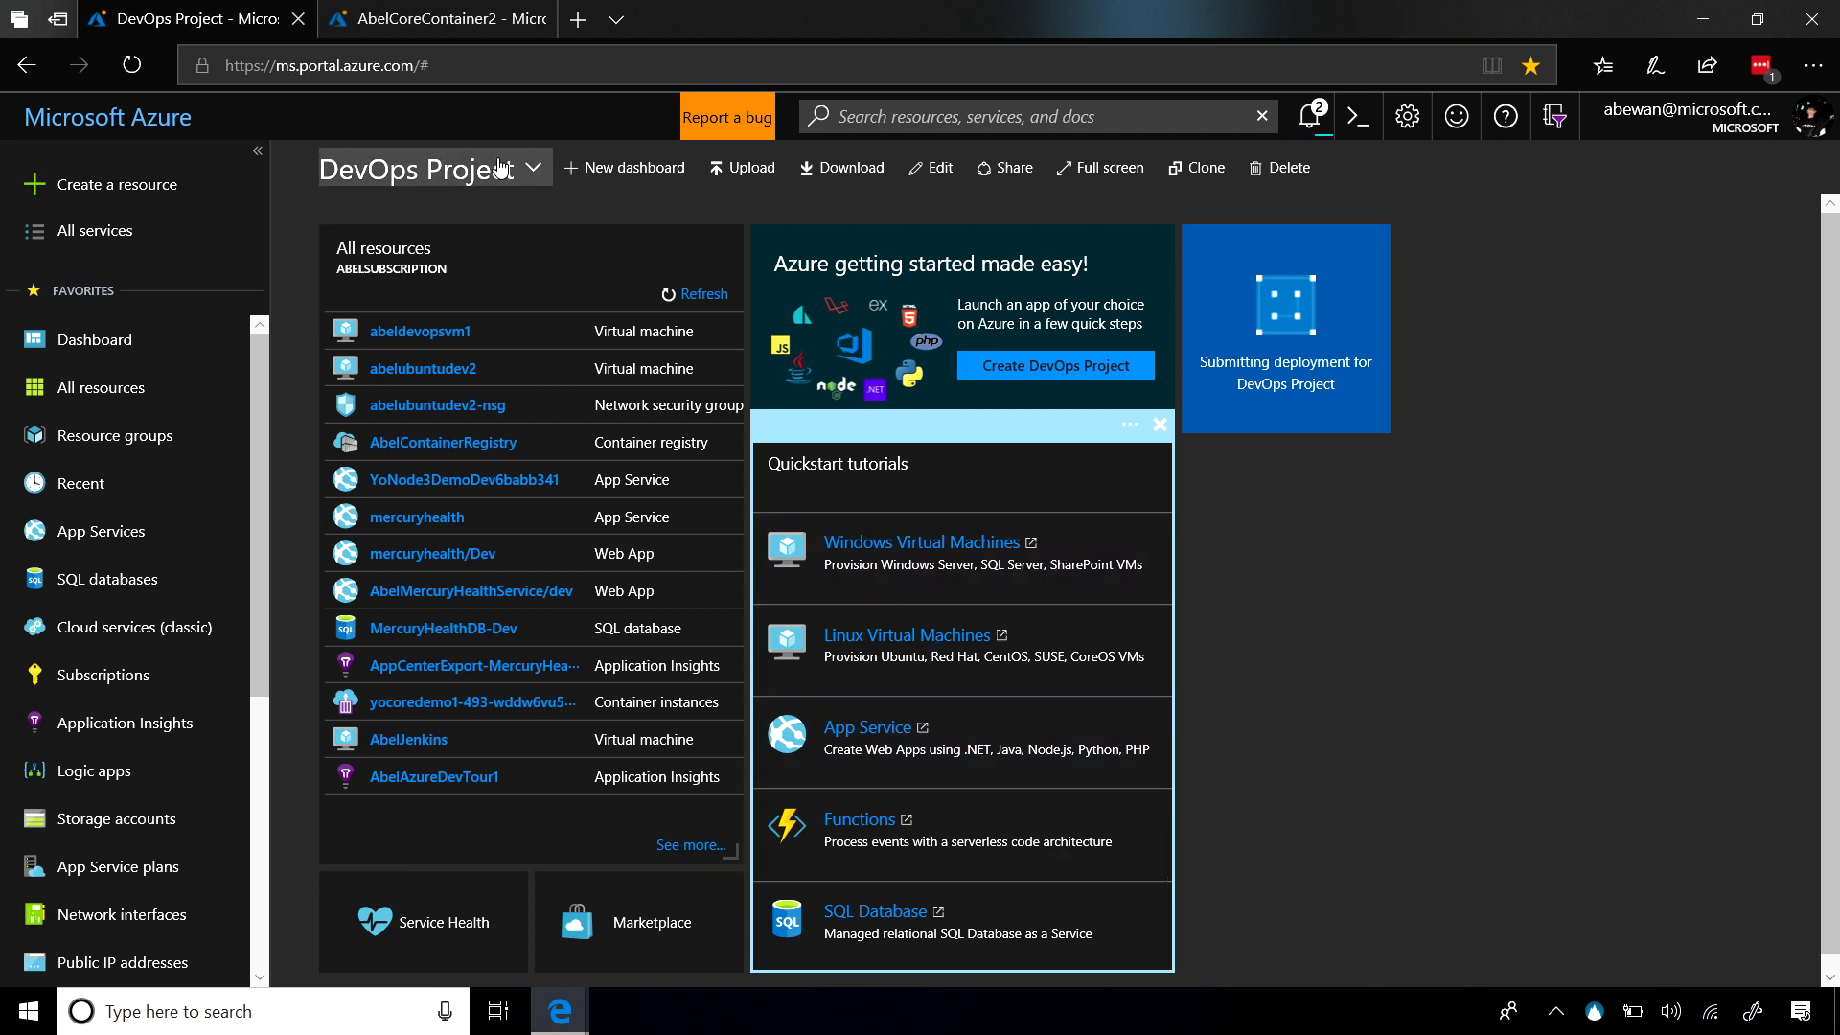
left_click(434, 19)
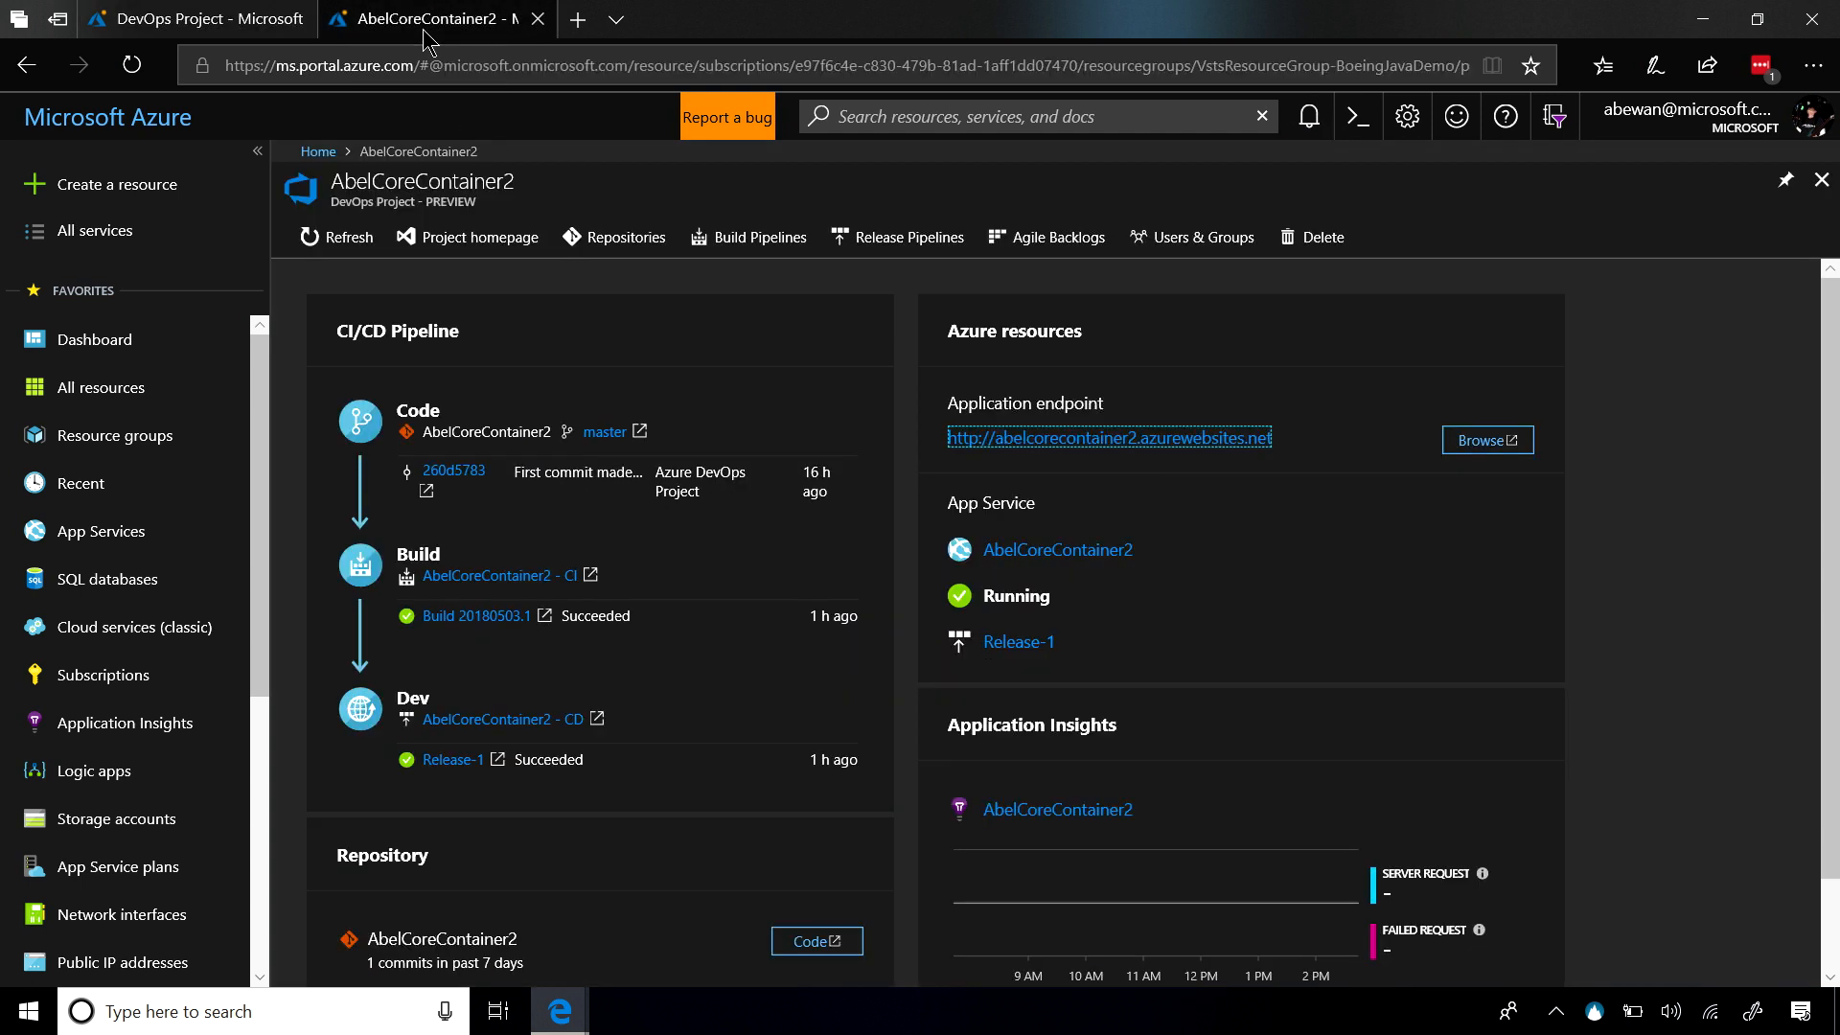
mouse_move(781, 712)
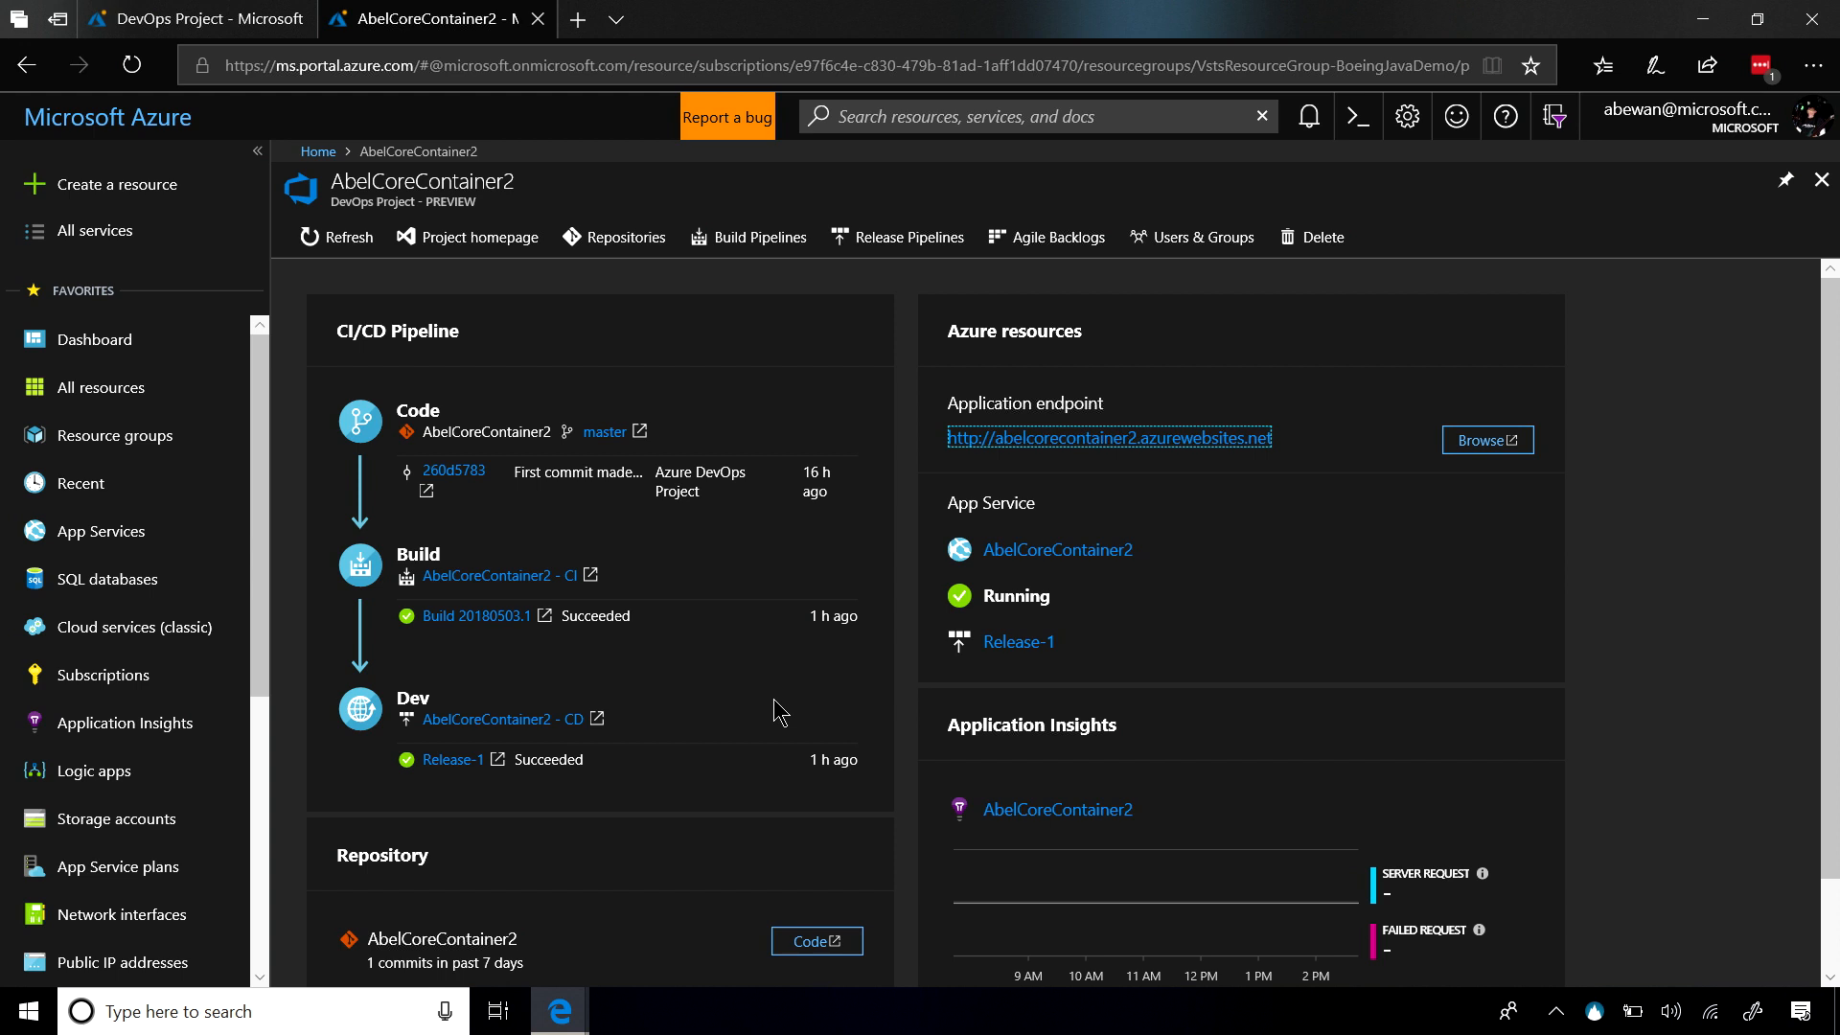
mouse_move(1373, 684)
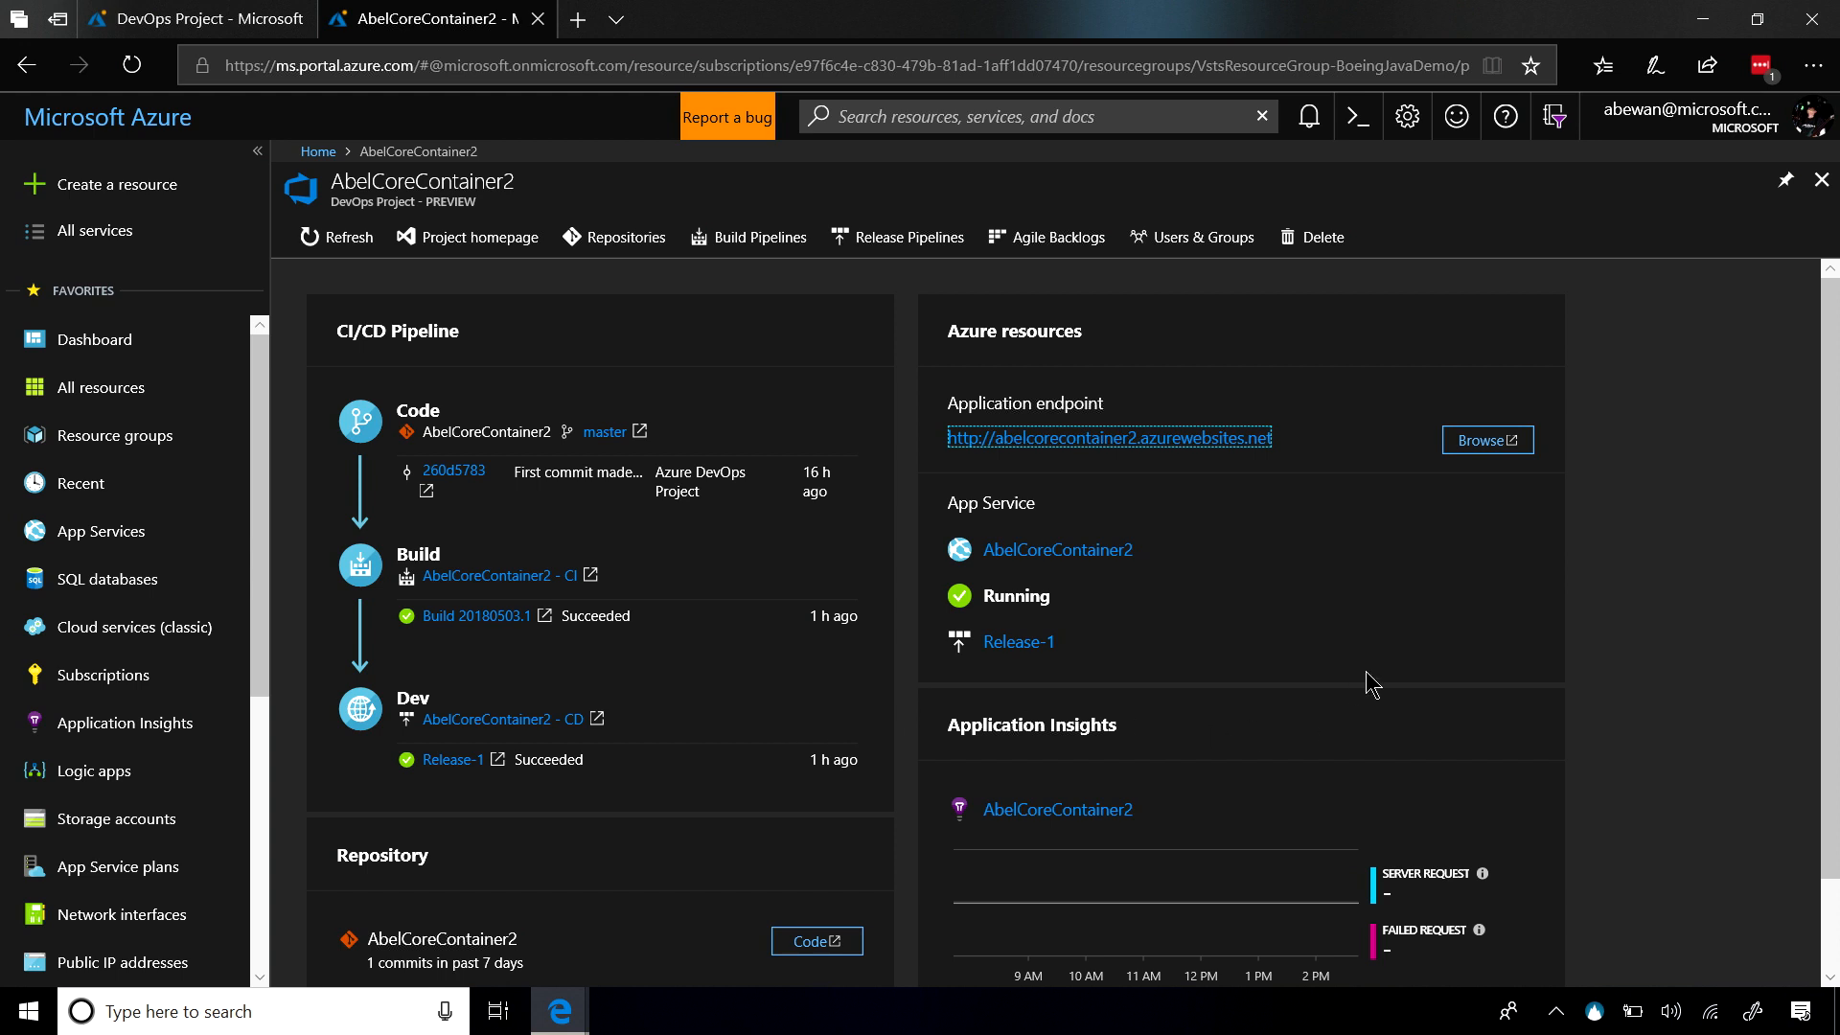
mouse_move(658, 489)
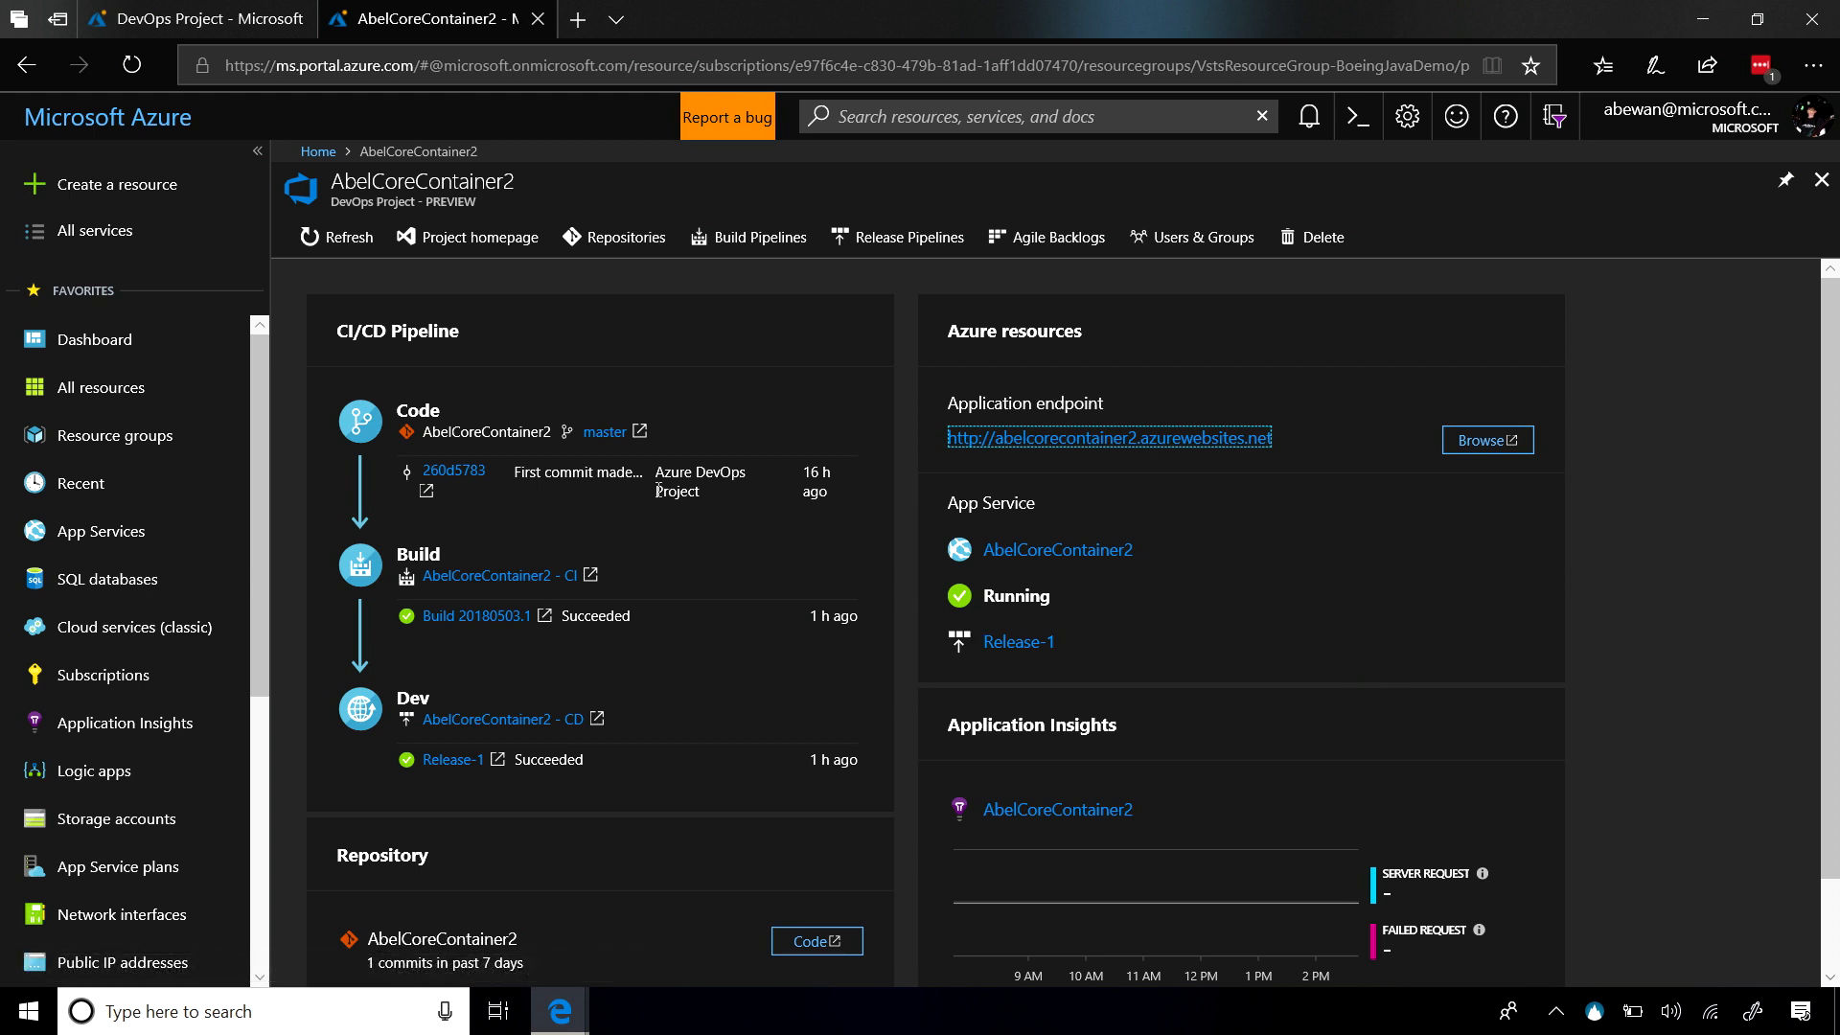
mouse_move(605, 432)
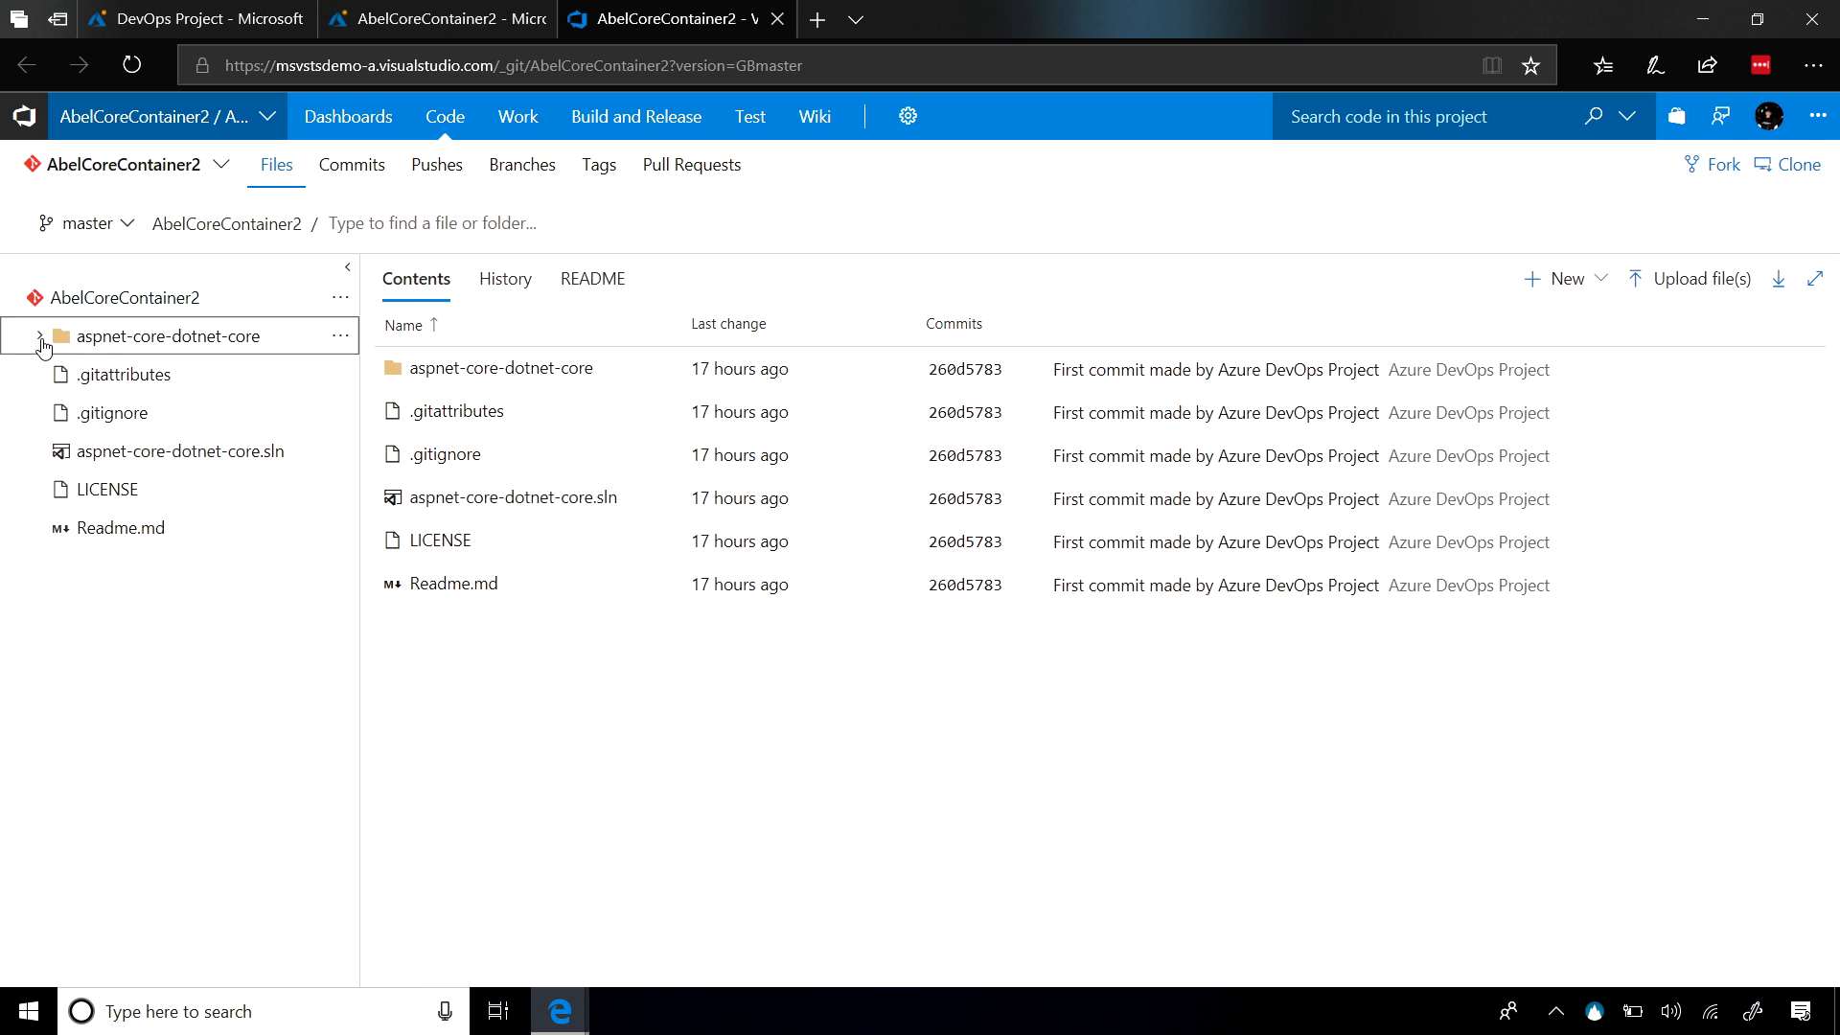
- Expand the aspnet-core-dotnet-core folder, then go to Build and Release > Builds
left_click(38, 341)
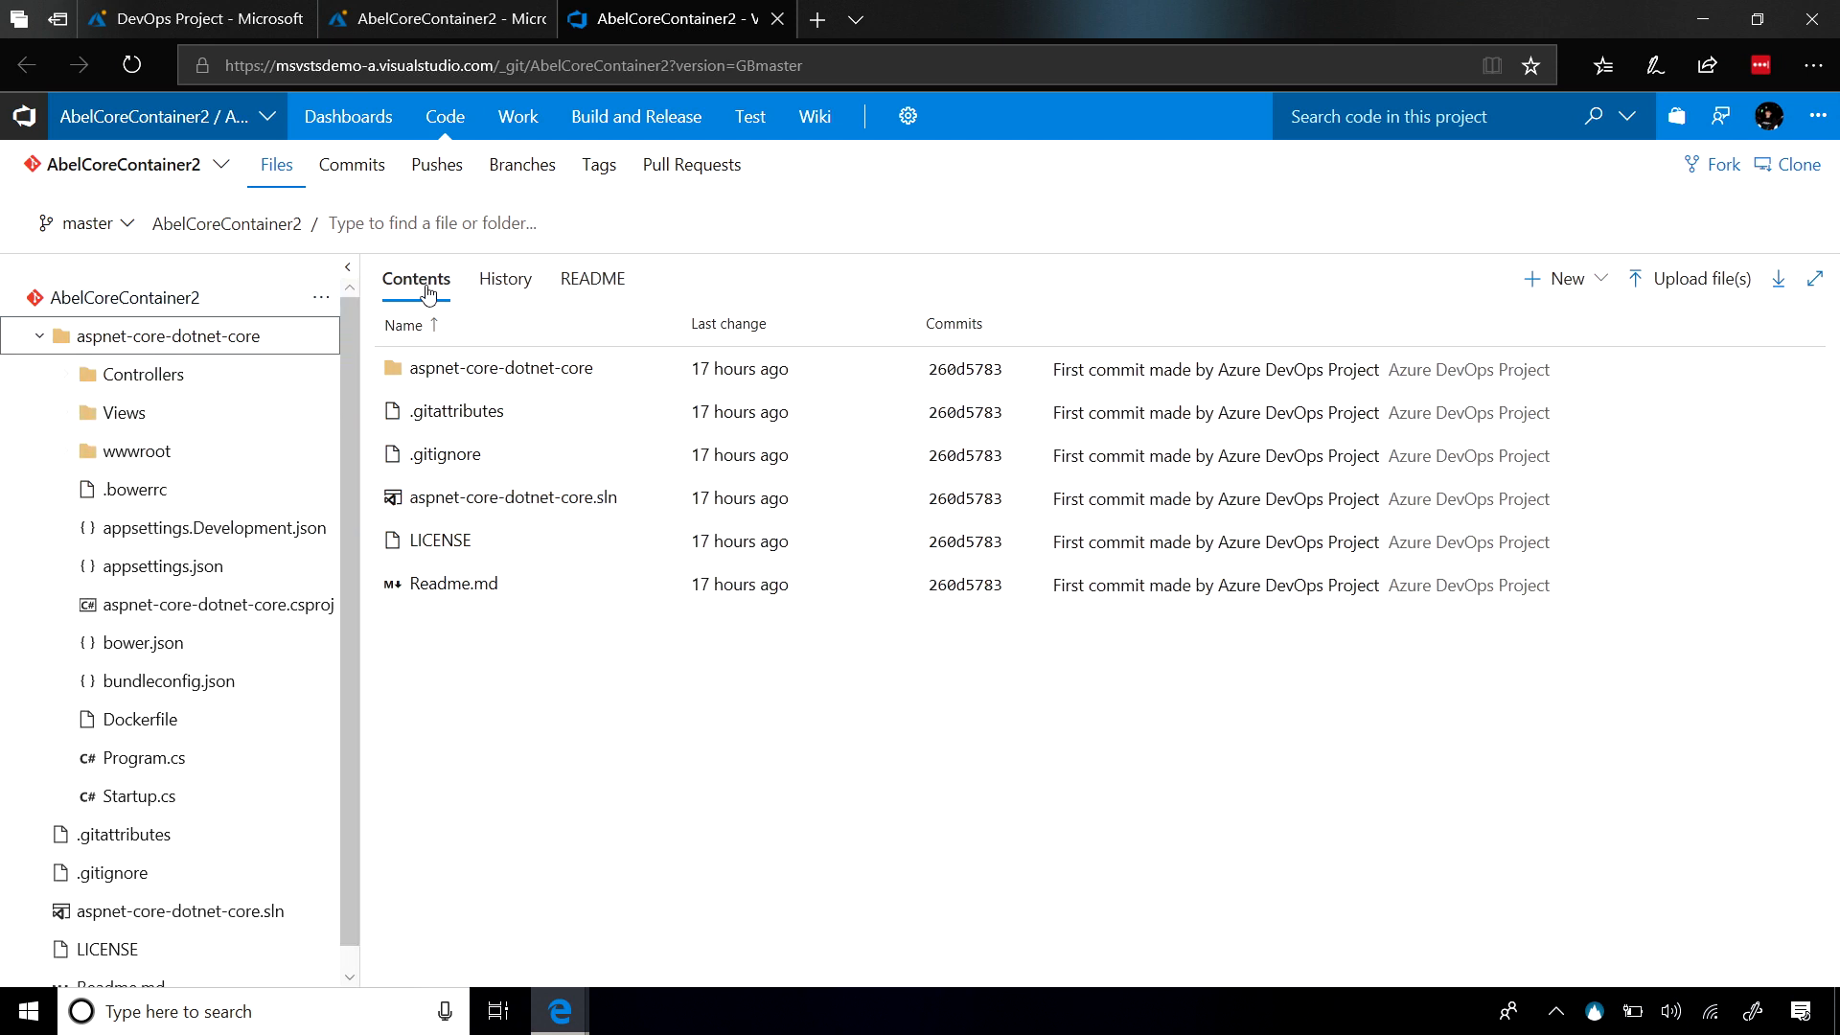
left_click(636, 115)
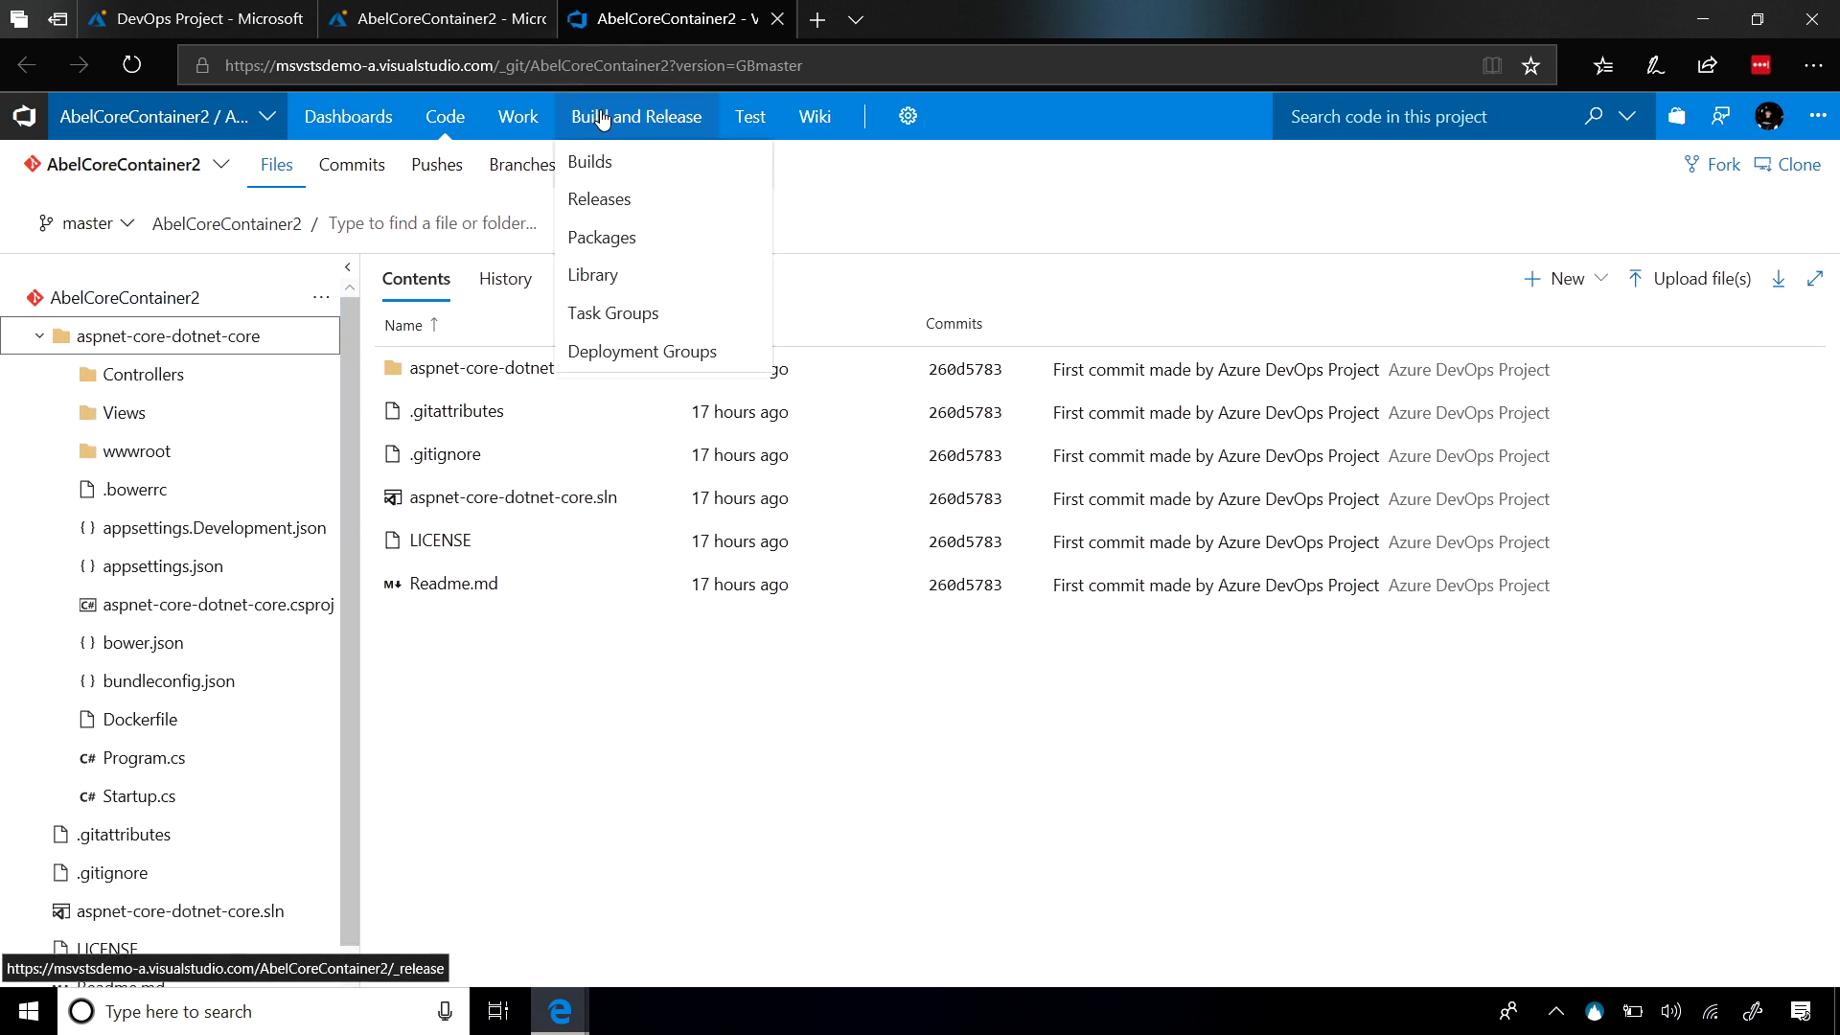
left_click(589, 162)
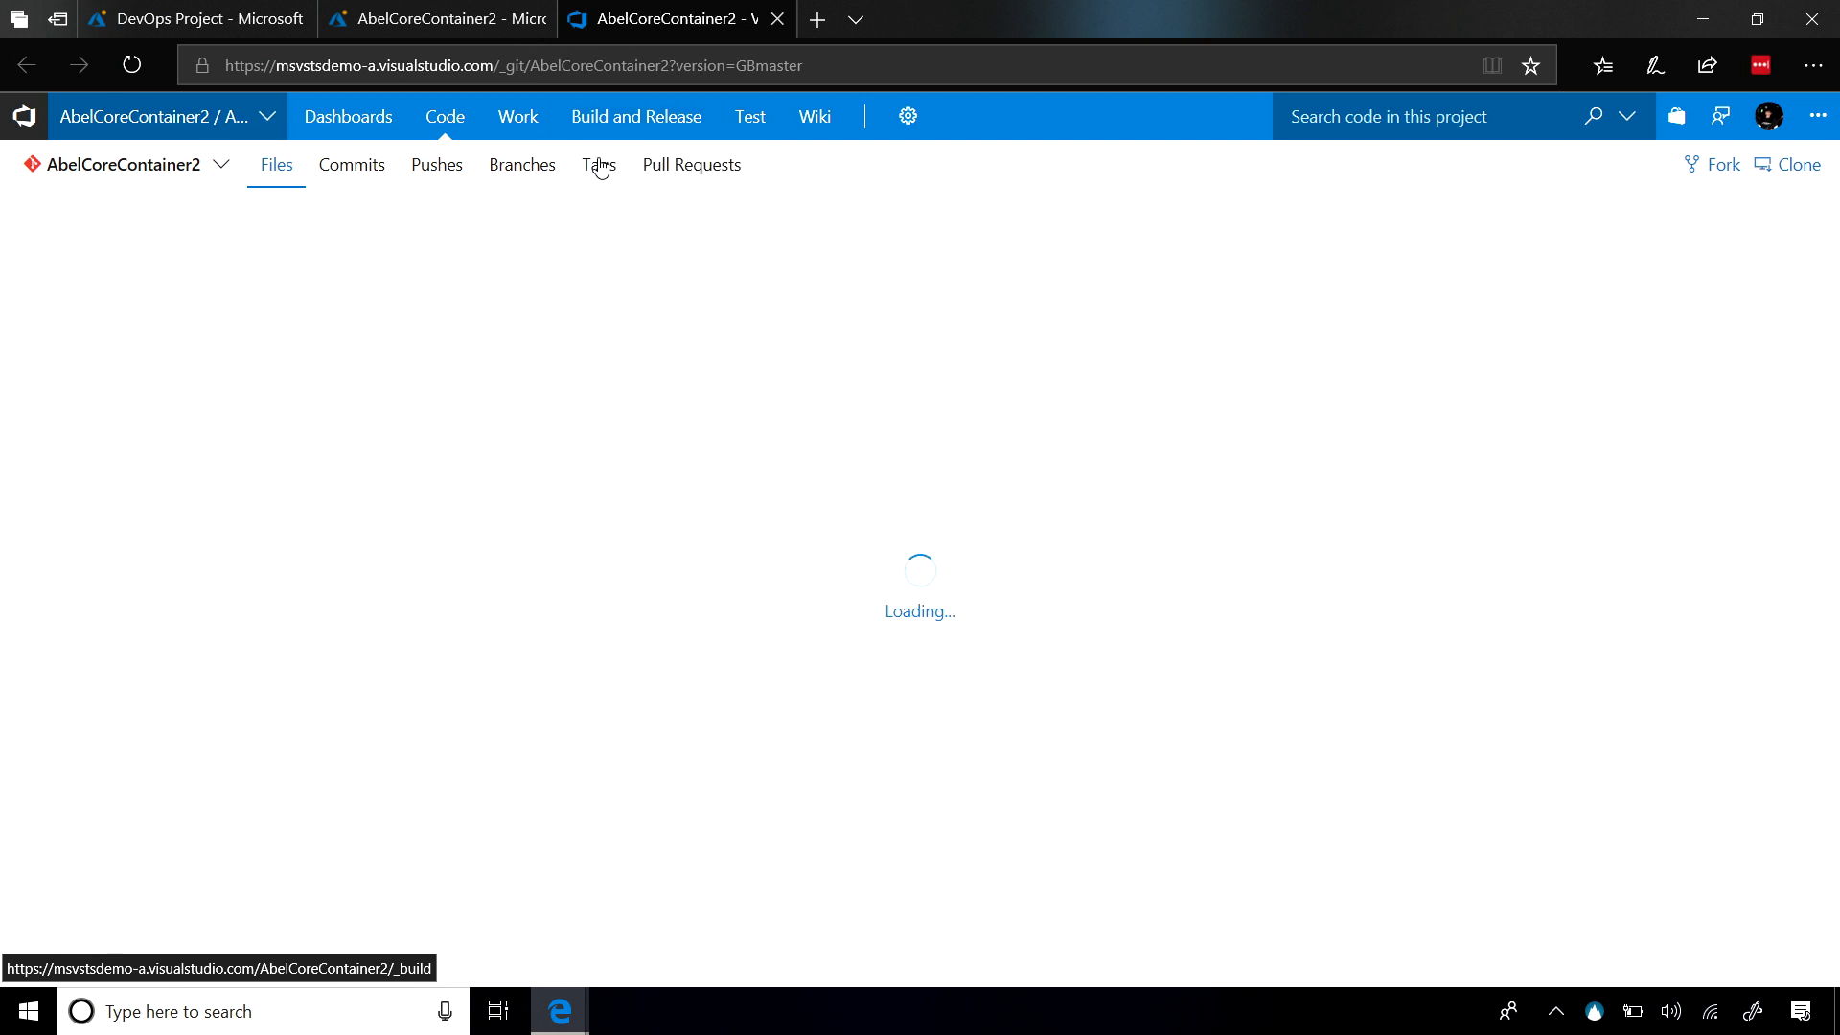
- Edit the AbelCoreContainer2 - CI build definition to review its Docker build and push tasks
left_click(636, 116)
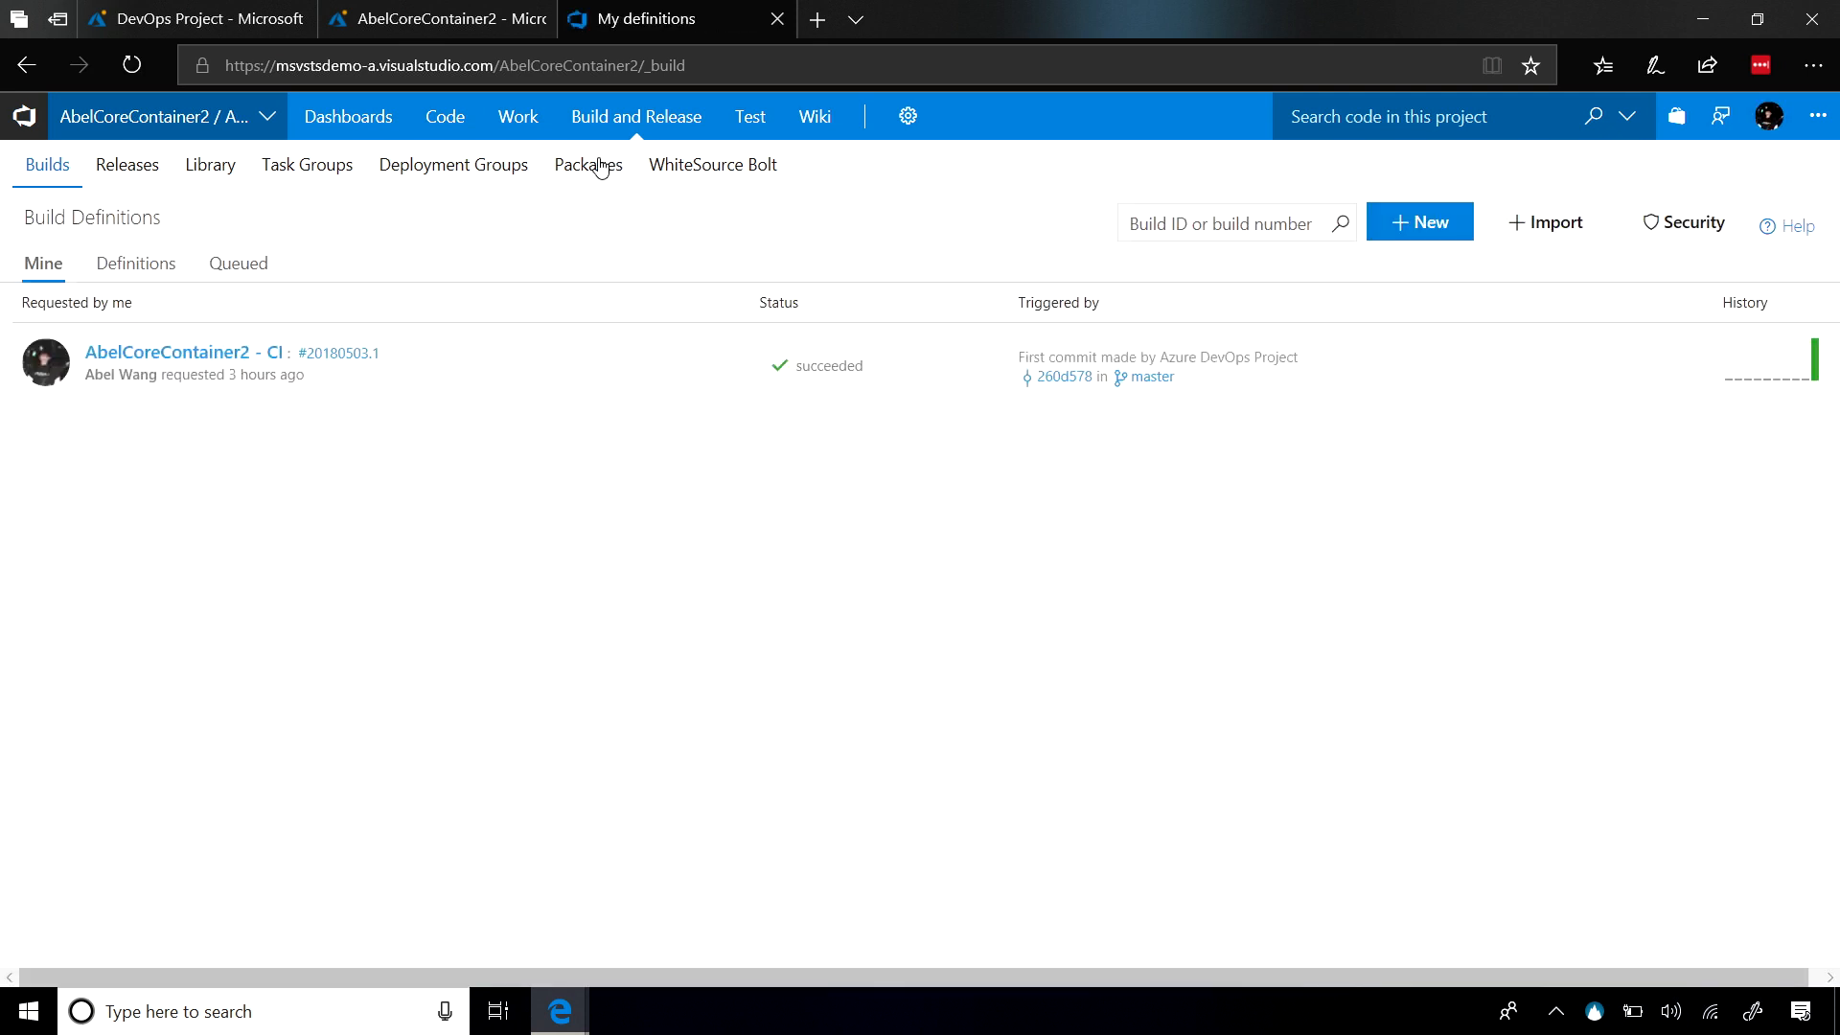
mouse_move(585, 391)
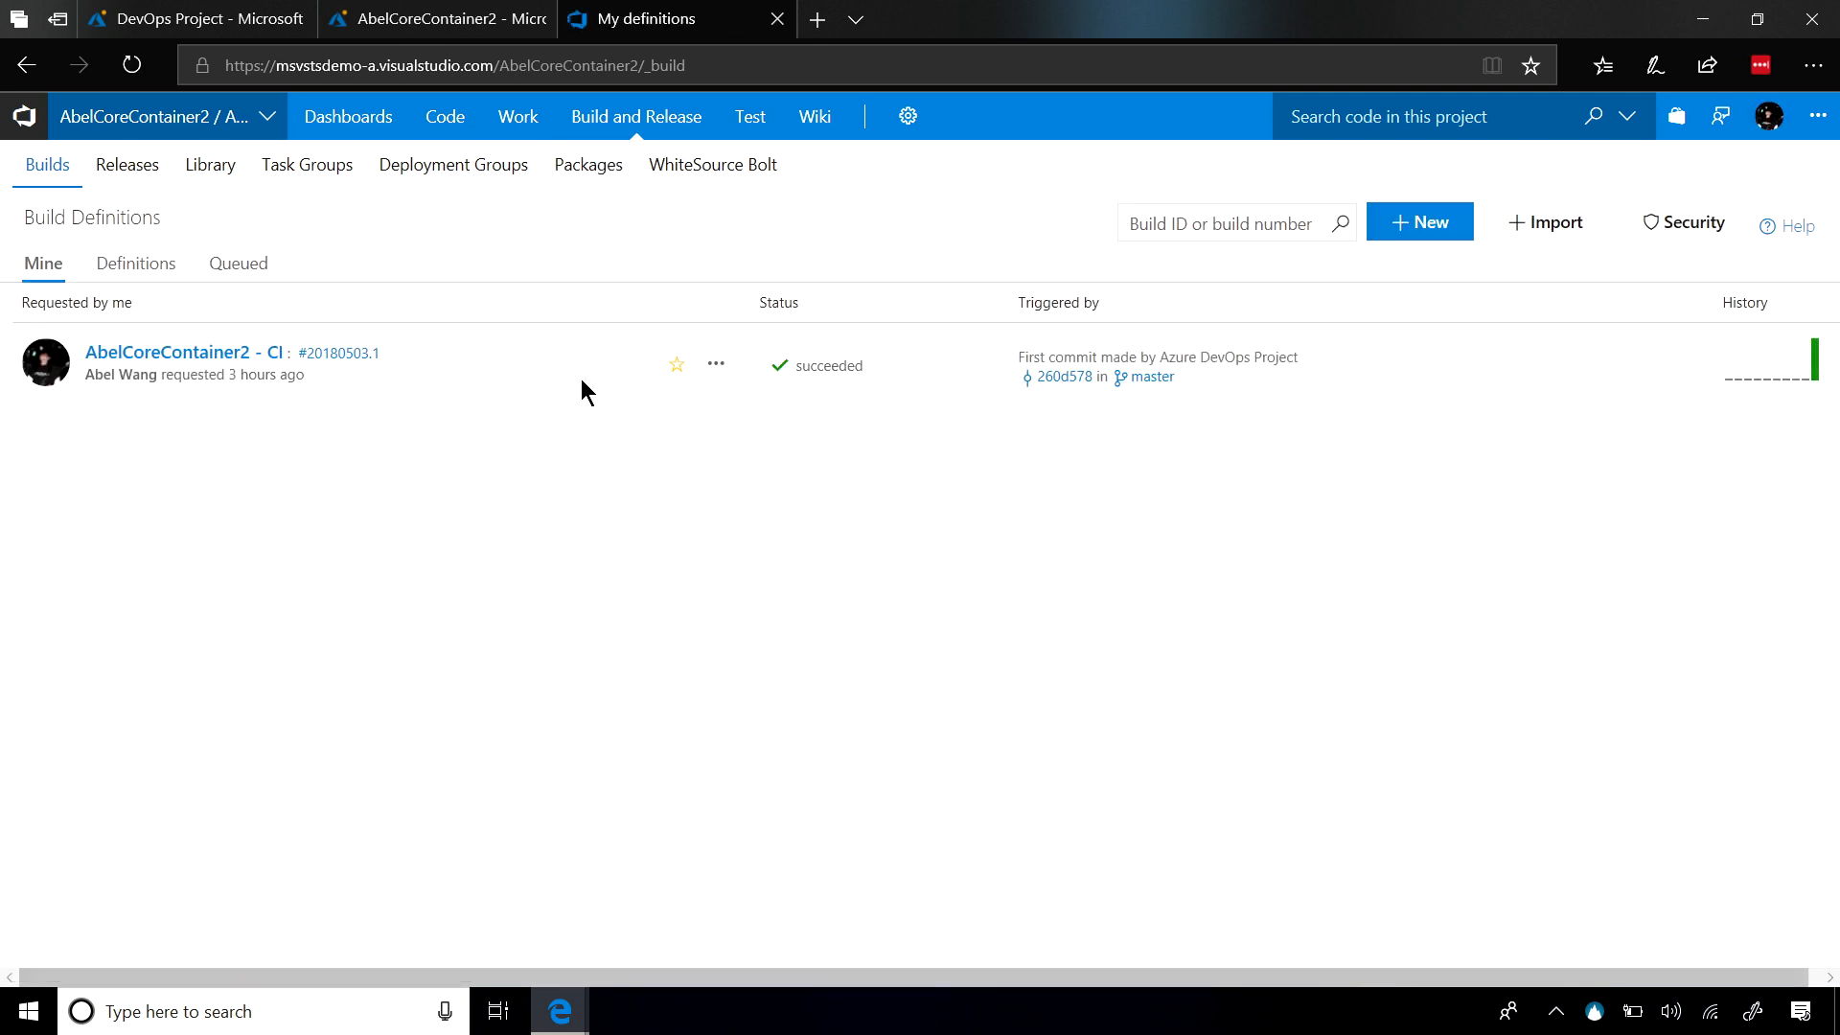
left_click(715, 364)
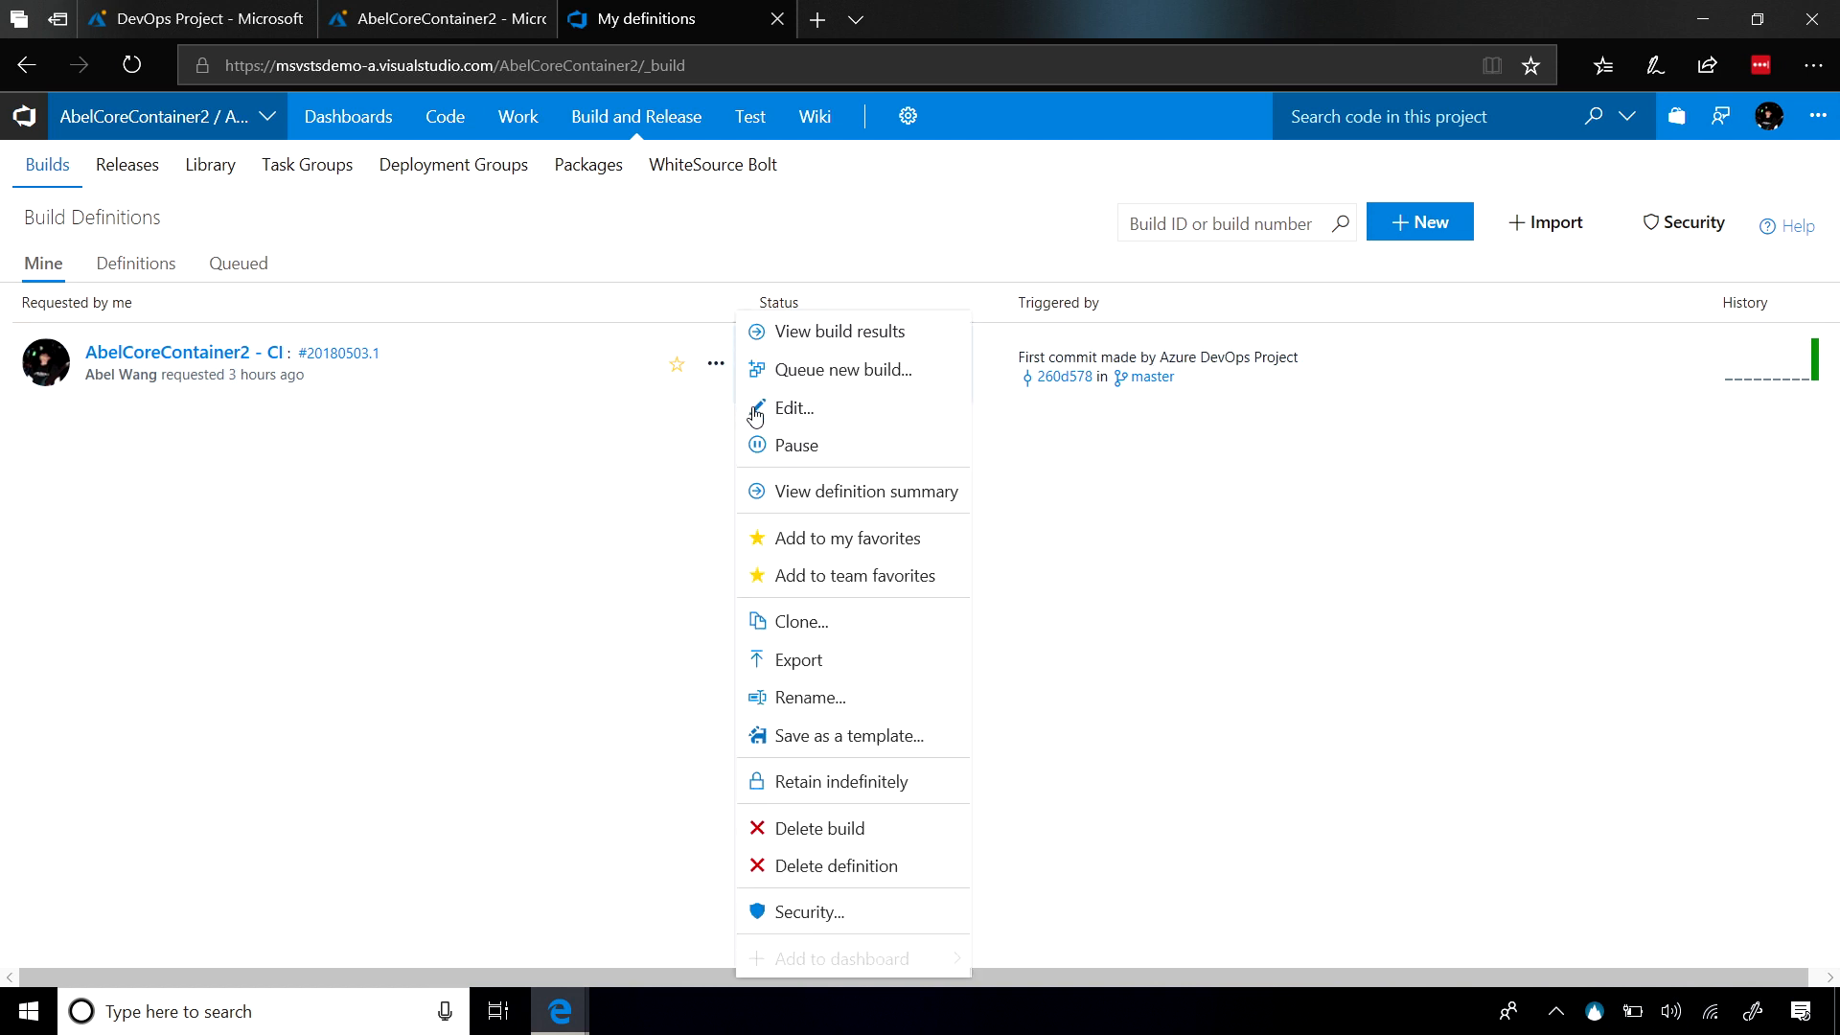
left_click(794, 407)
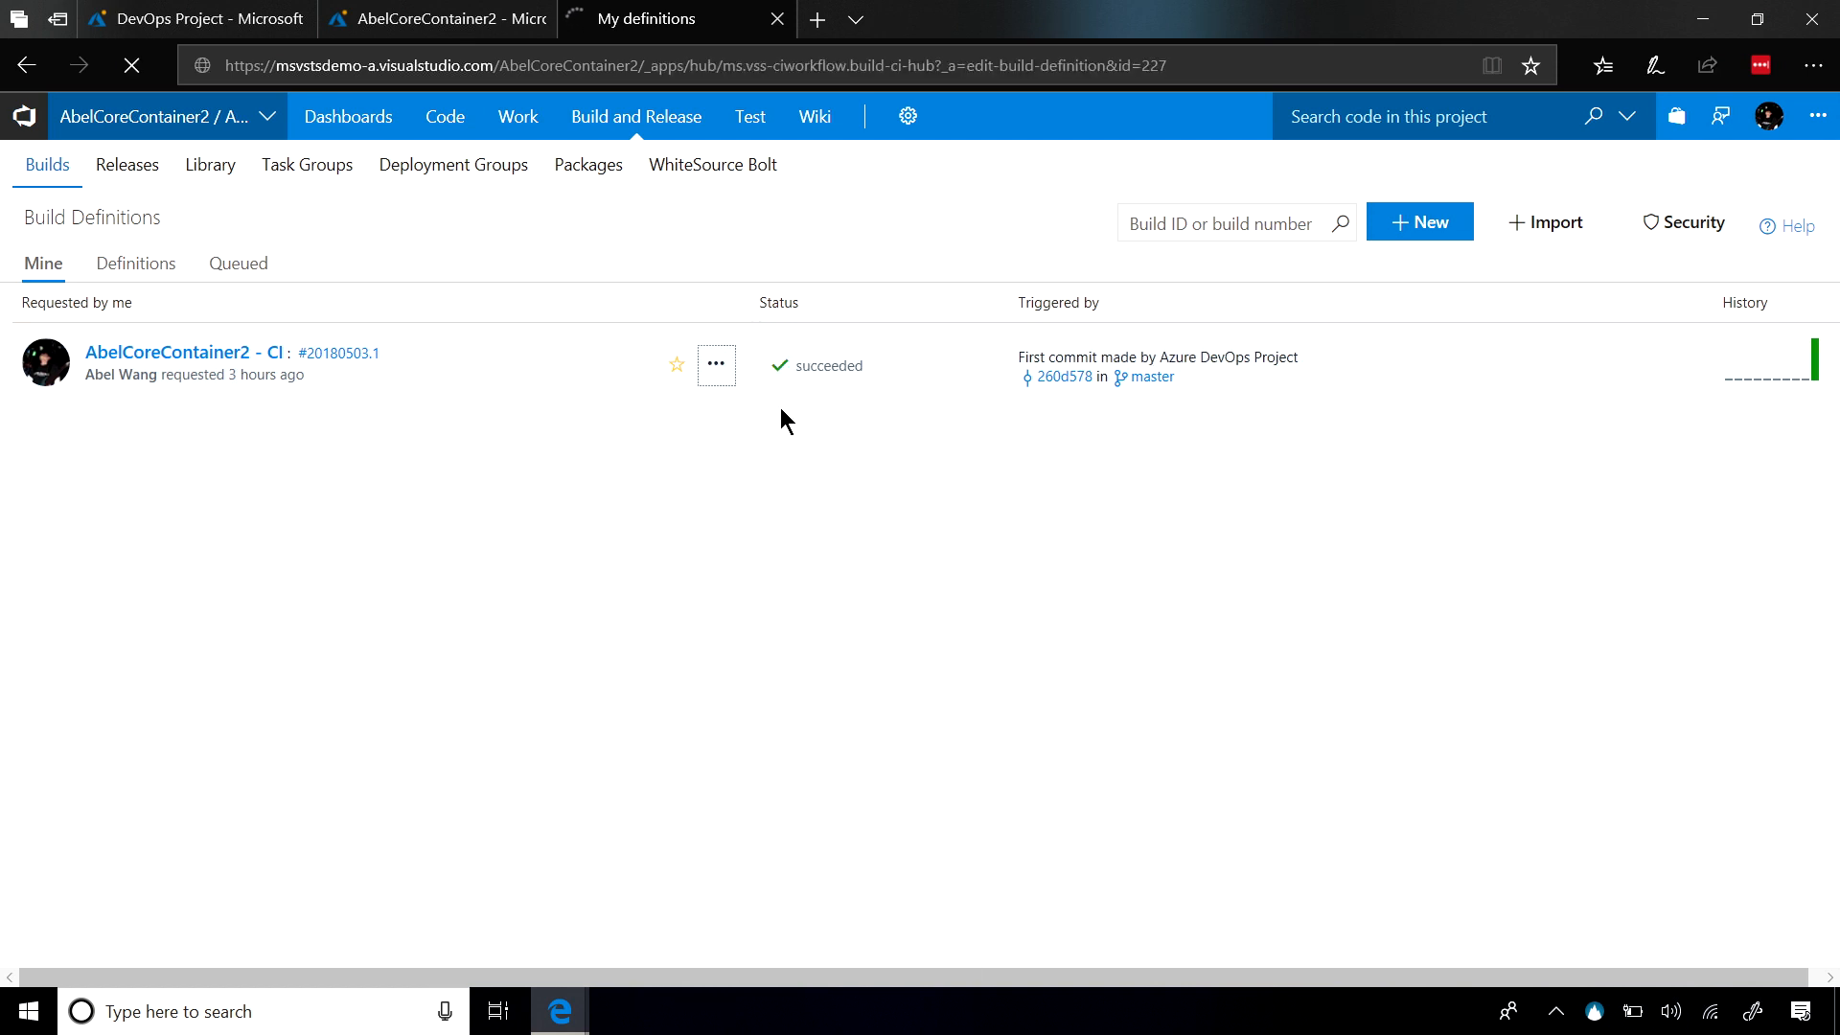
left_click(775, 19)
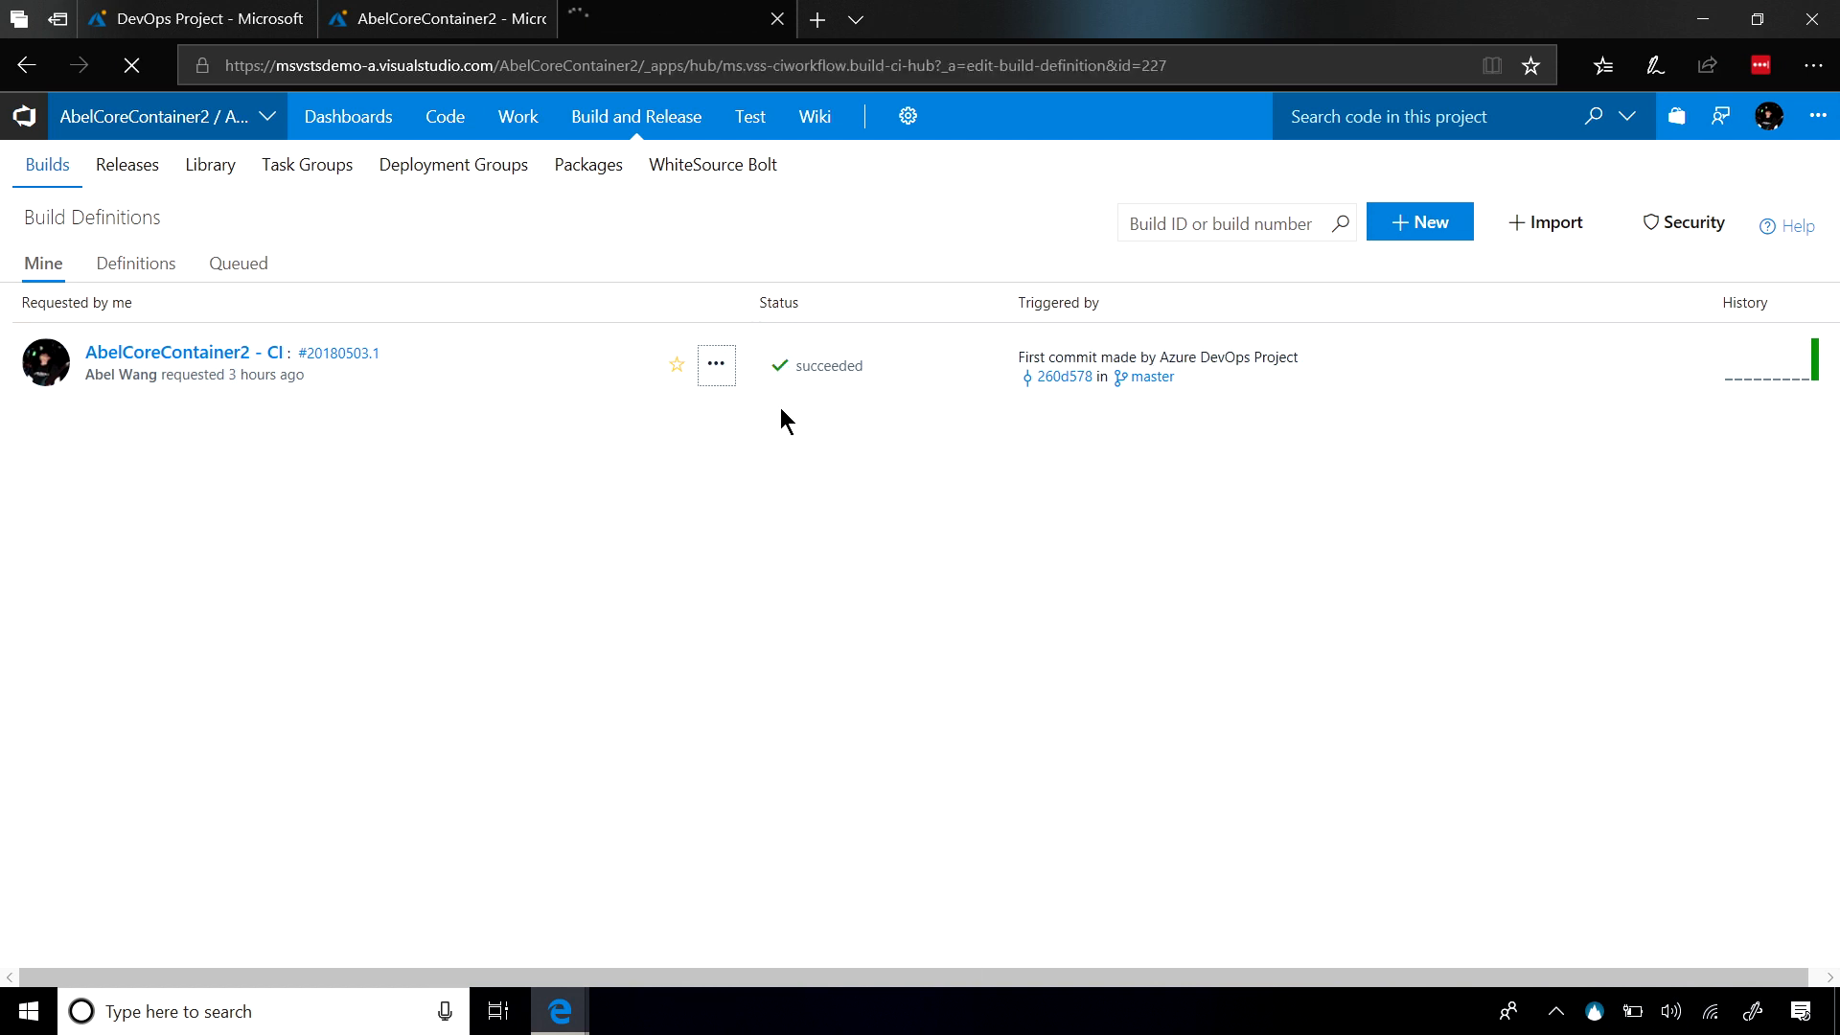
left_click(183, 353)
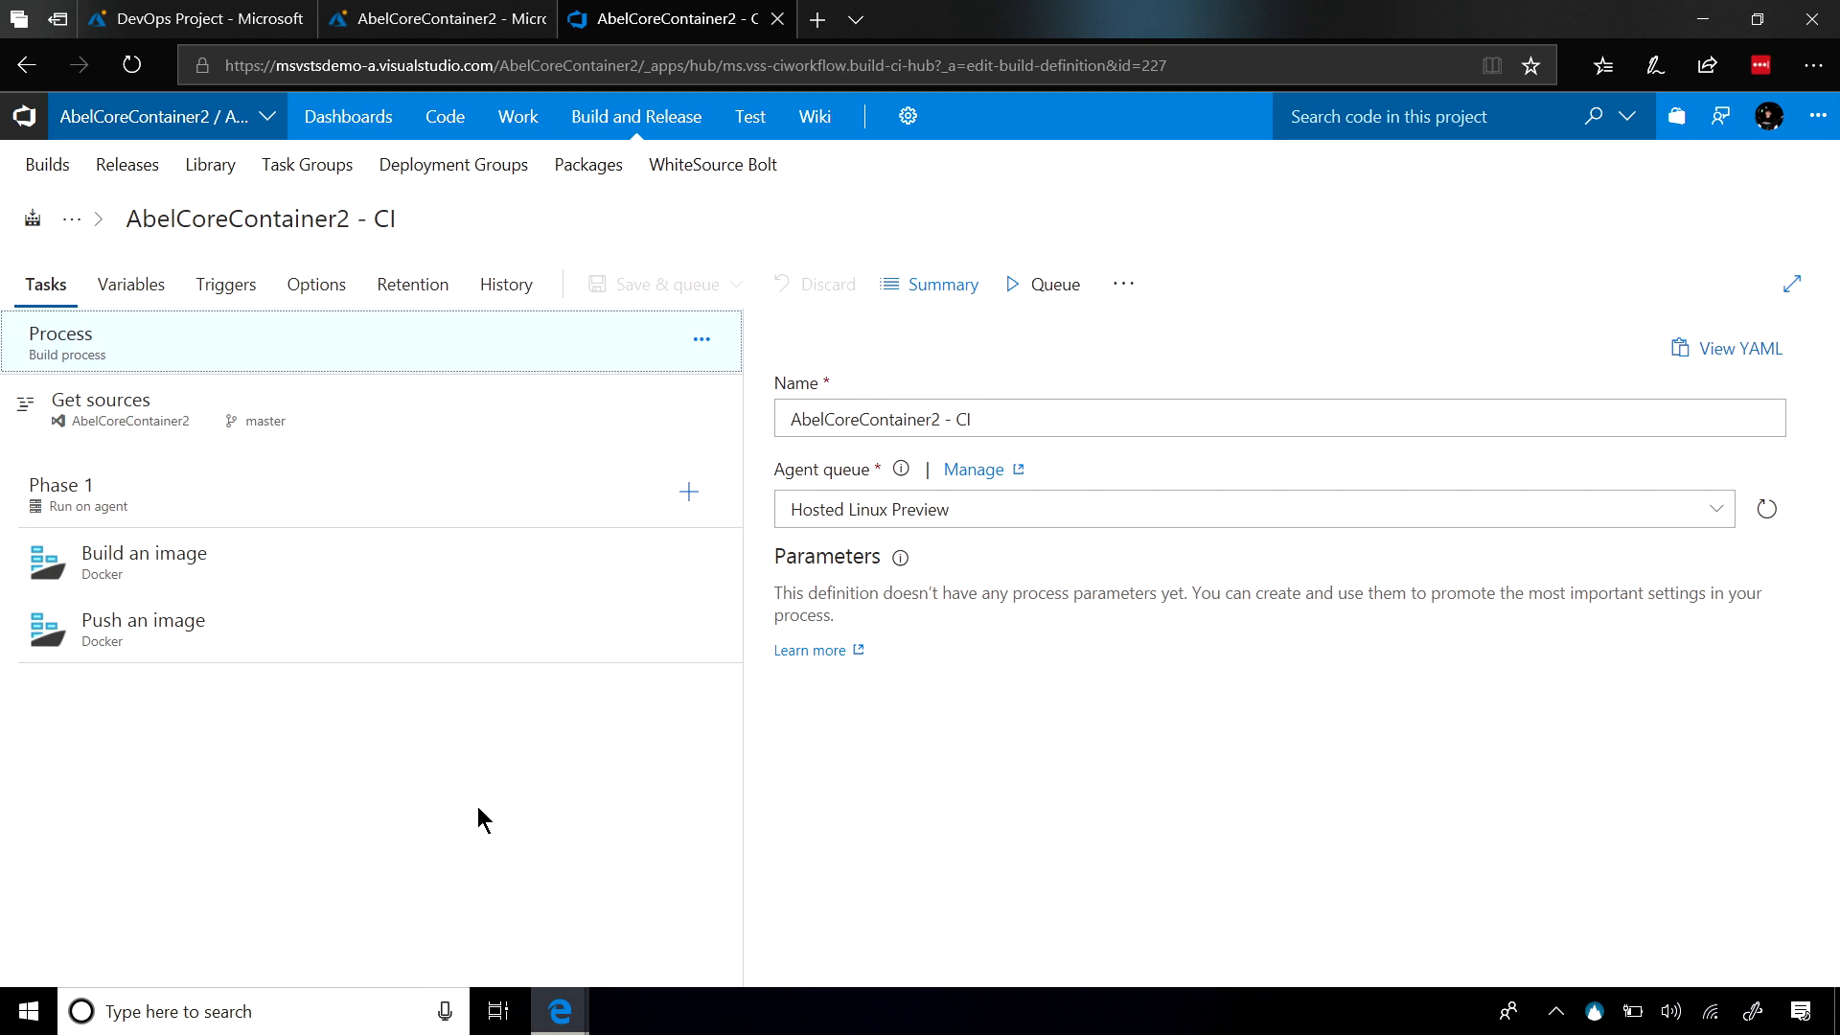
mouse_move(256, 657)
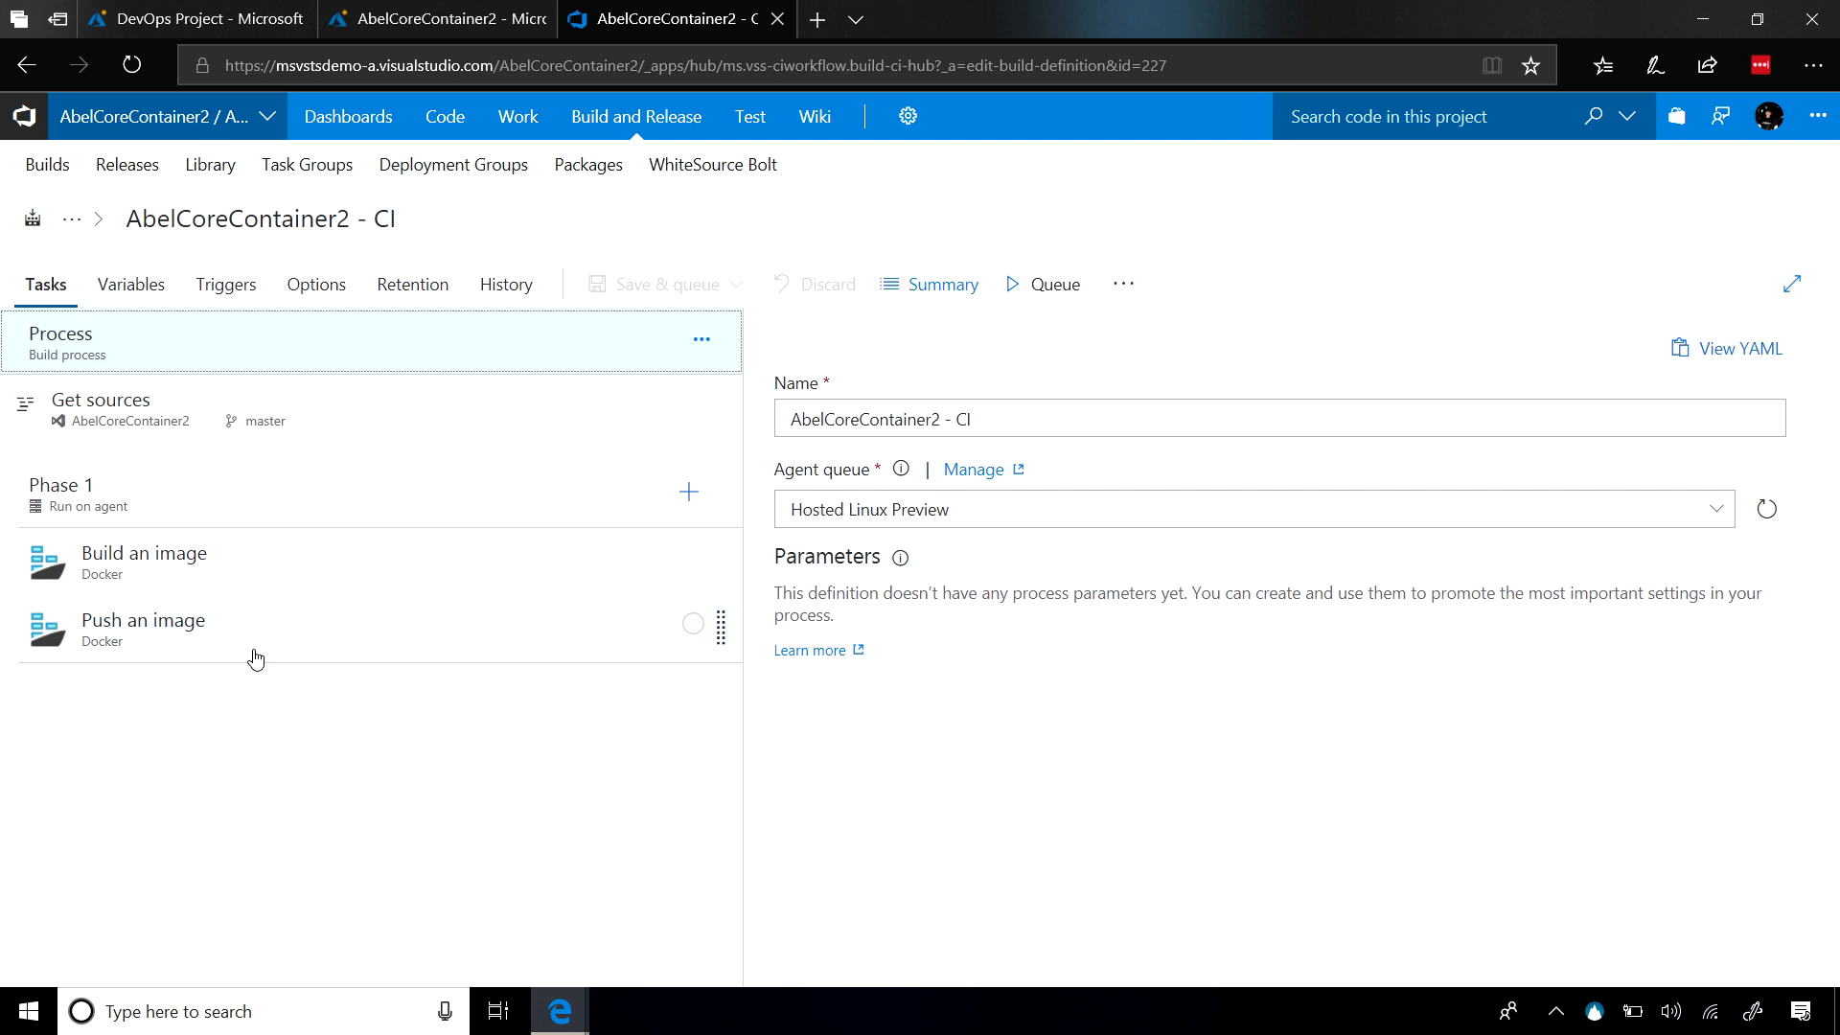
mouse_move(587, 164)
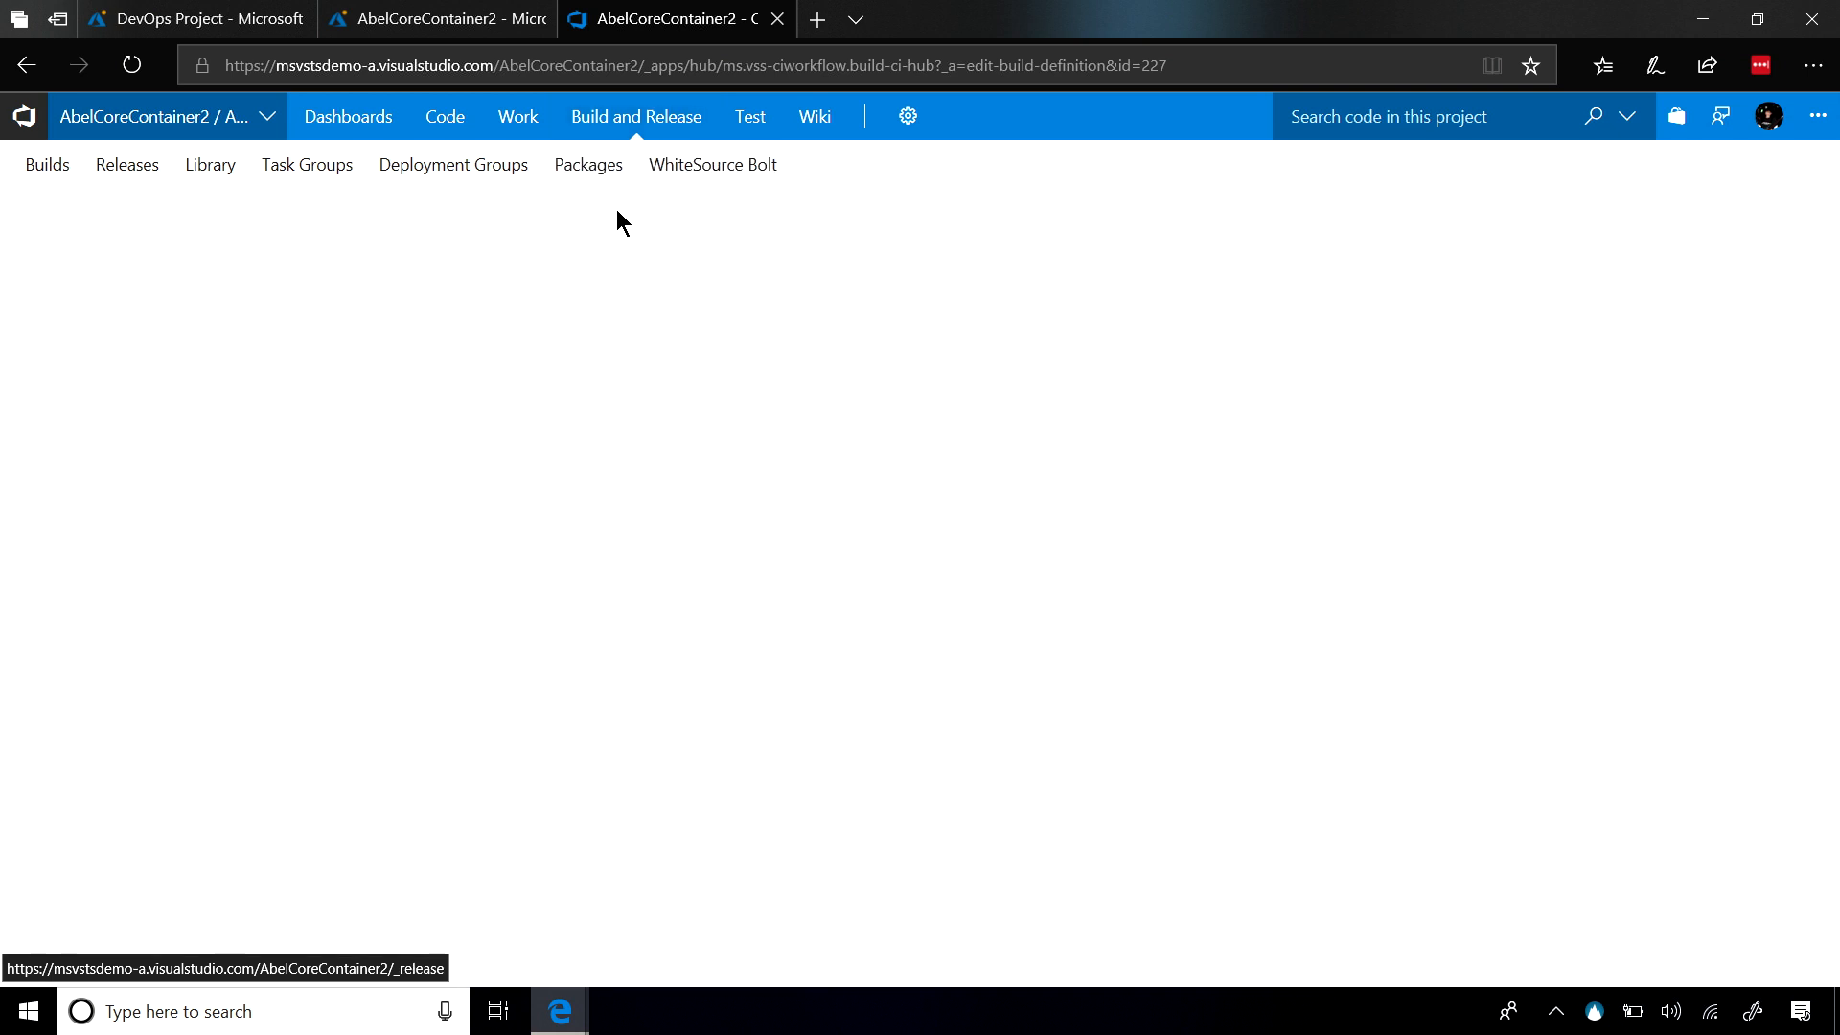
- Open Release-1 of AbelCoreContainer2 - CD to view its succeeded Dev environment
left_click(127, 164)
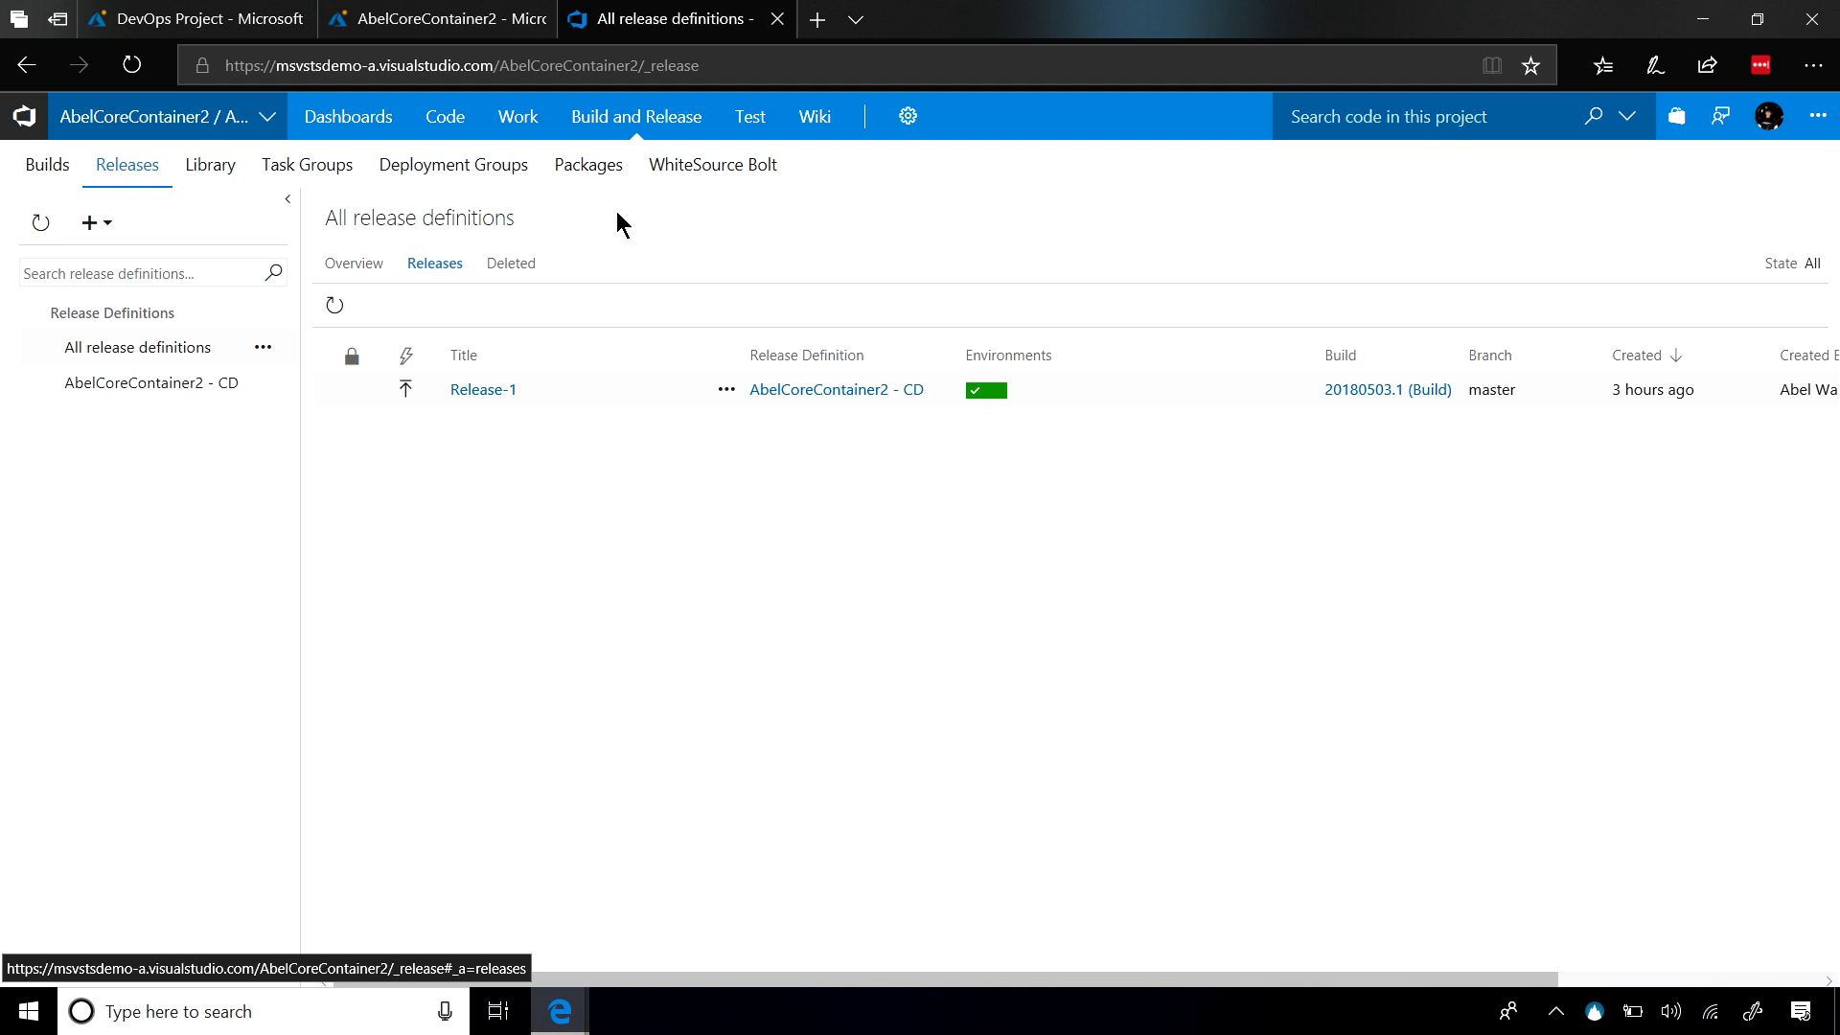
left_click(482, 388)
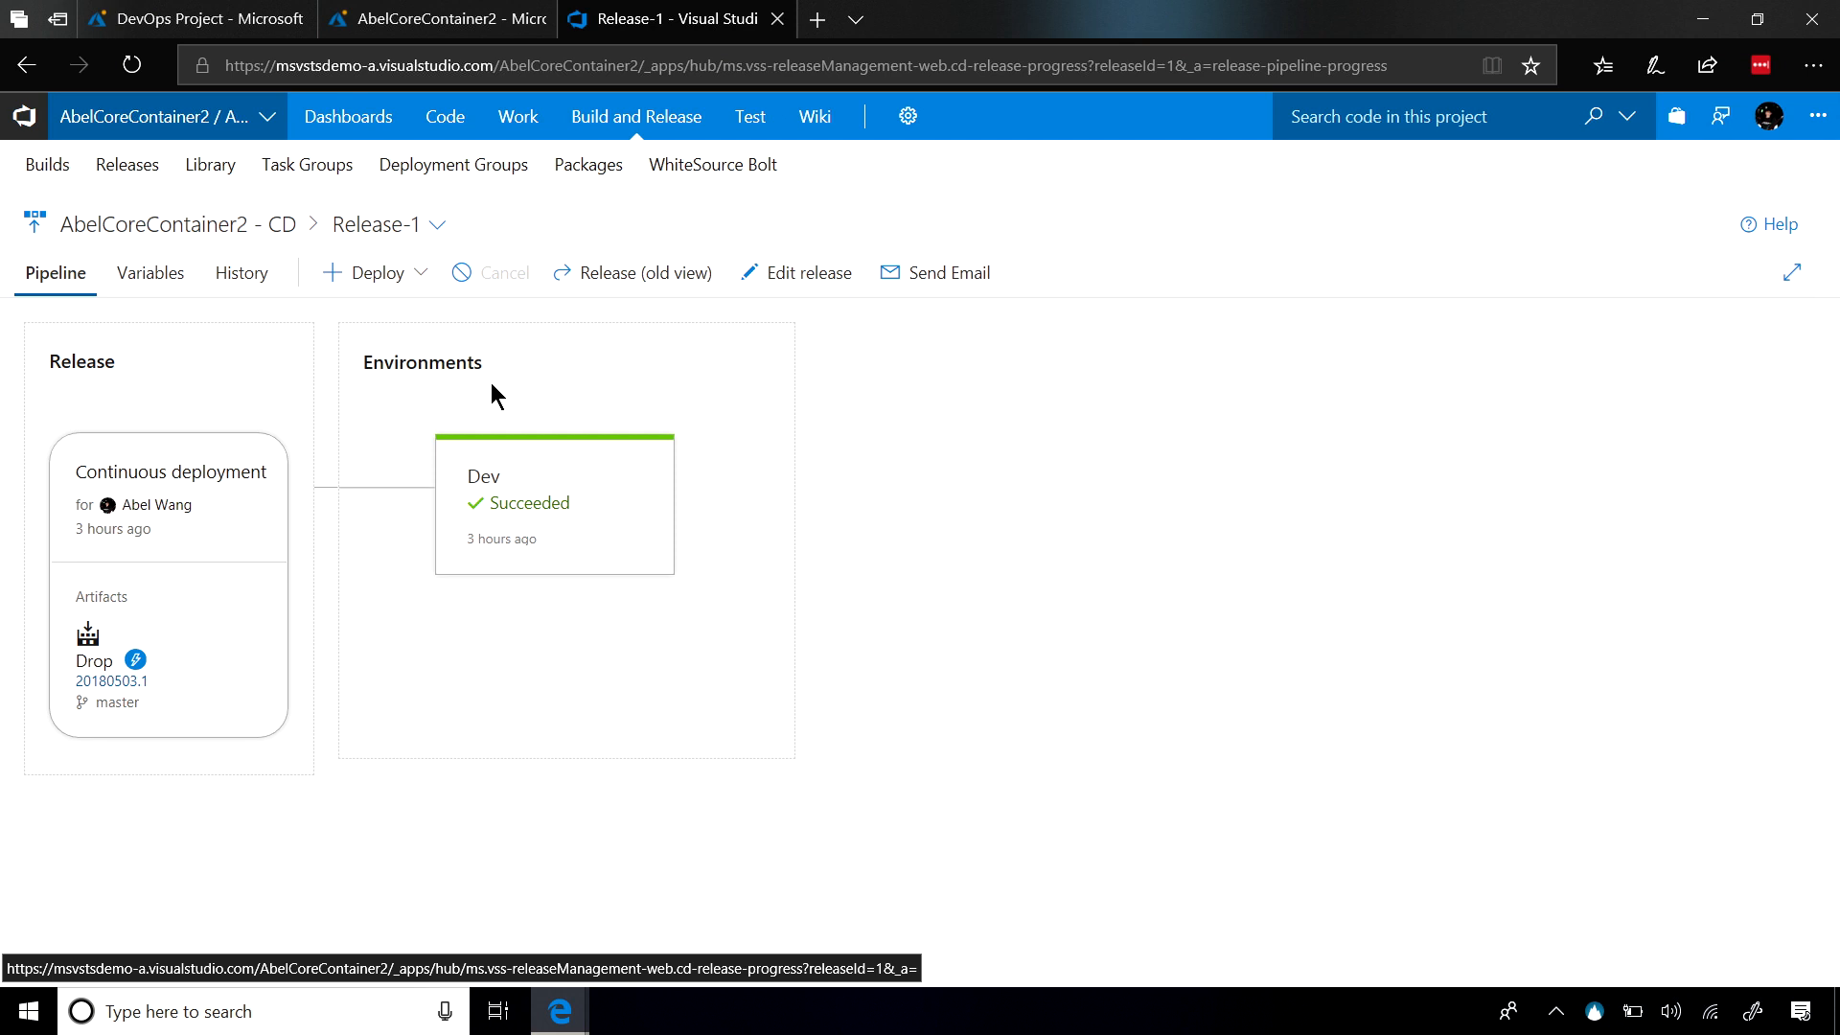
- View the repository files under Code, then return to Build and Release builds
left_click(444, 116)
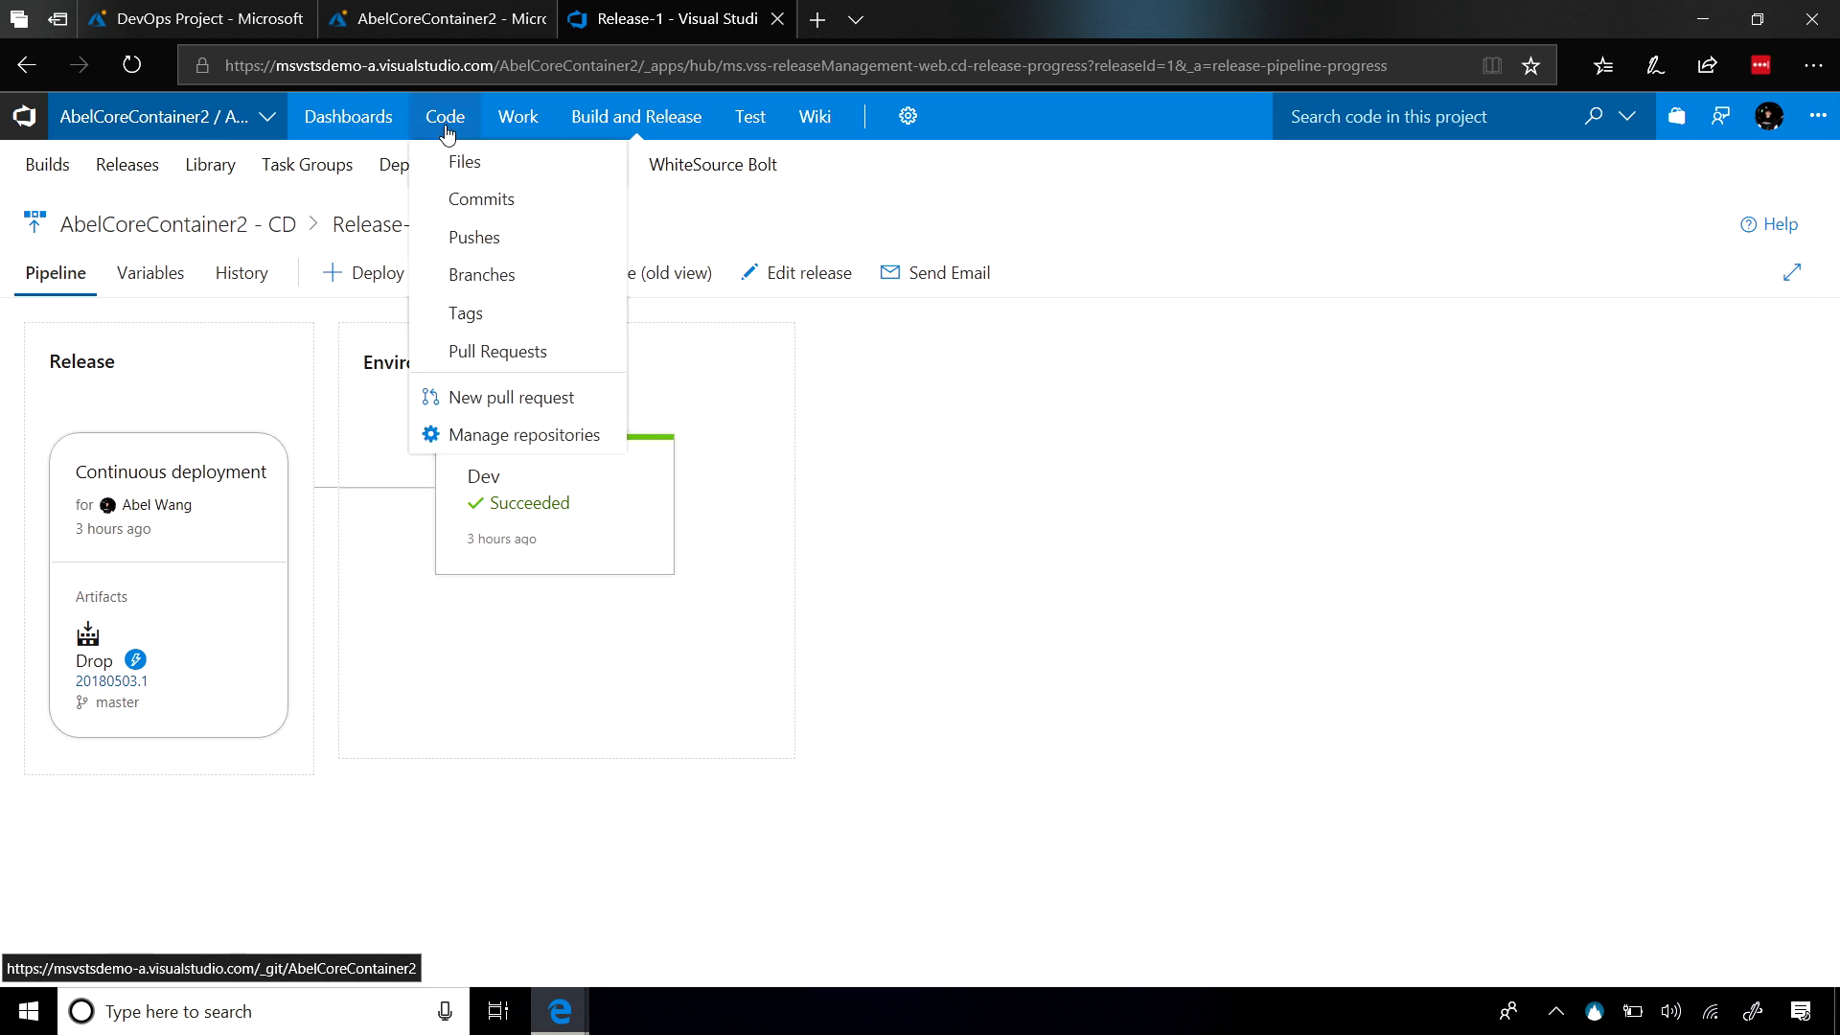
left_click(464, 161)
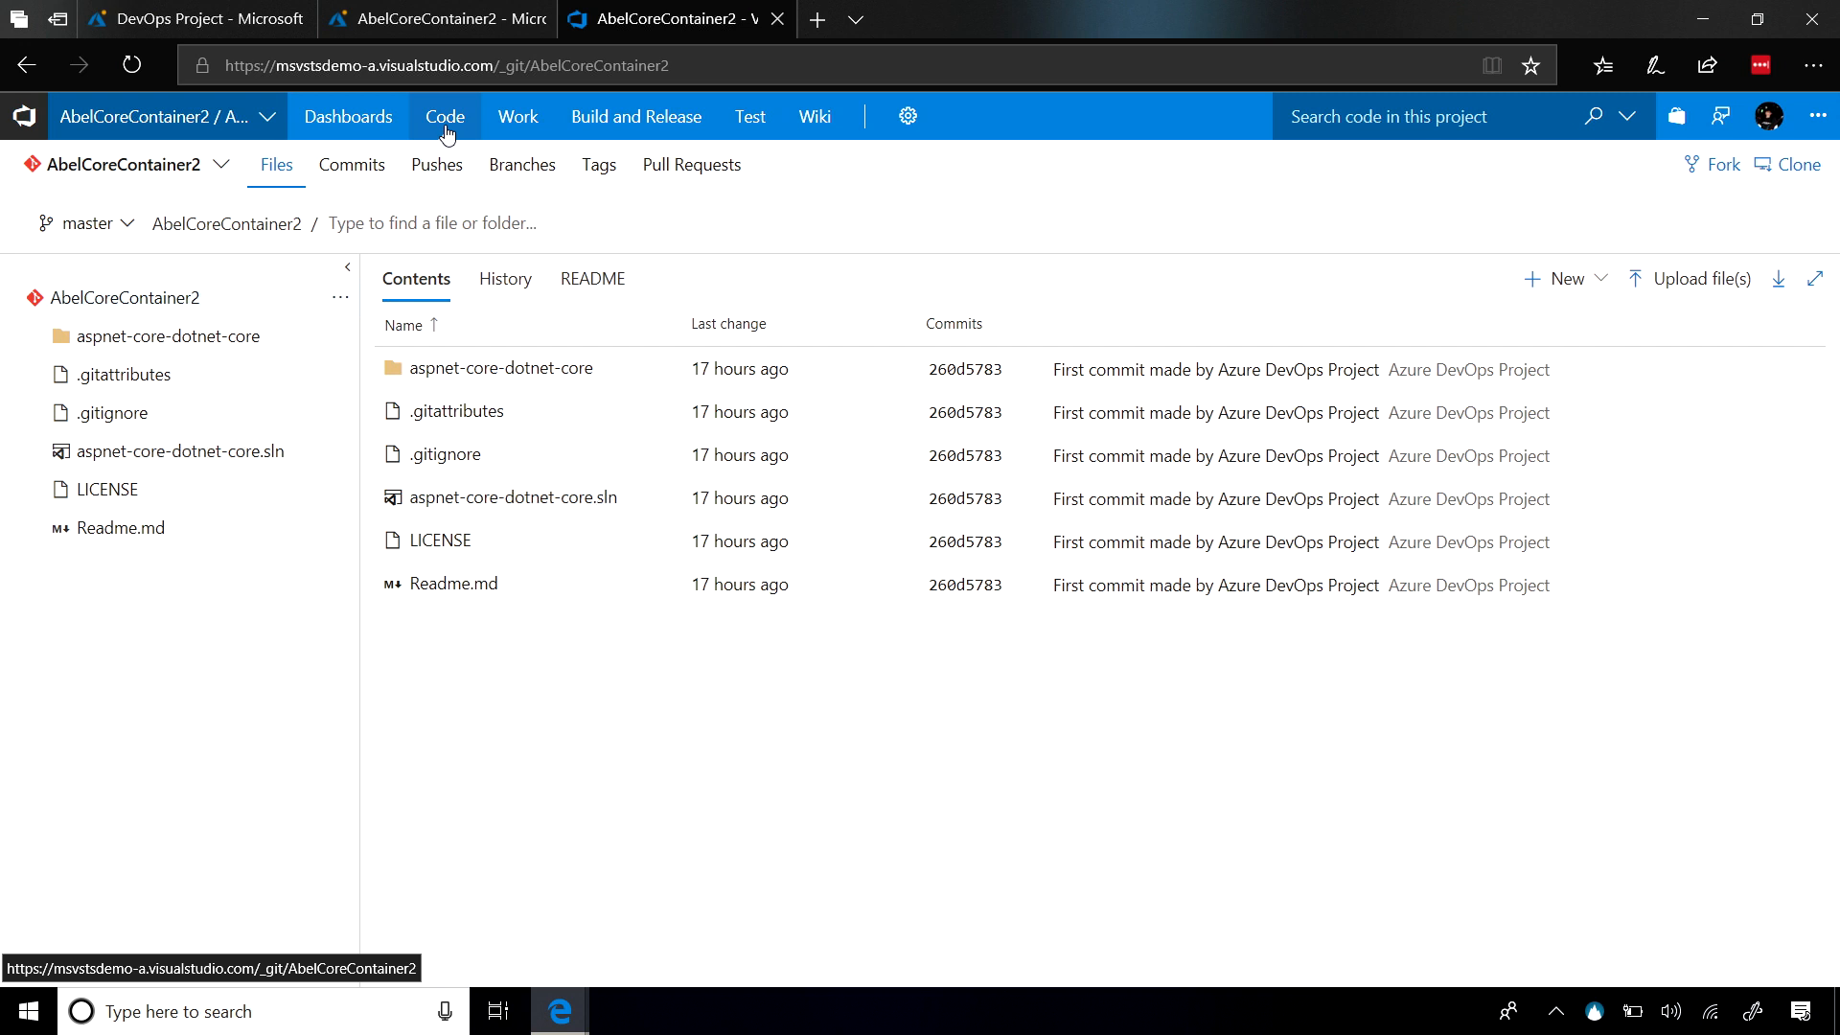
mouse_move(636, 116)
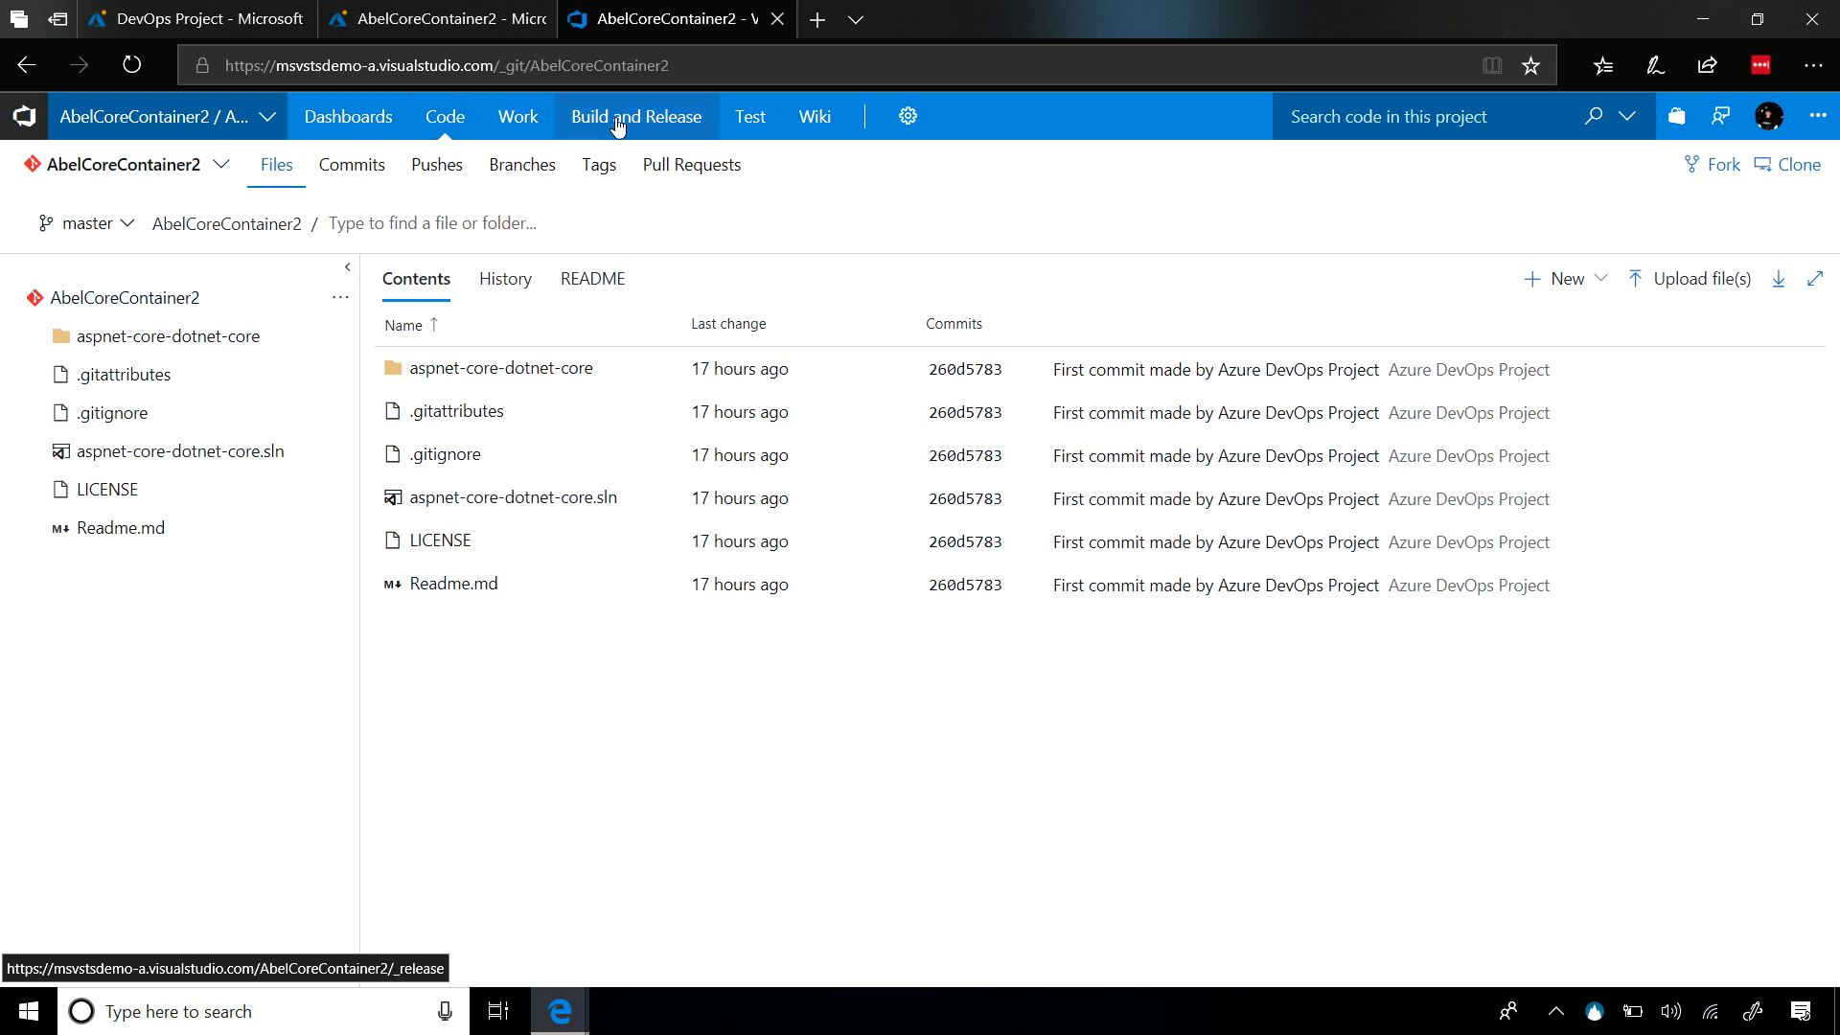
left_click(636, 116)
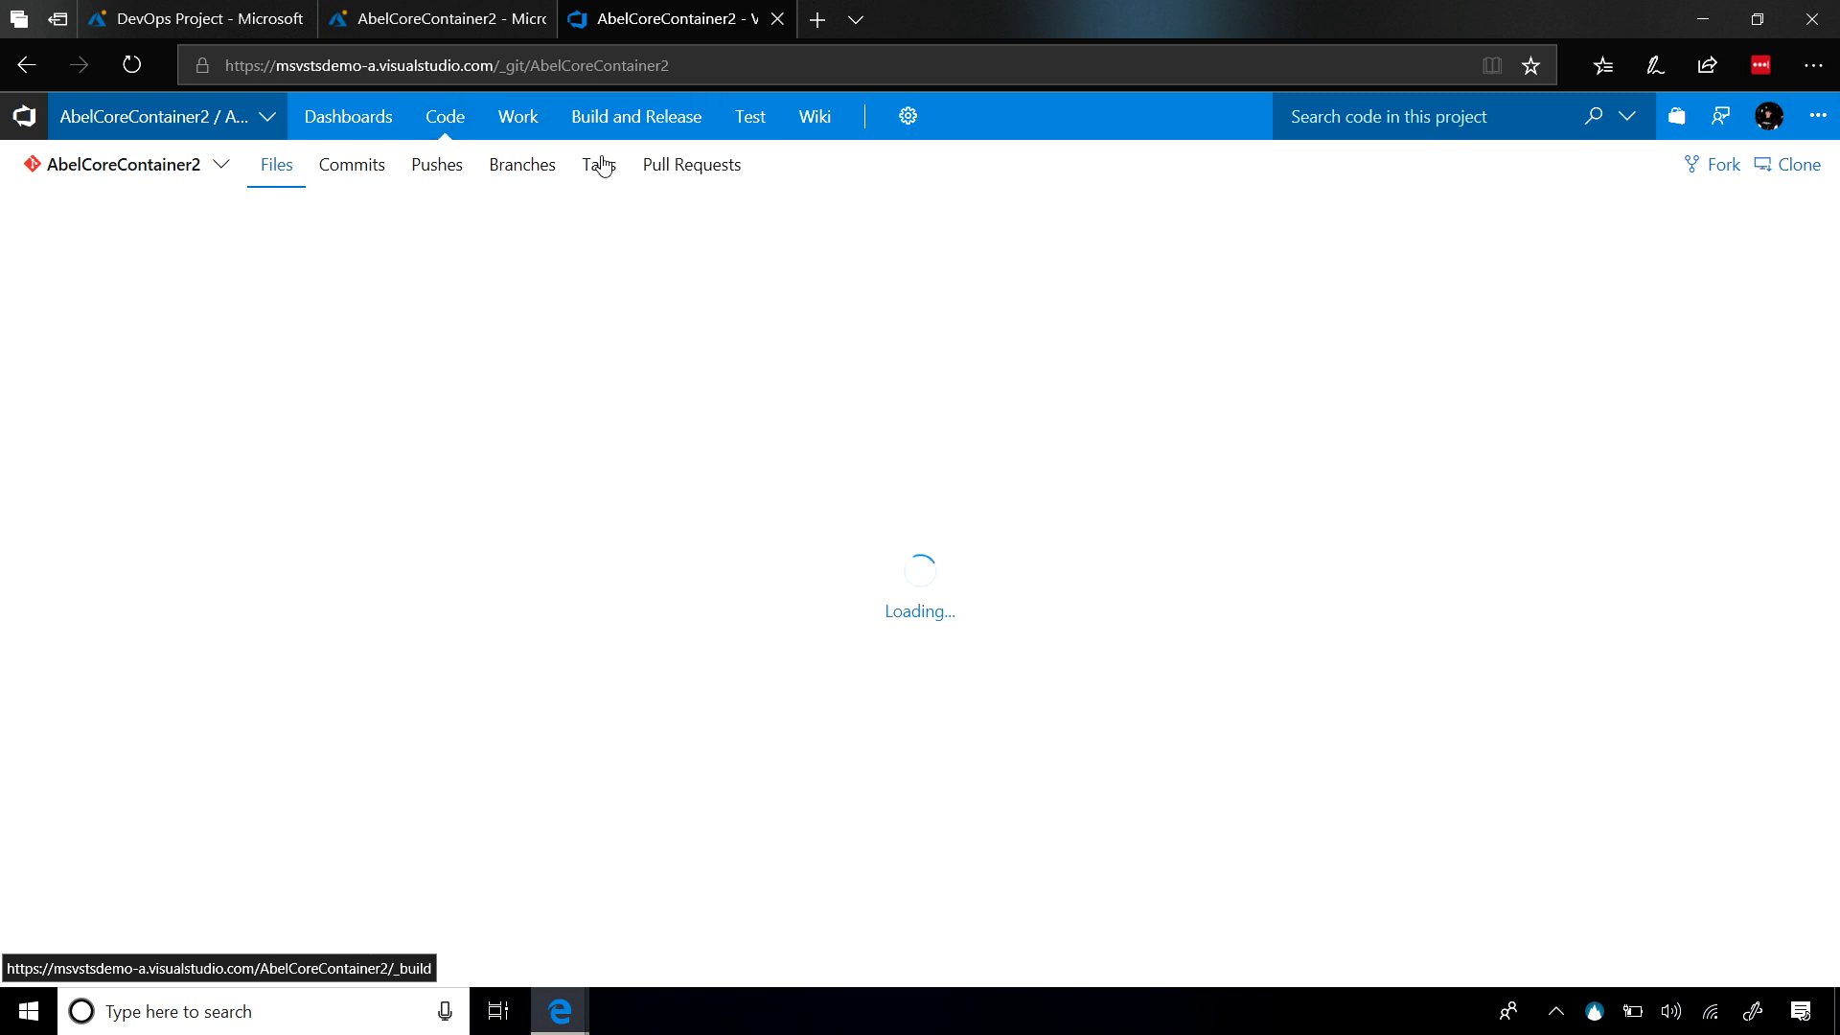
- Reopen the AbelCoreContainer2 - CI build definition editor showing its Docker tasks
left_click(634, 116)
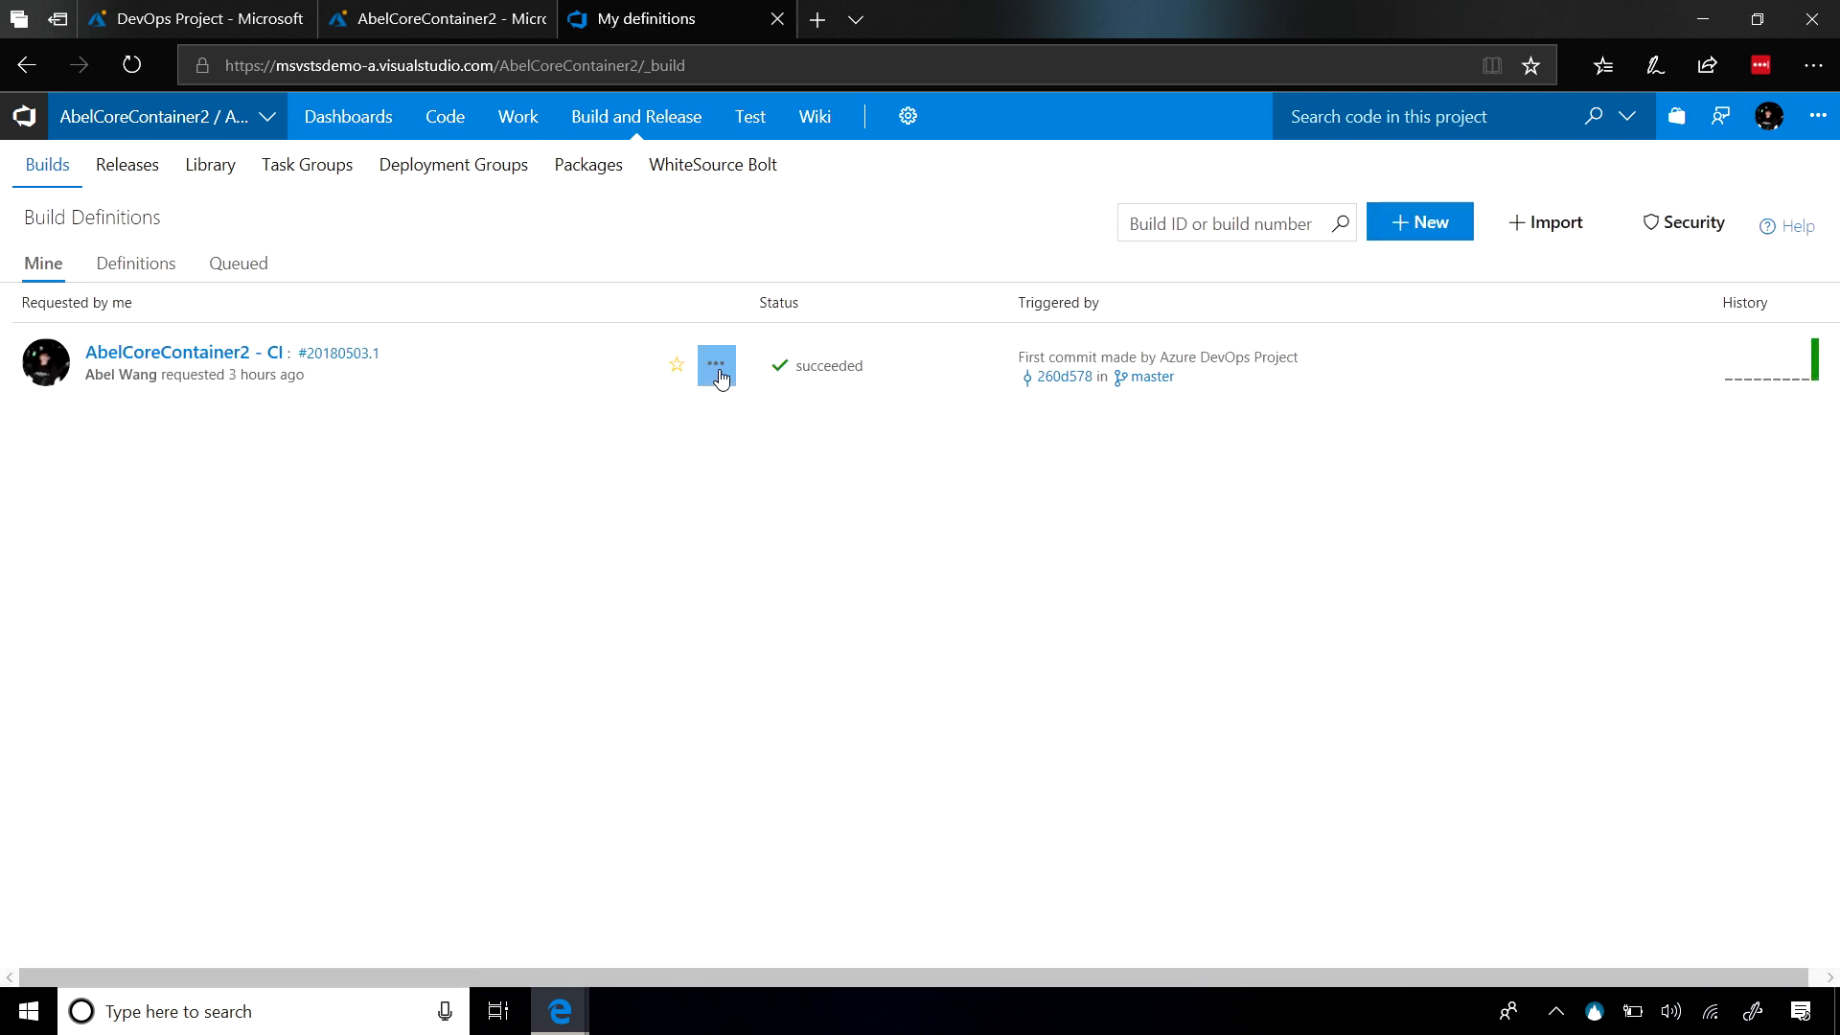
left_click(716, 365)
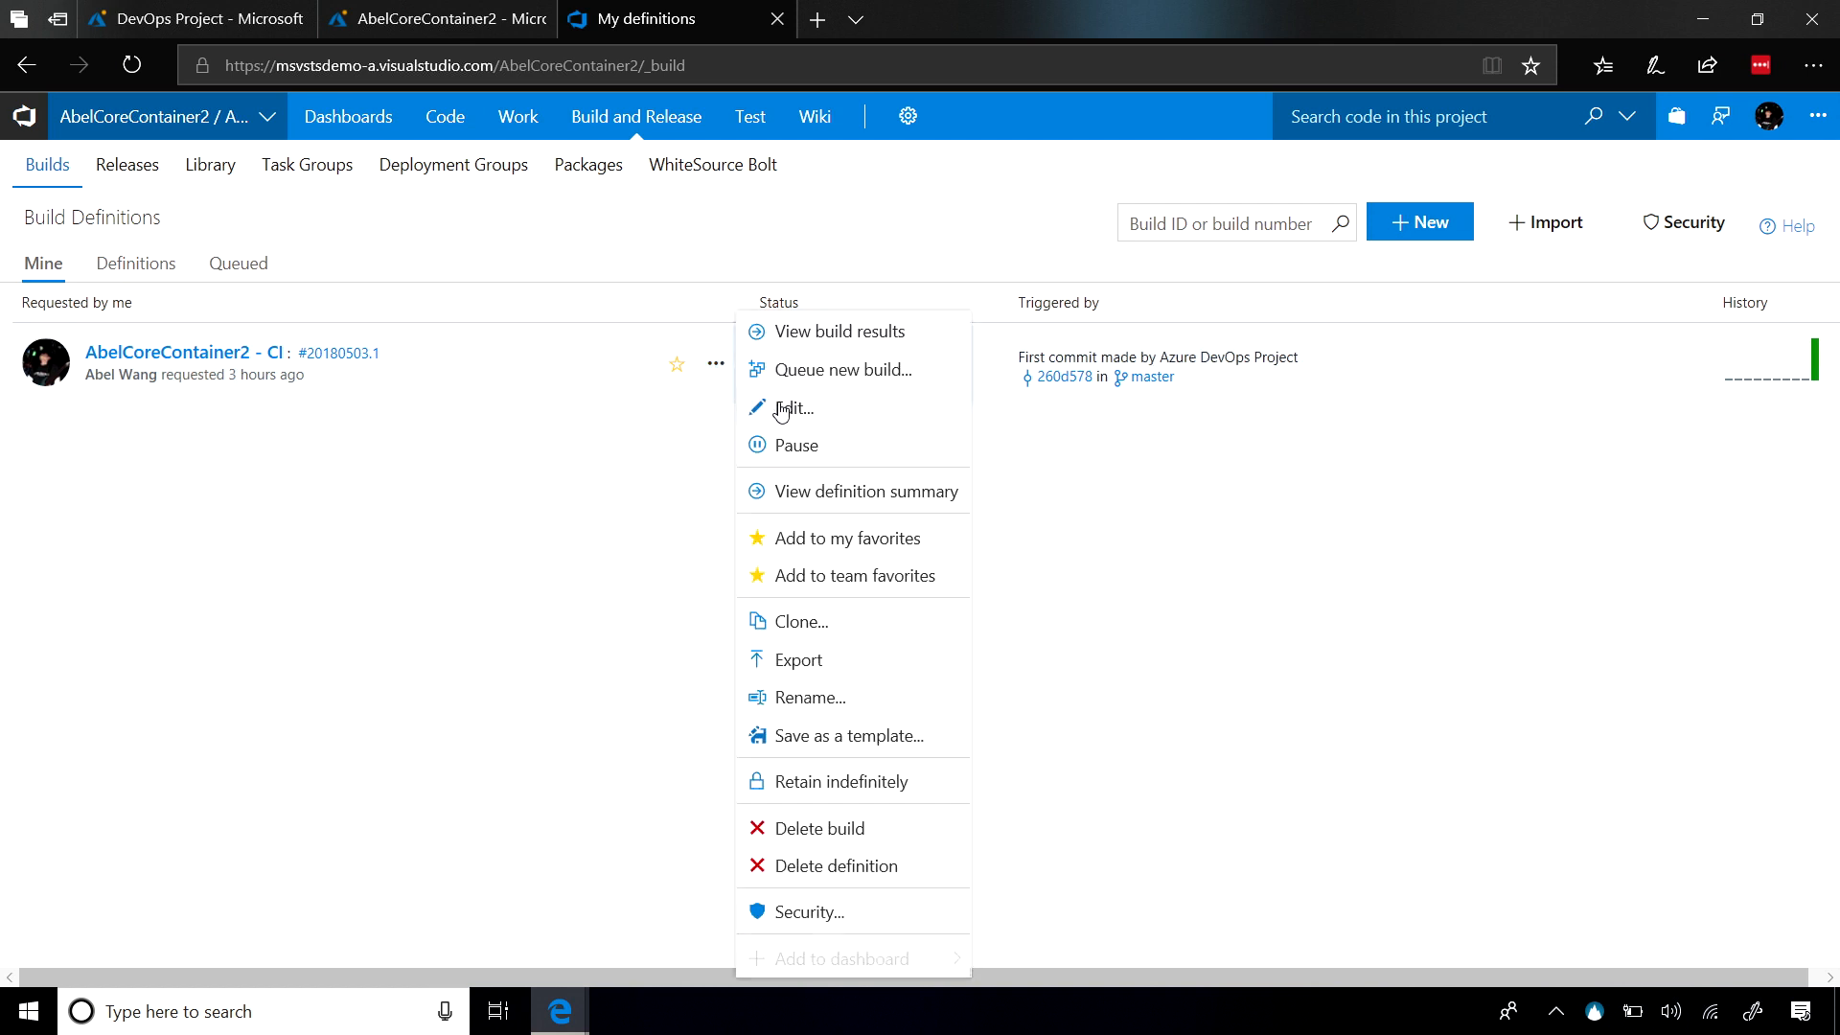
left_click(796, 407)
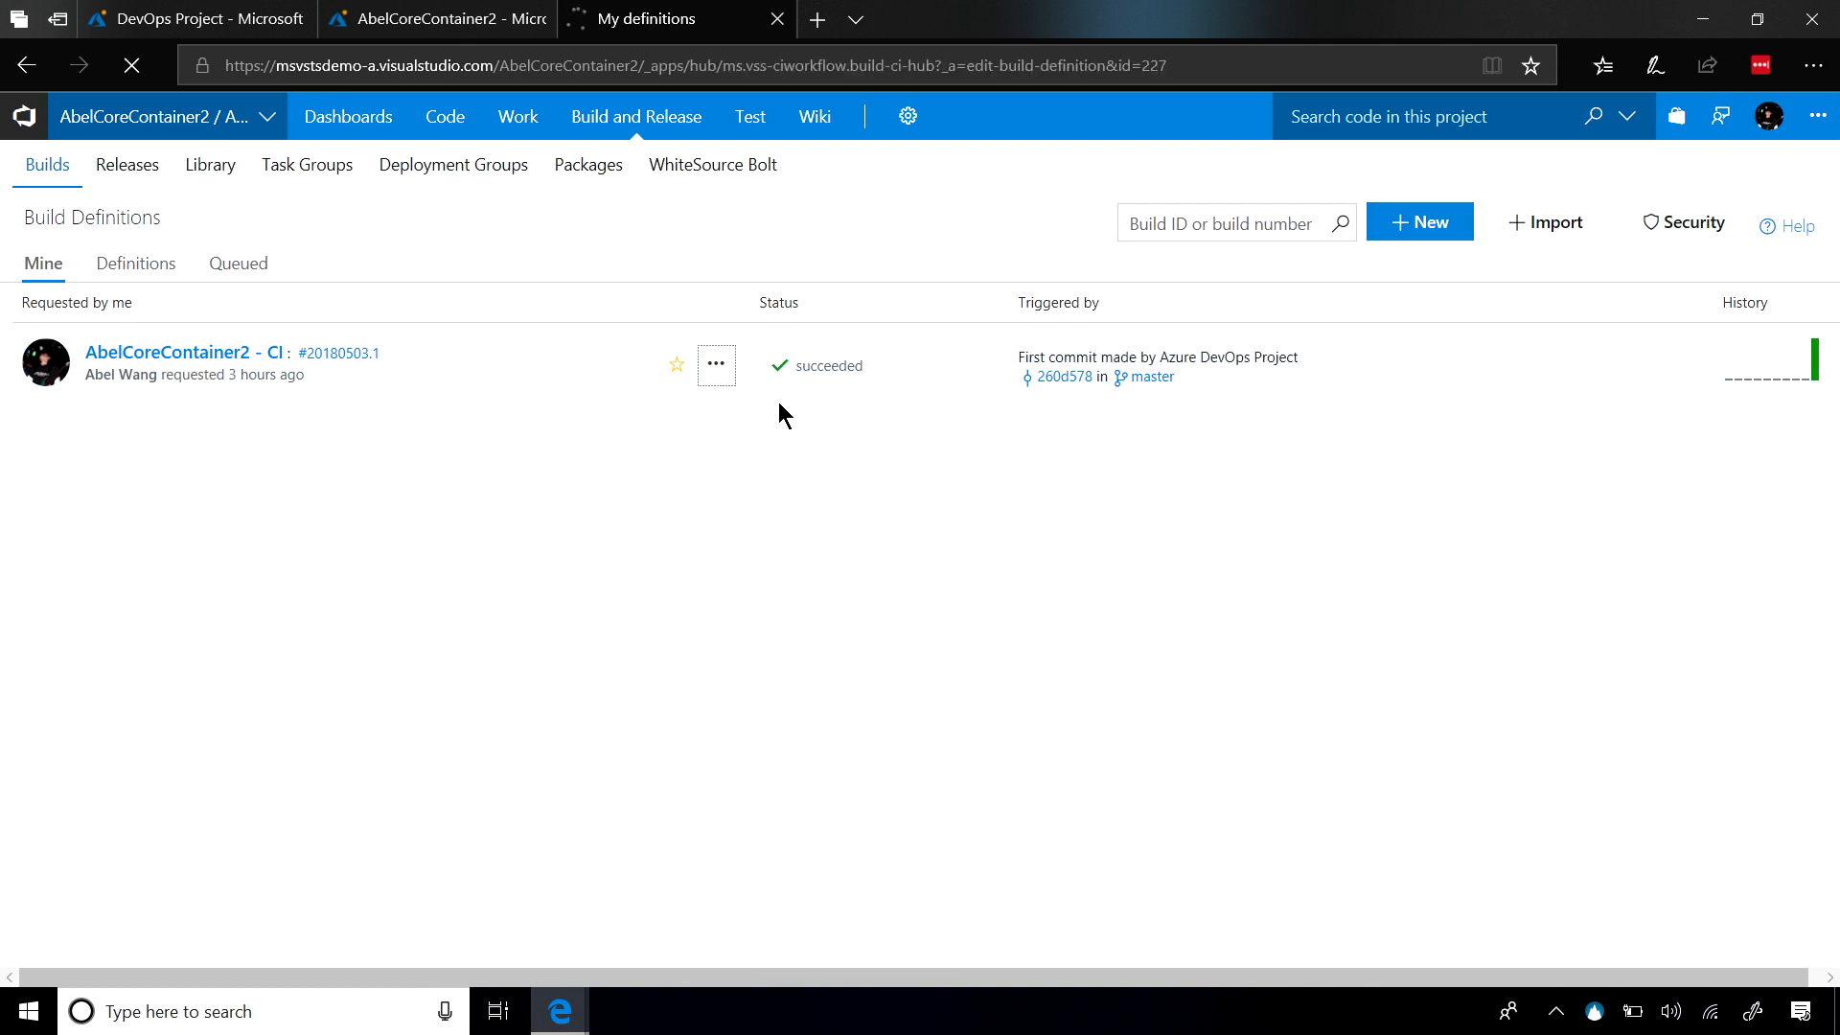
left_click(182, 351)
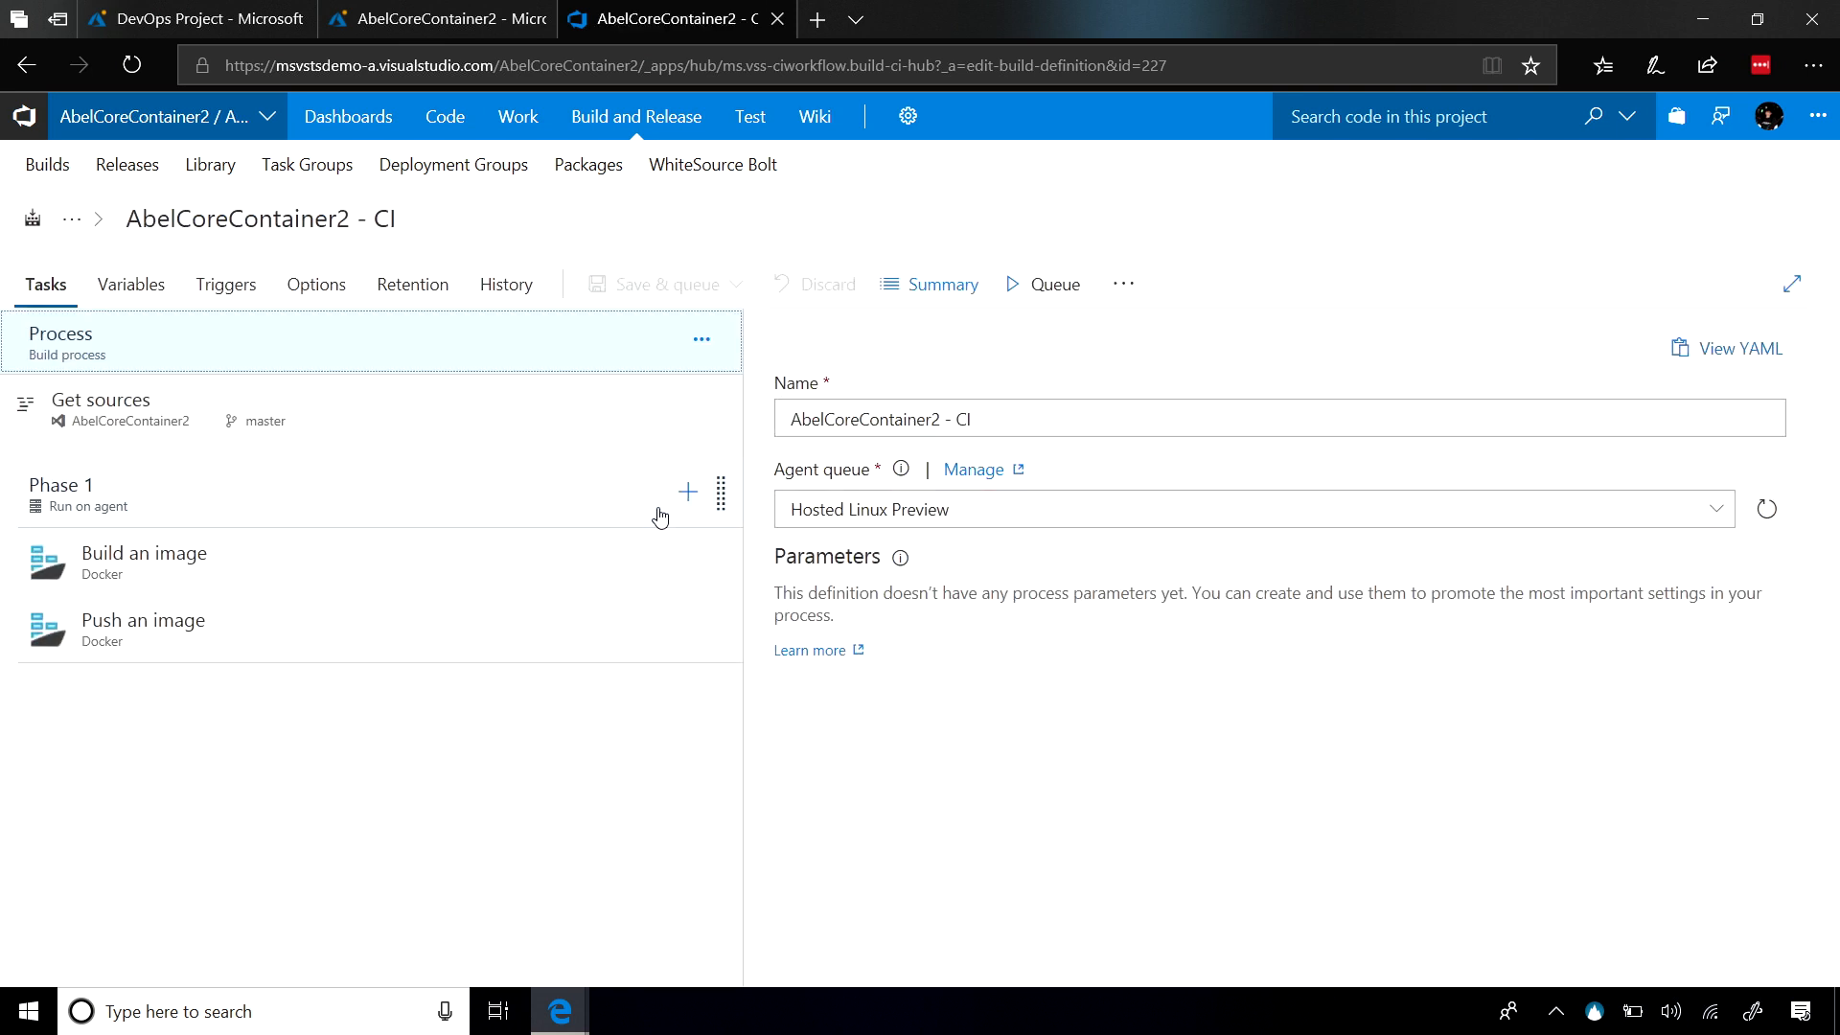
- Browse Phase 1's Add tasks list, then the Marketplace tasks like SonarQube, HockeyApp and Docker Integration
left_click(688, 492)
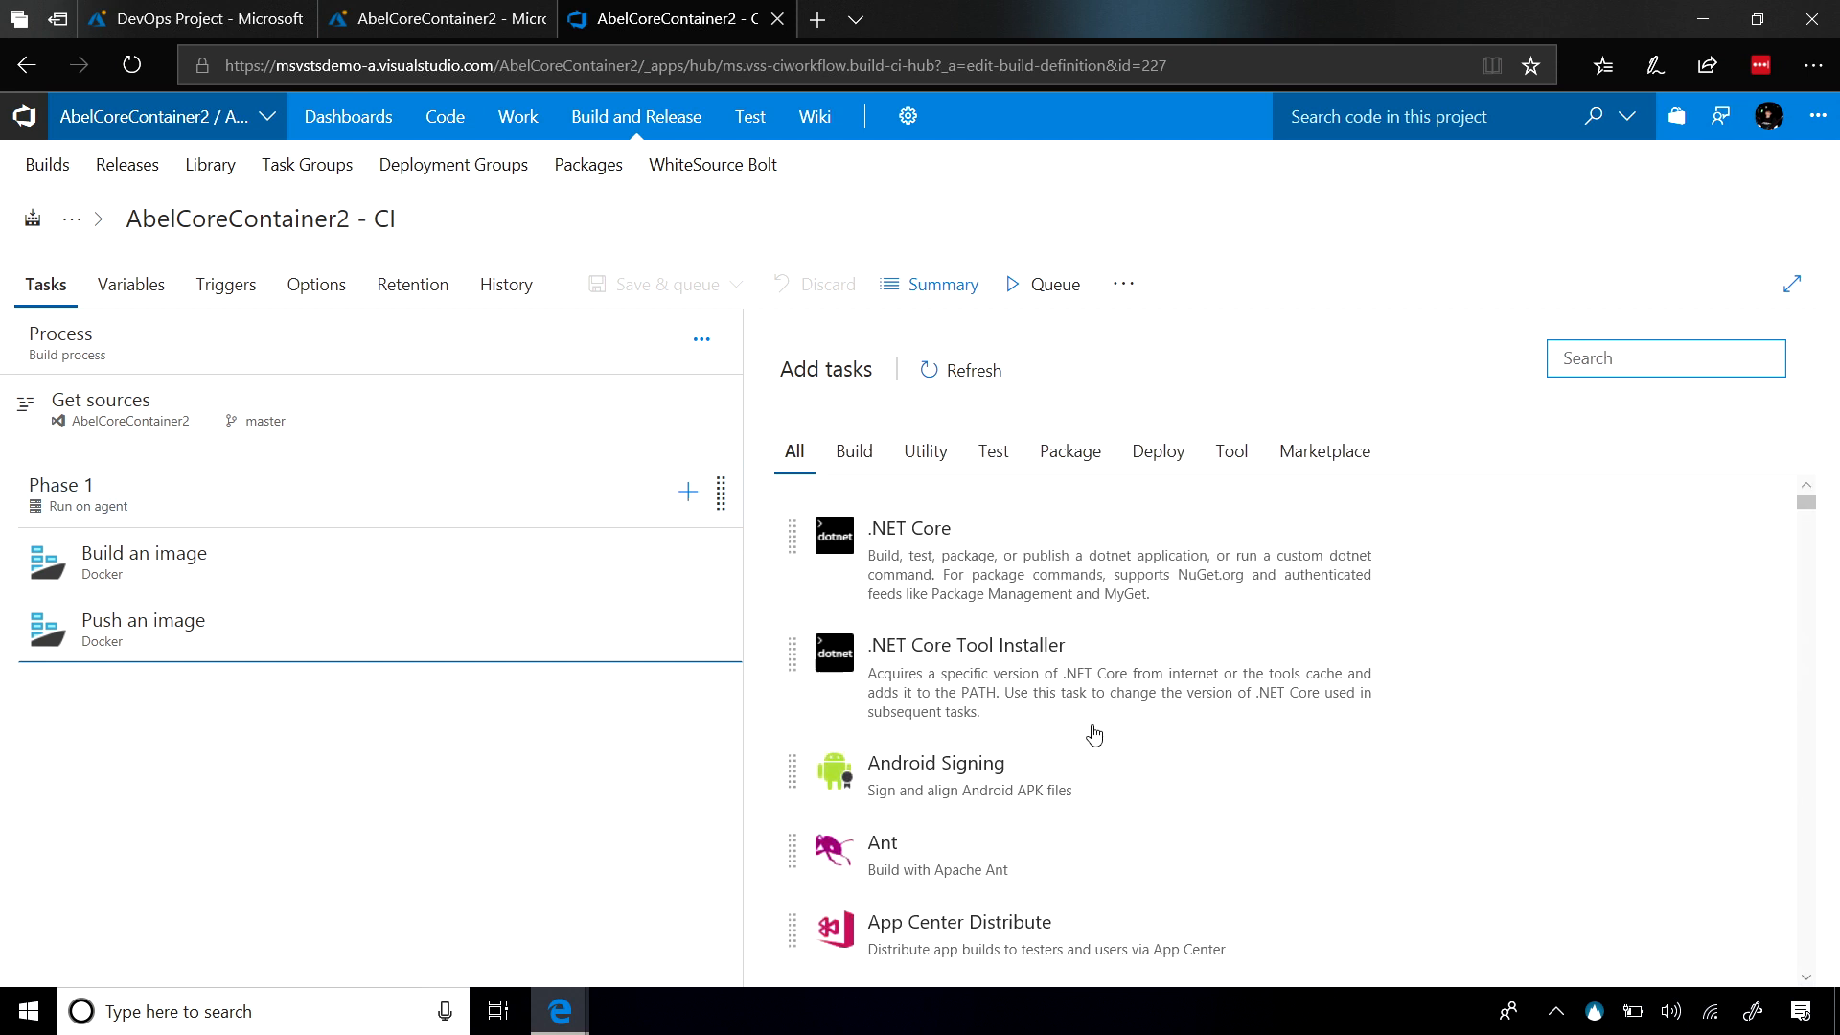
scroll("down", 3)
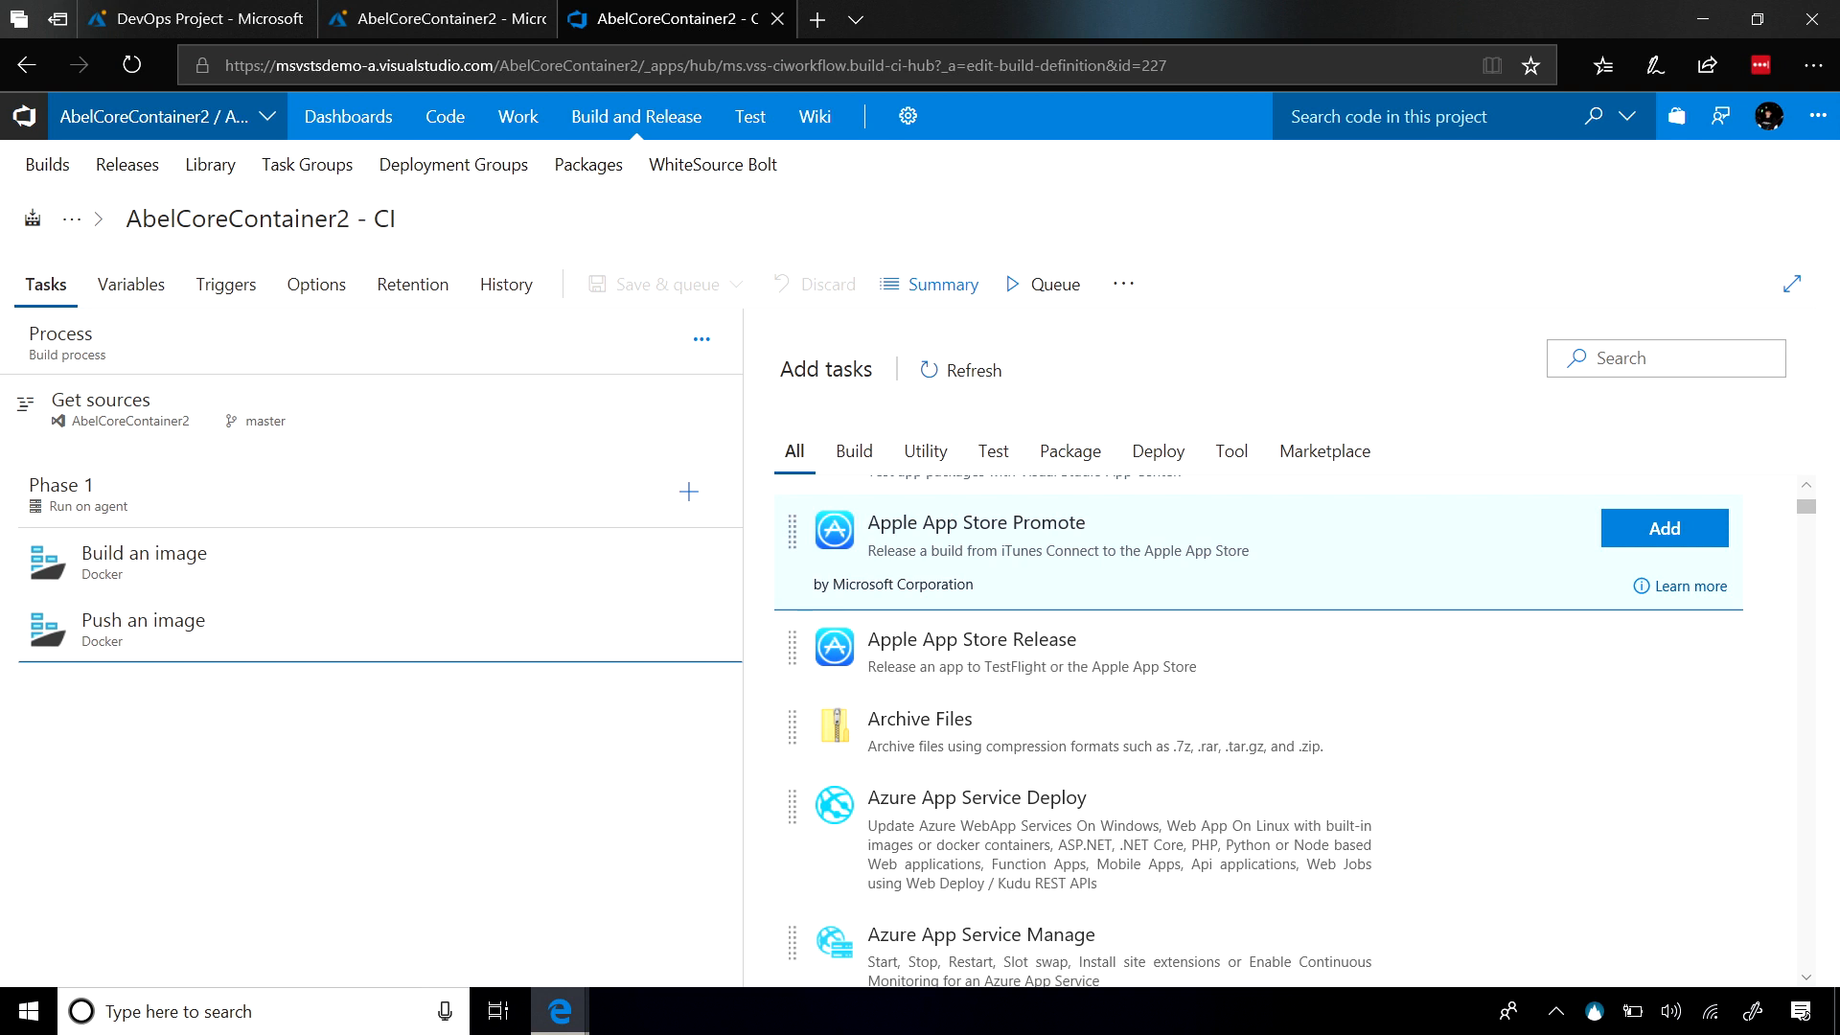
left_click(1323, 451)
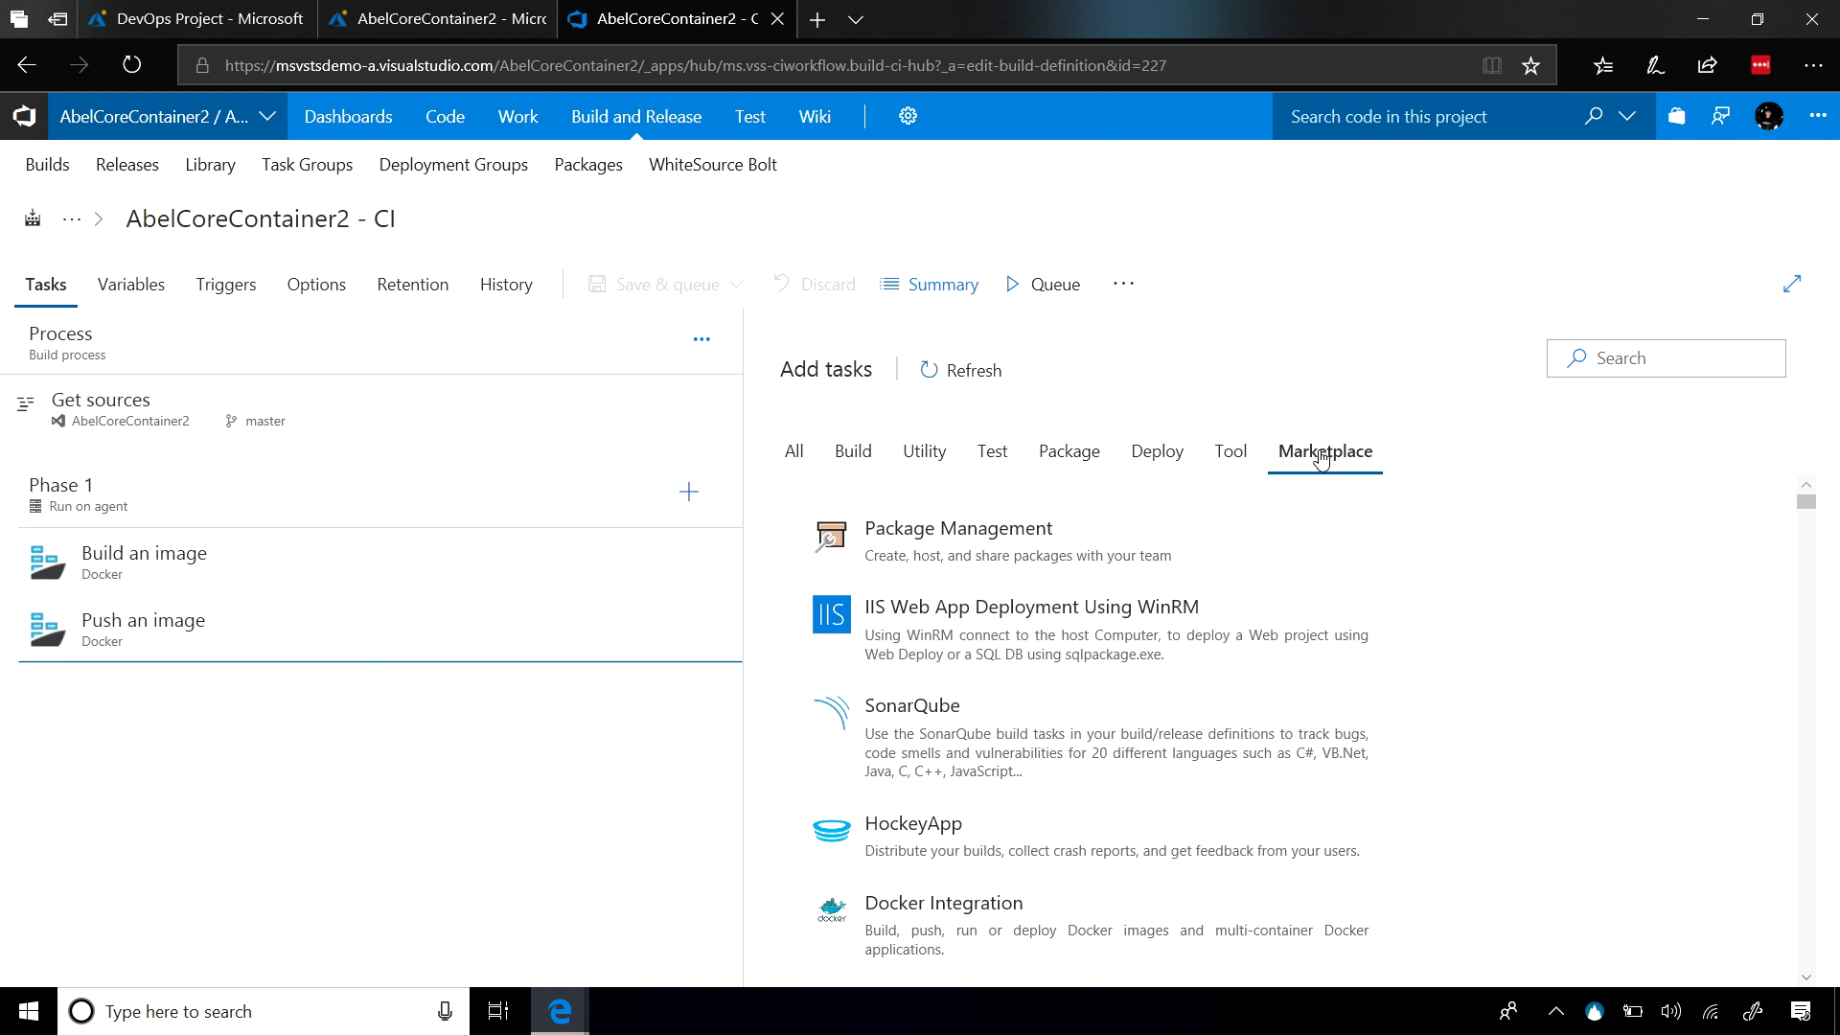
scroll("down", 3)
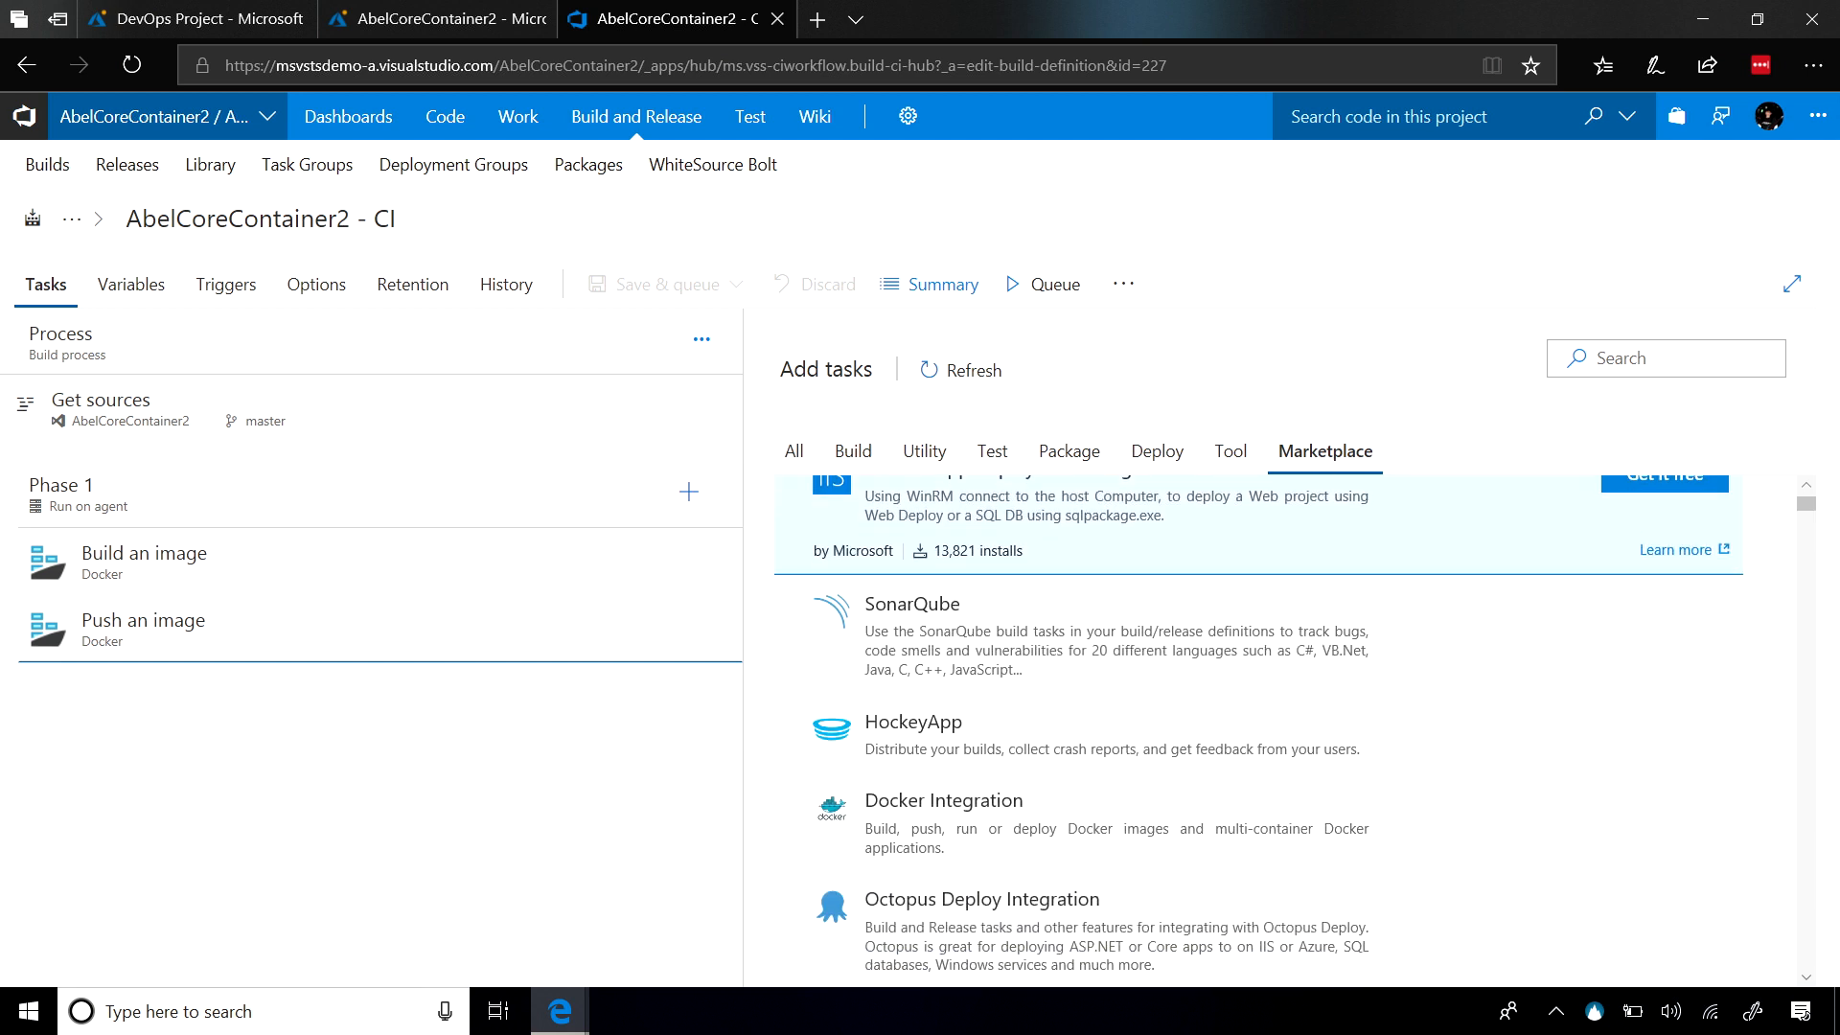